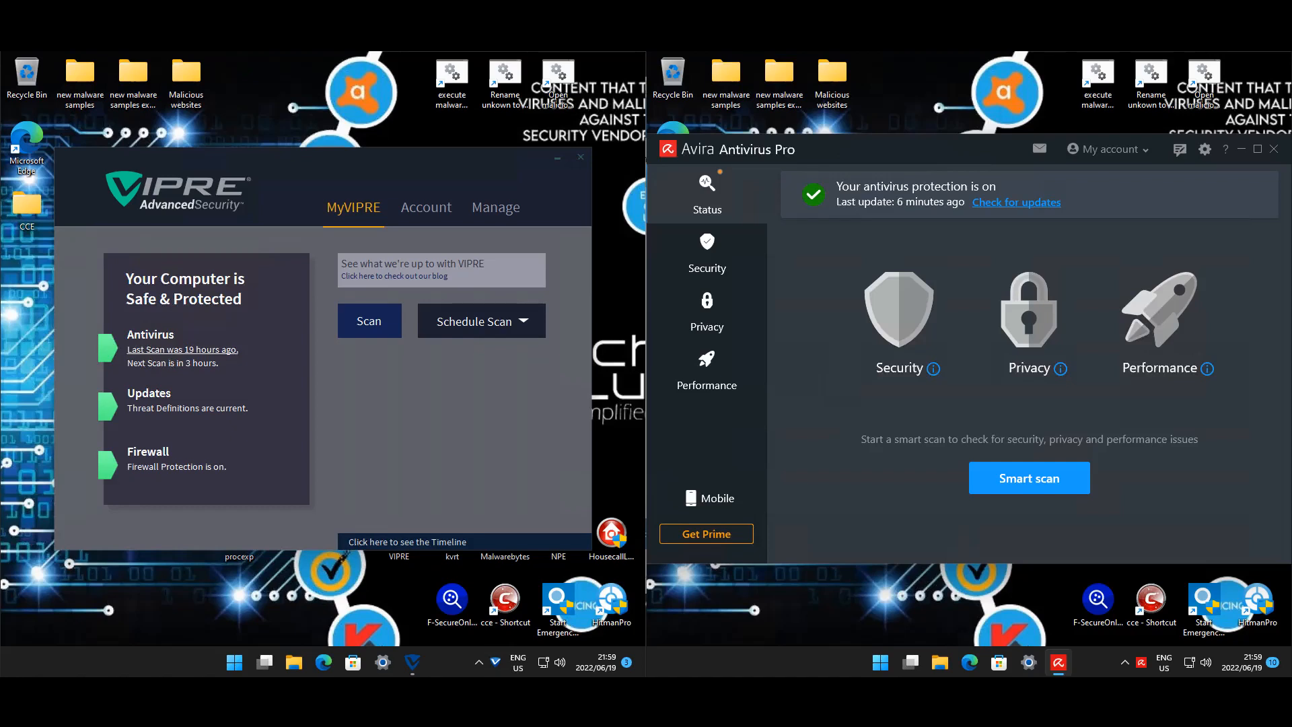
mouse_move(67, 80)
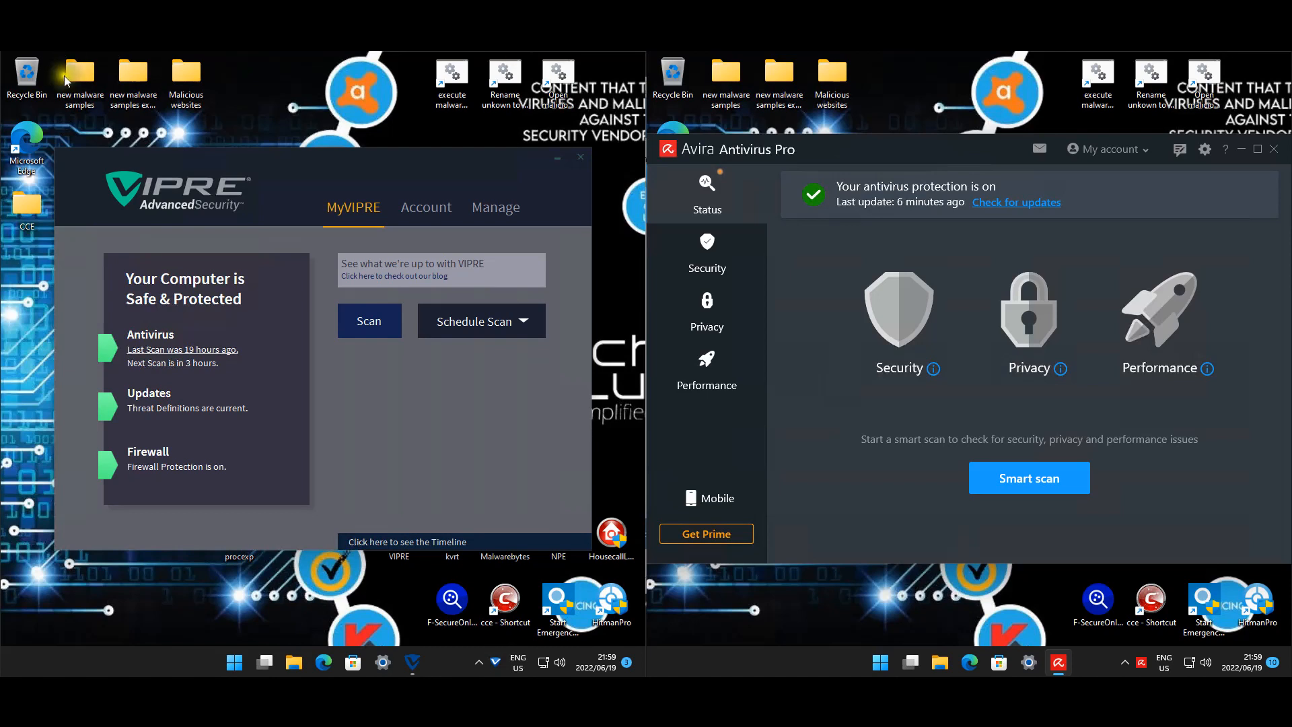
mouse_move(410, 117)
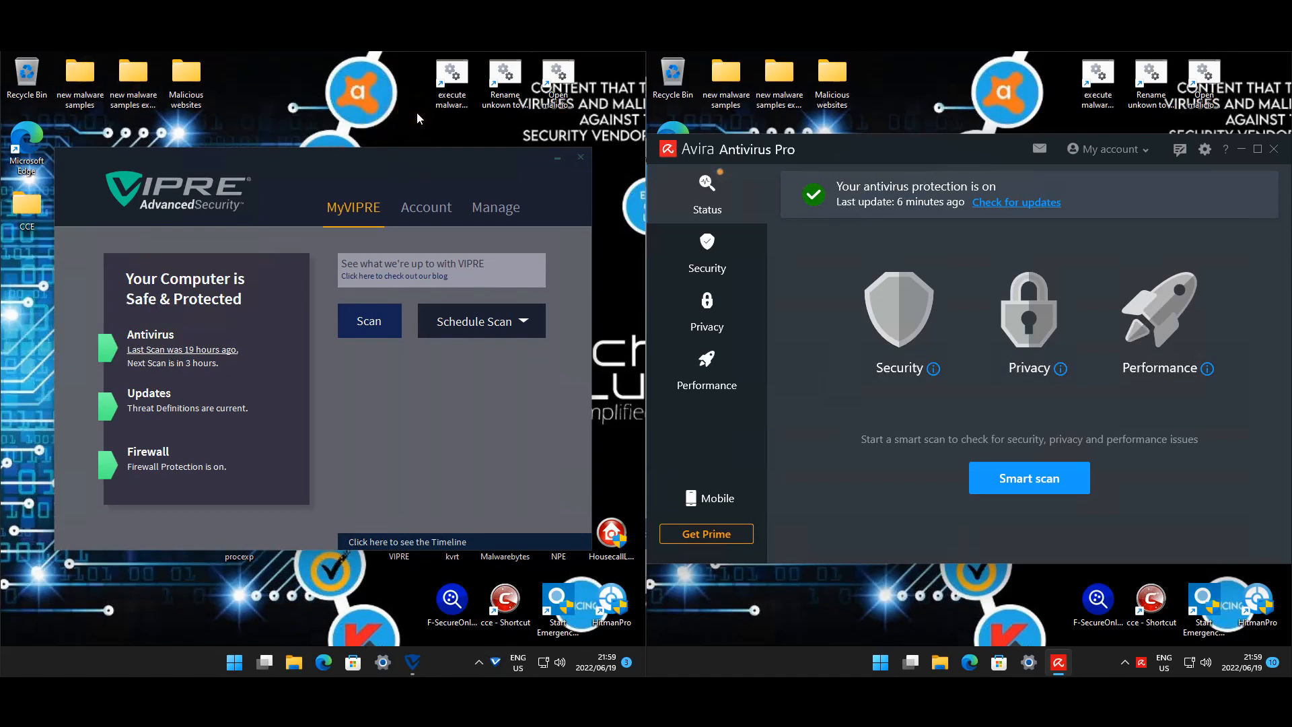
mouse_move(109, 140)
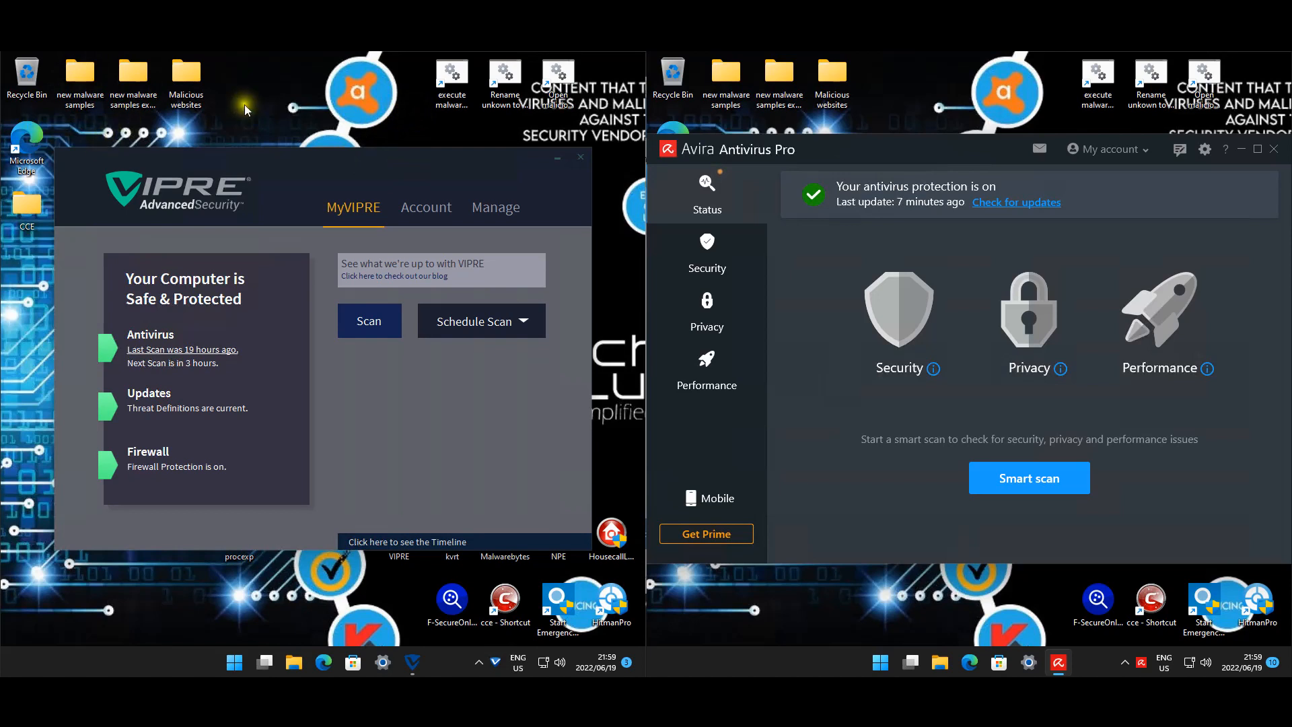
mouse_move(399, 115)
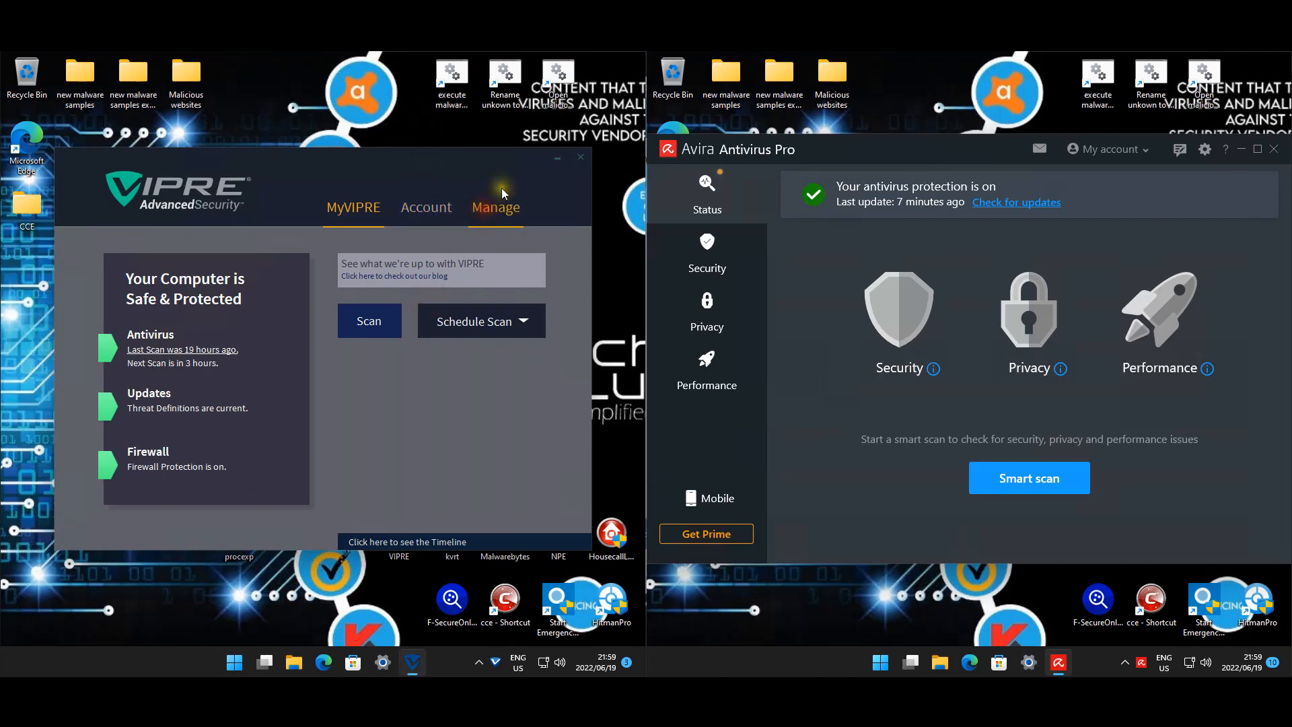
Step: Open VIPRE's Antivirus settings and scroll to history, notifications and restore defaults
left_click(495, 207)
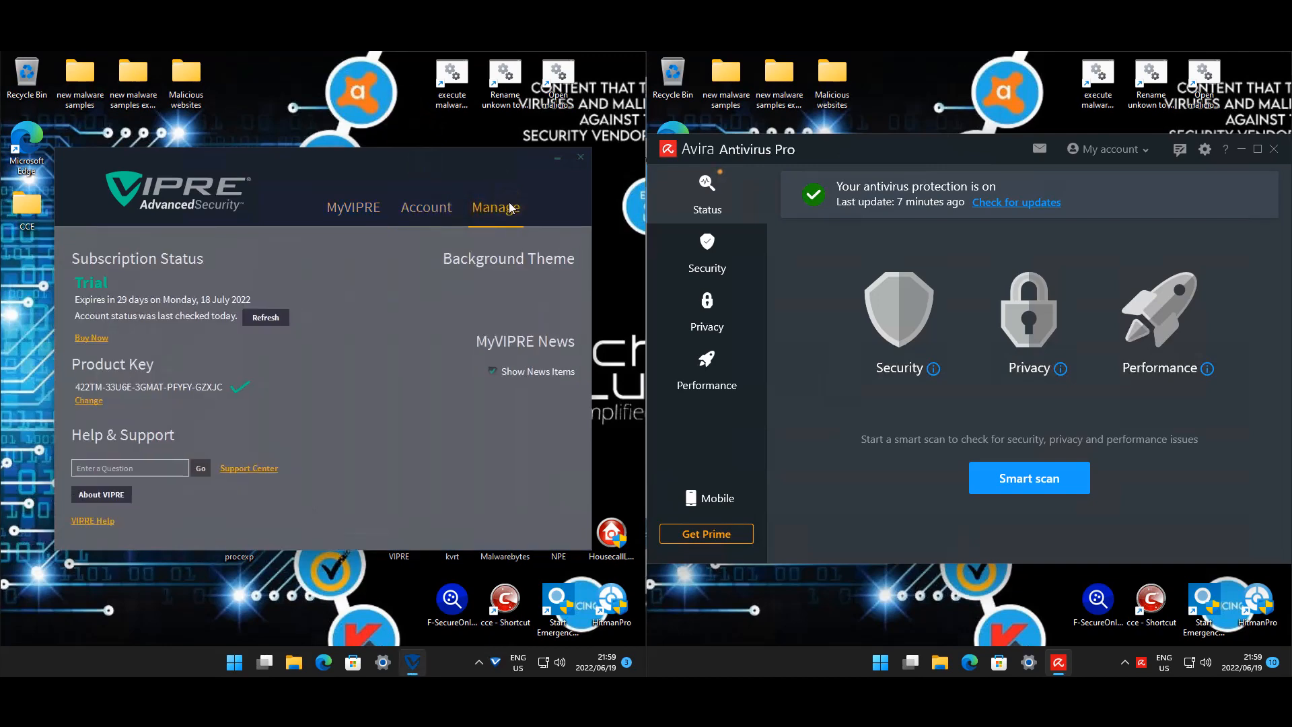
left_click(495, 206)
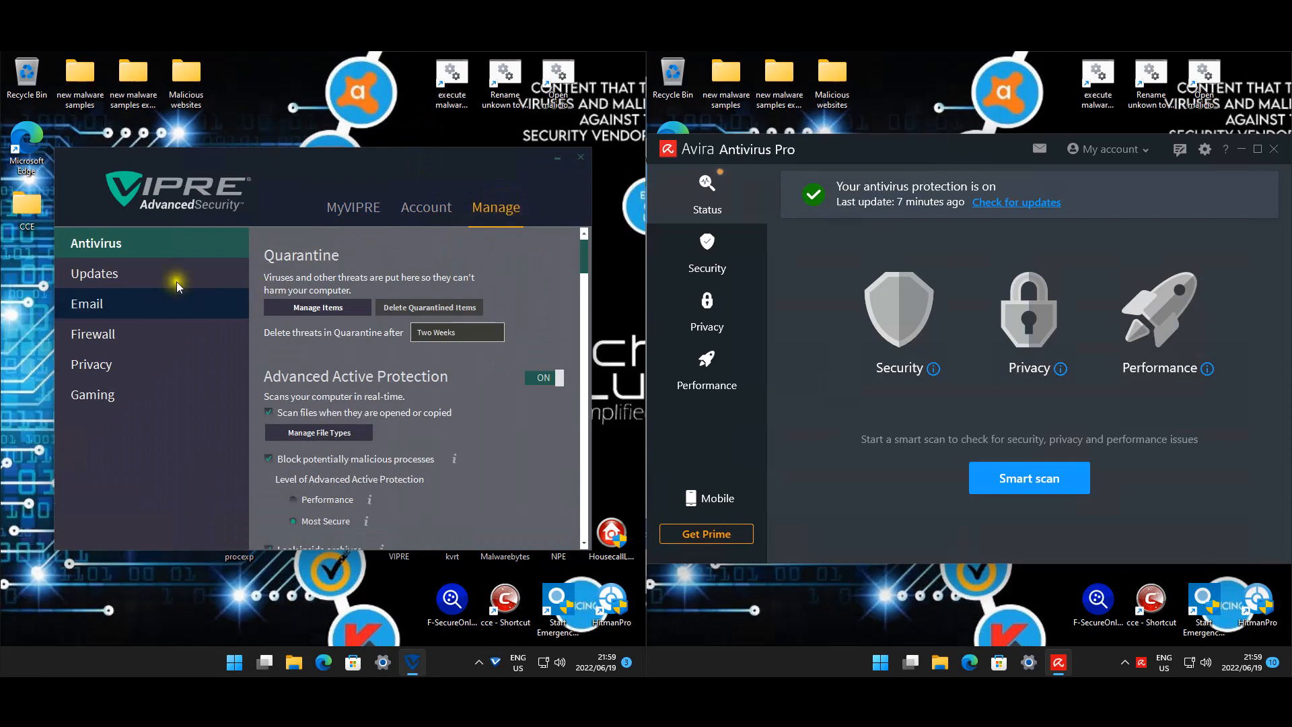
scroll("down", 3)
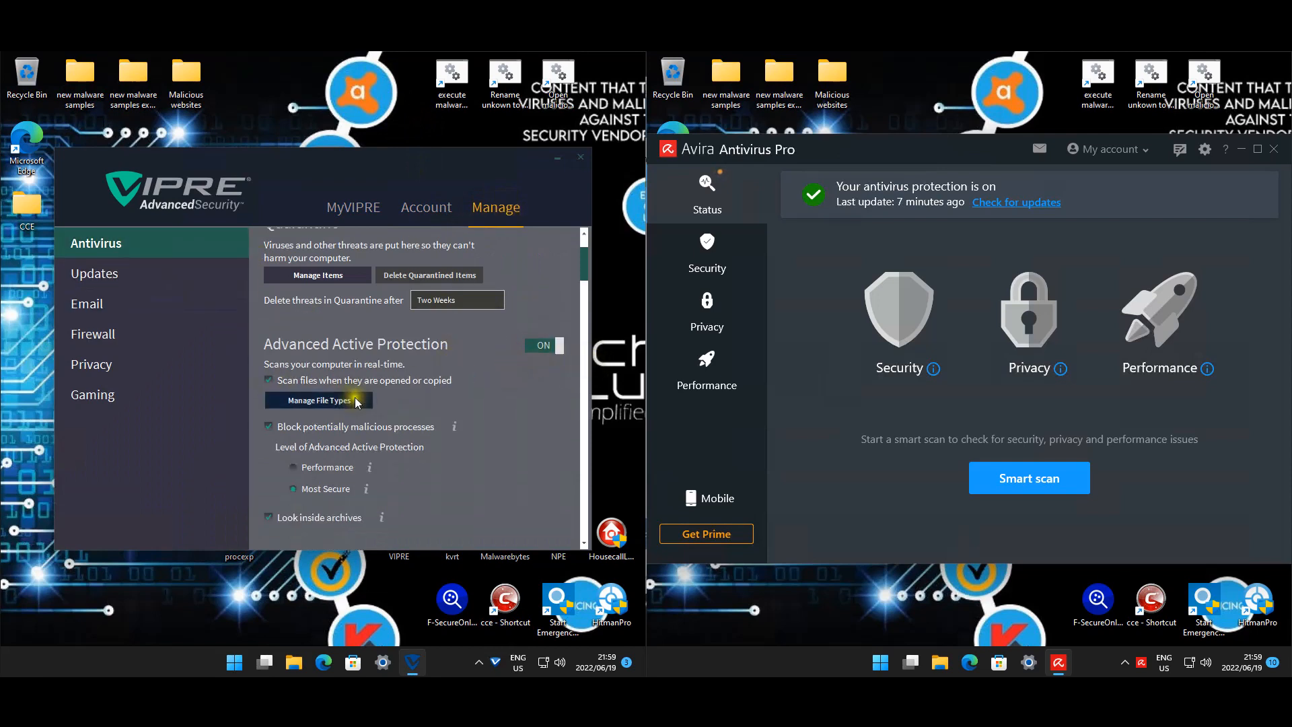
mouse_move(496, 412)
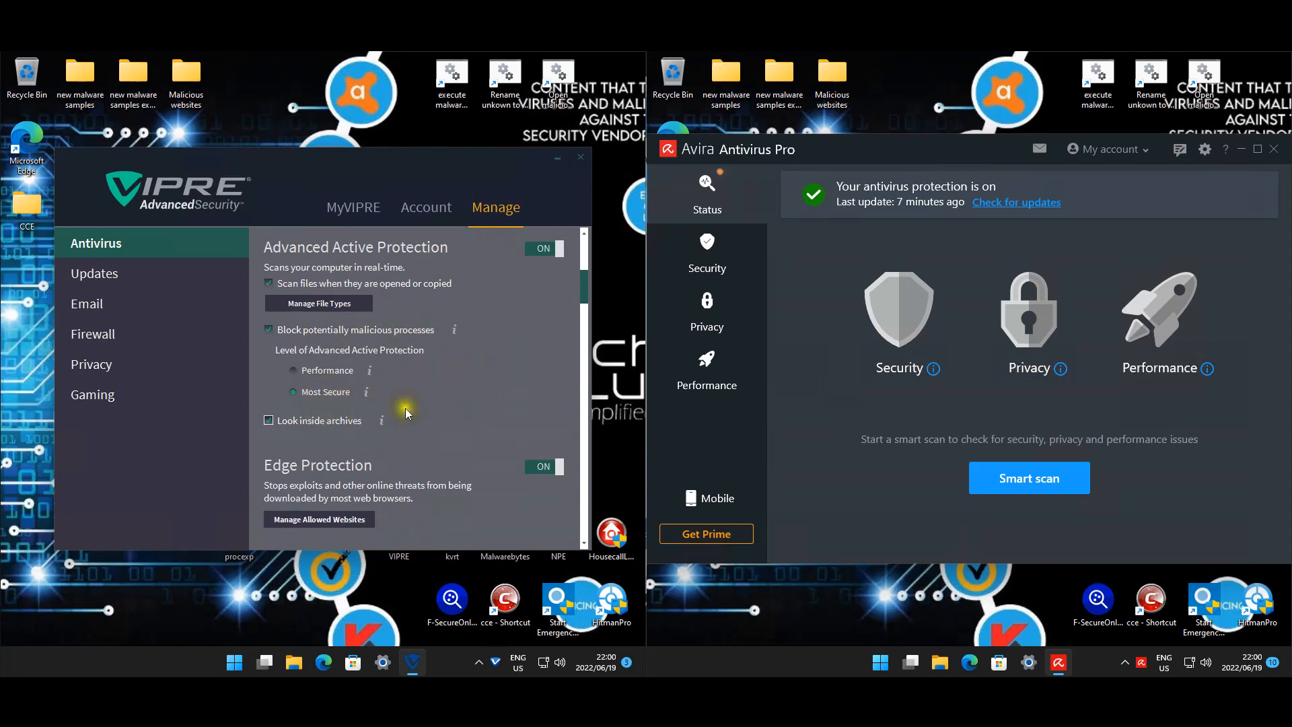
scroll("down", 3)
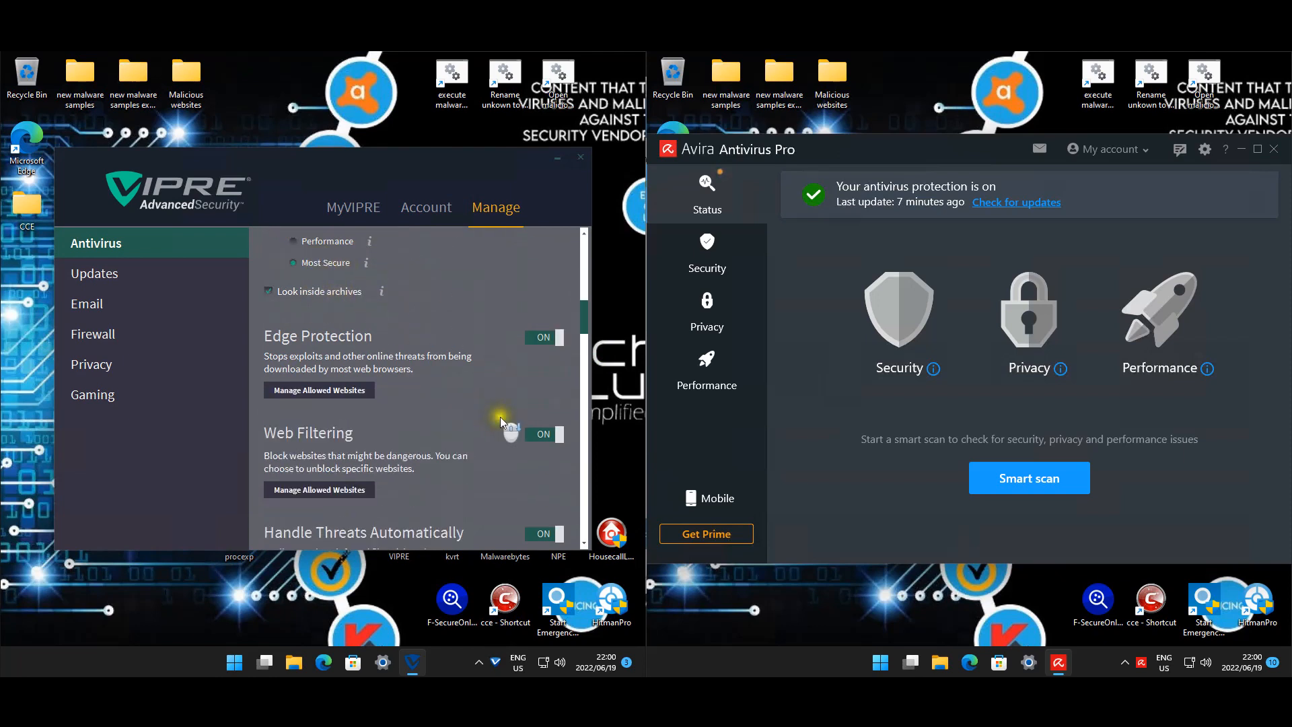
scroll("down", 3)
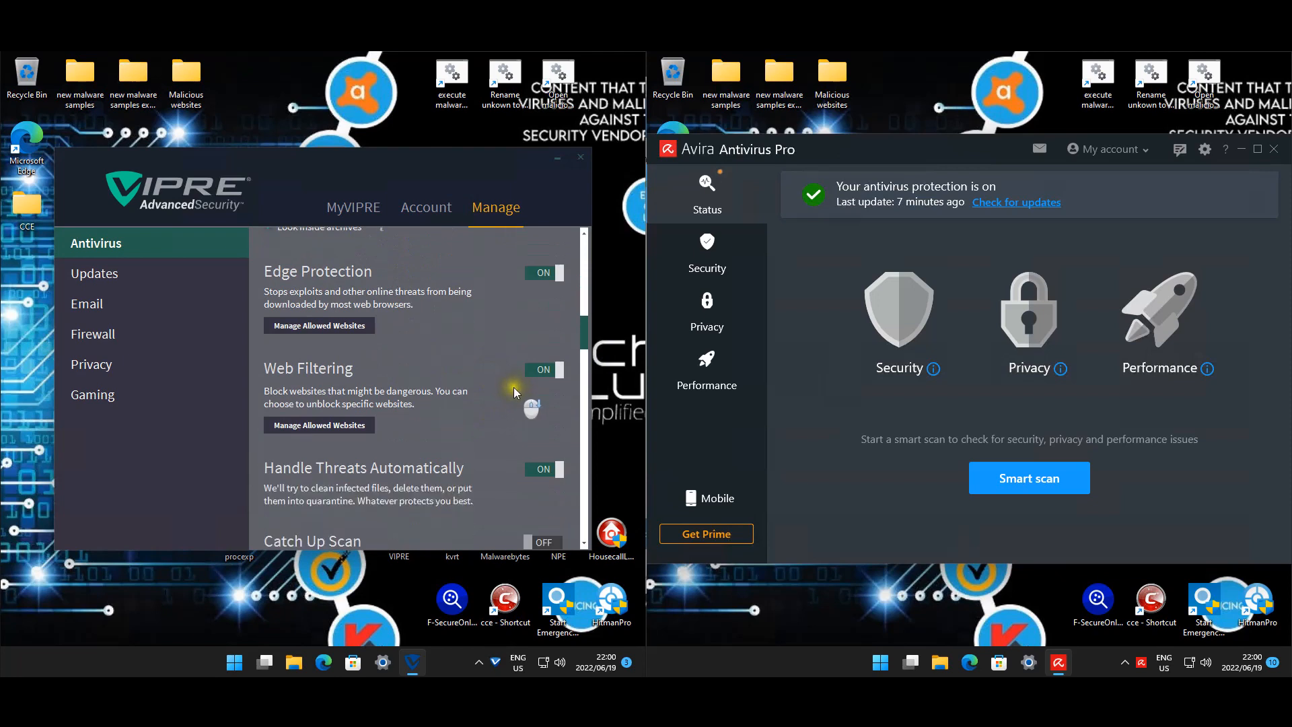
scroll("down", 3)
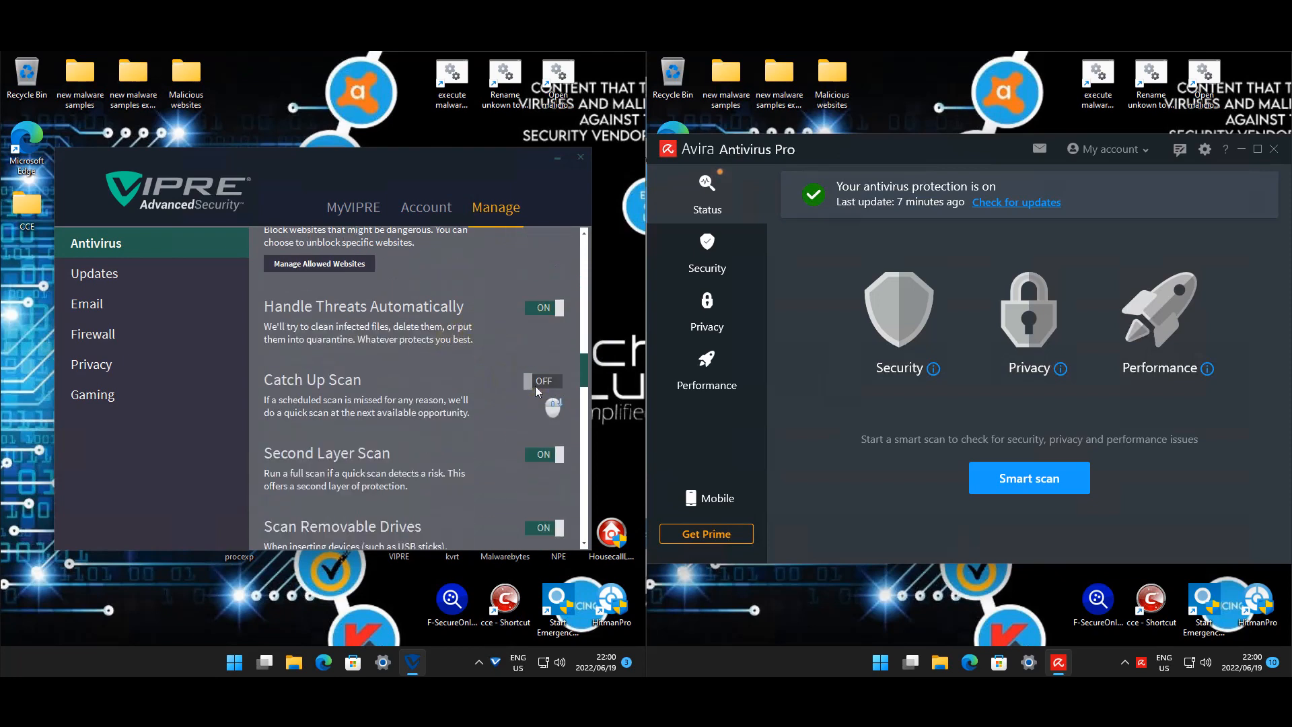
scroll("down", 3)
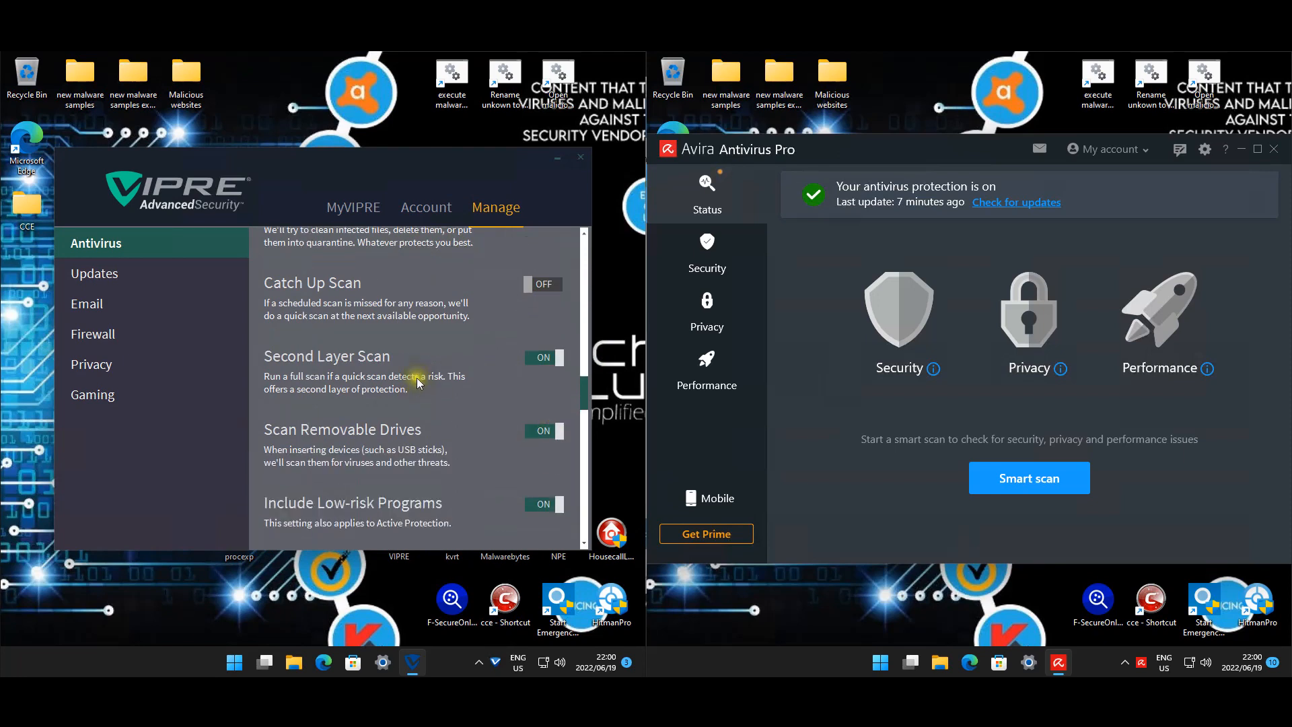
scroll("down", 3)
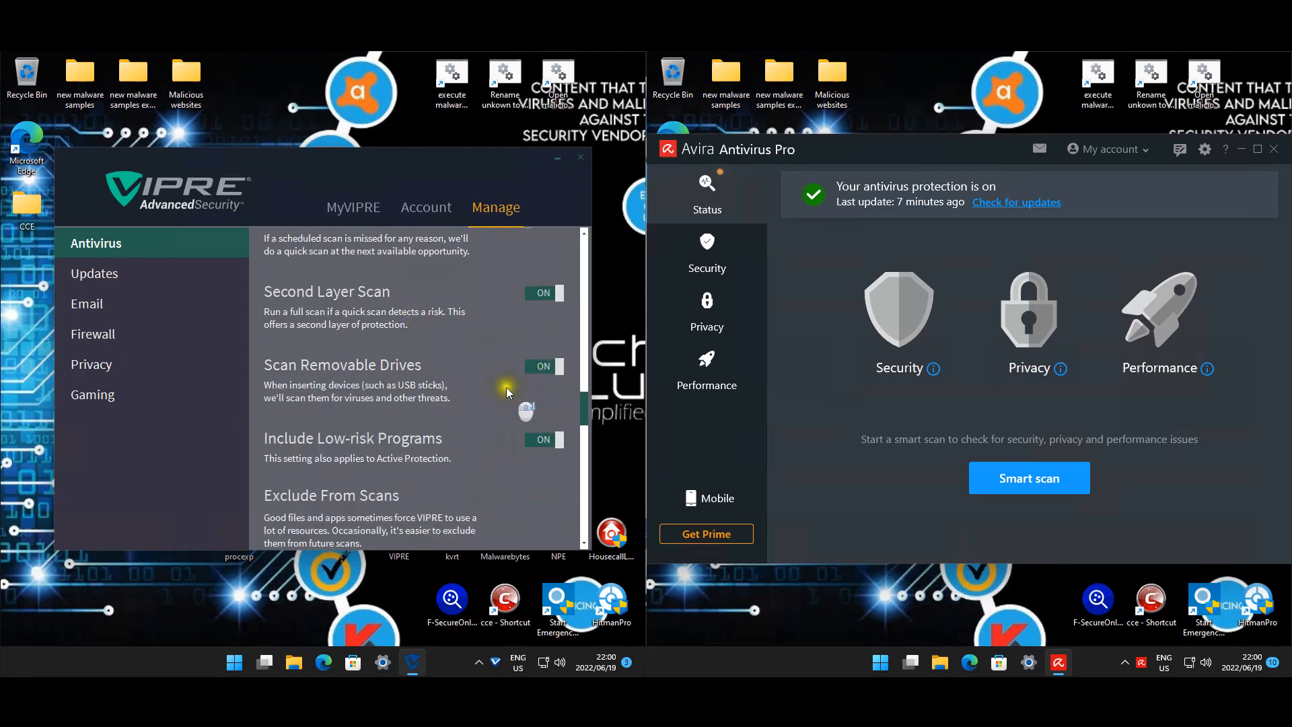
scroll("down", 3)
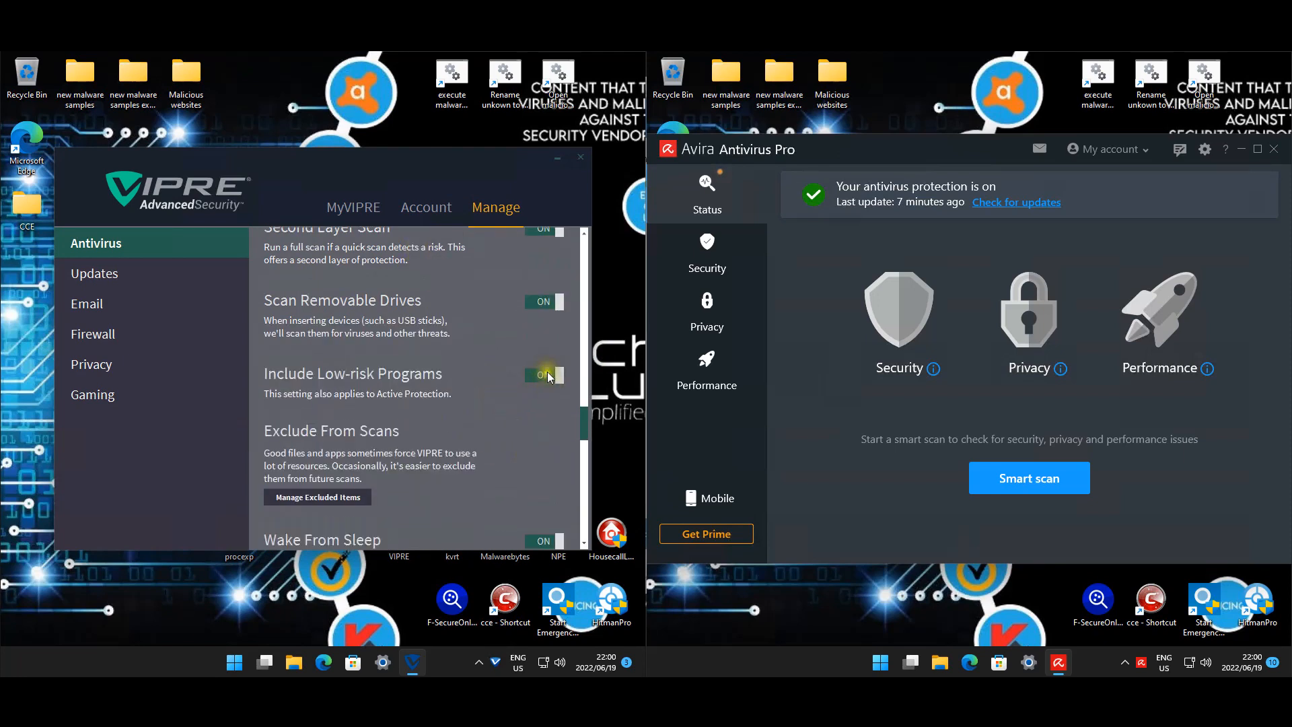
scroll("down", 3)
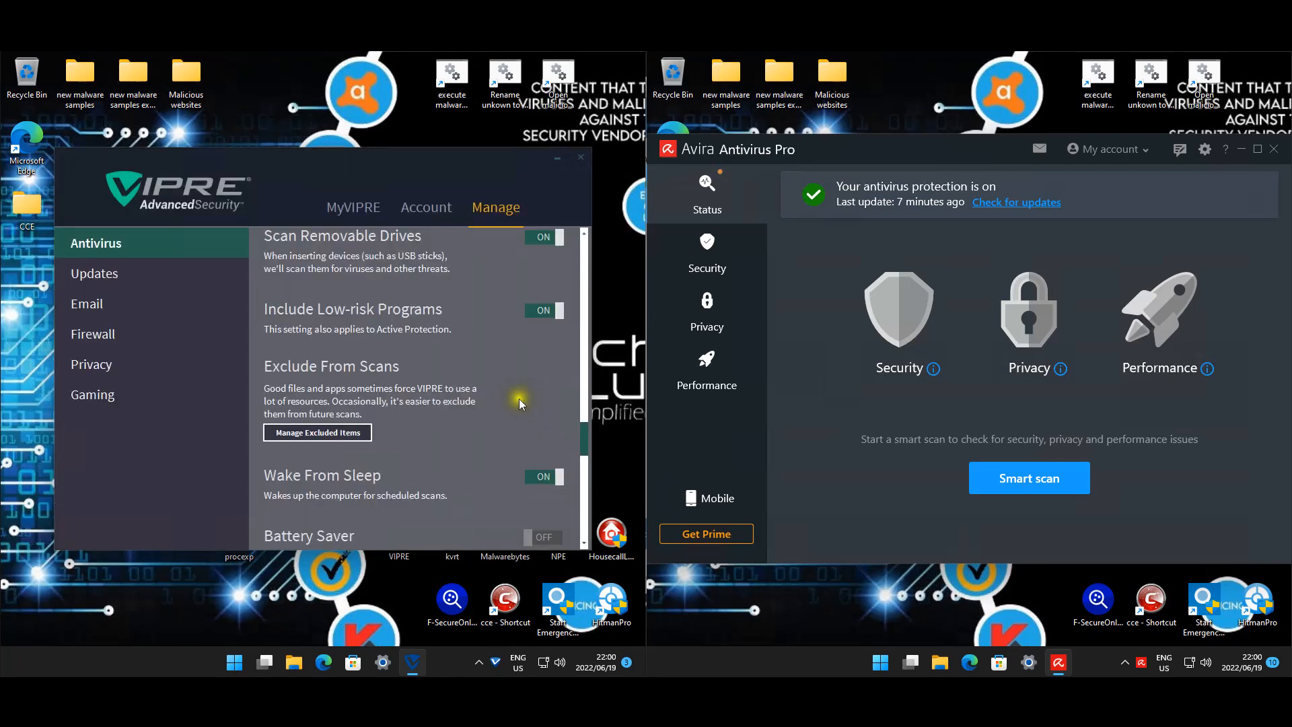
scroll("down", 3)
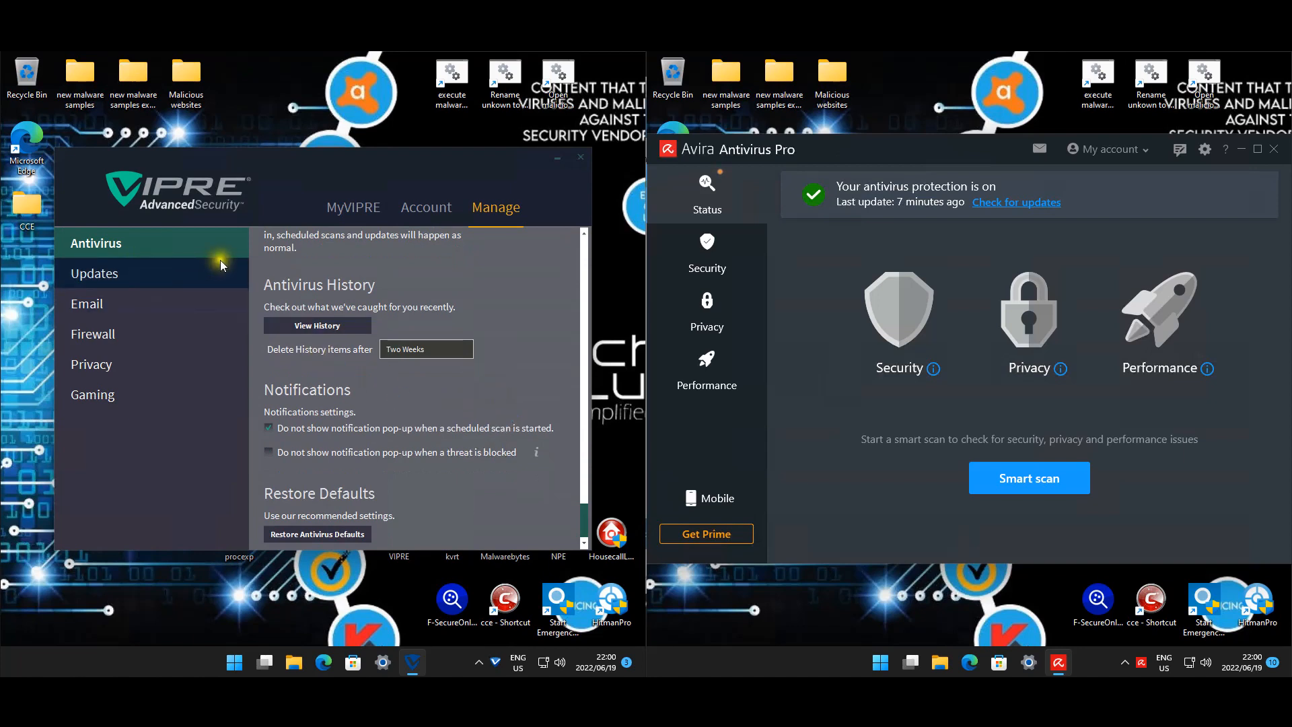
Step: Review VIPRE's update settings page from top to bottom
left_click(94, 273)
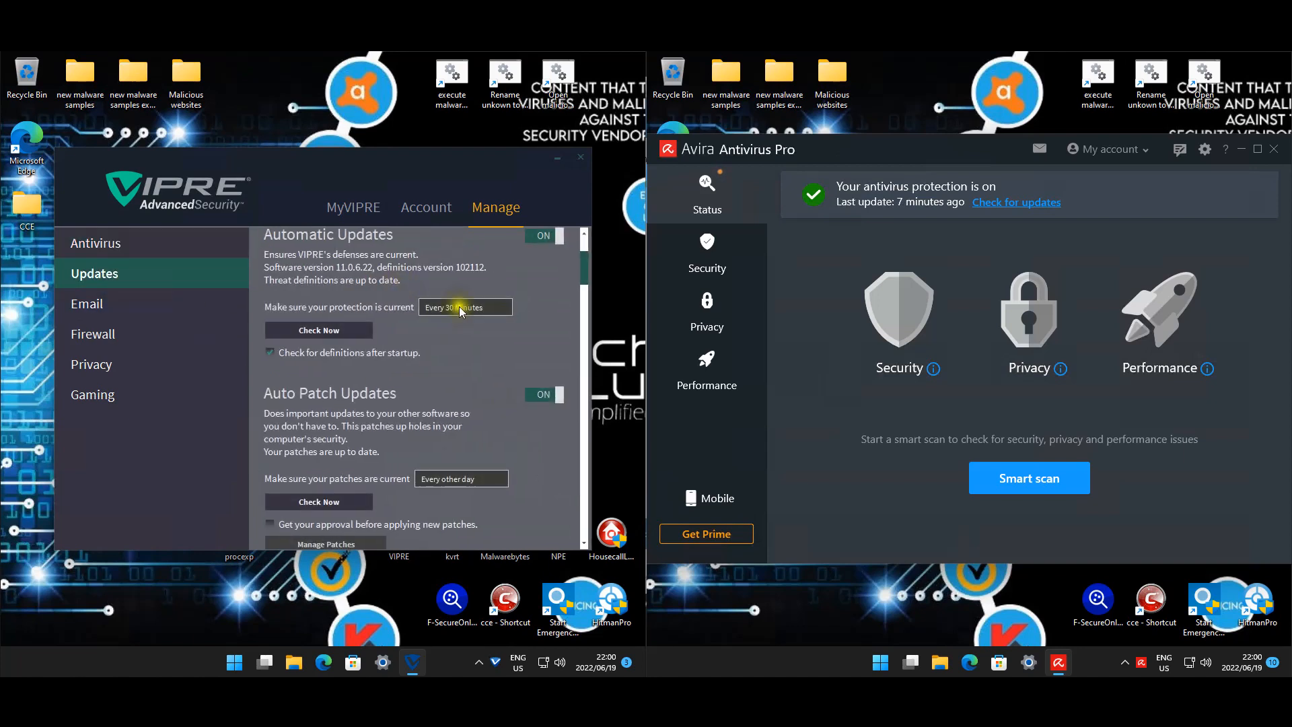
scroll("down", 3)
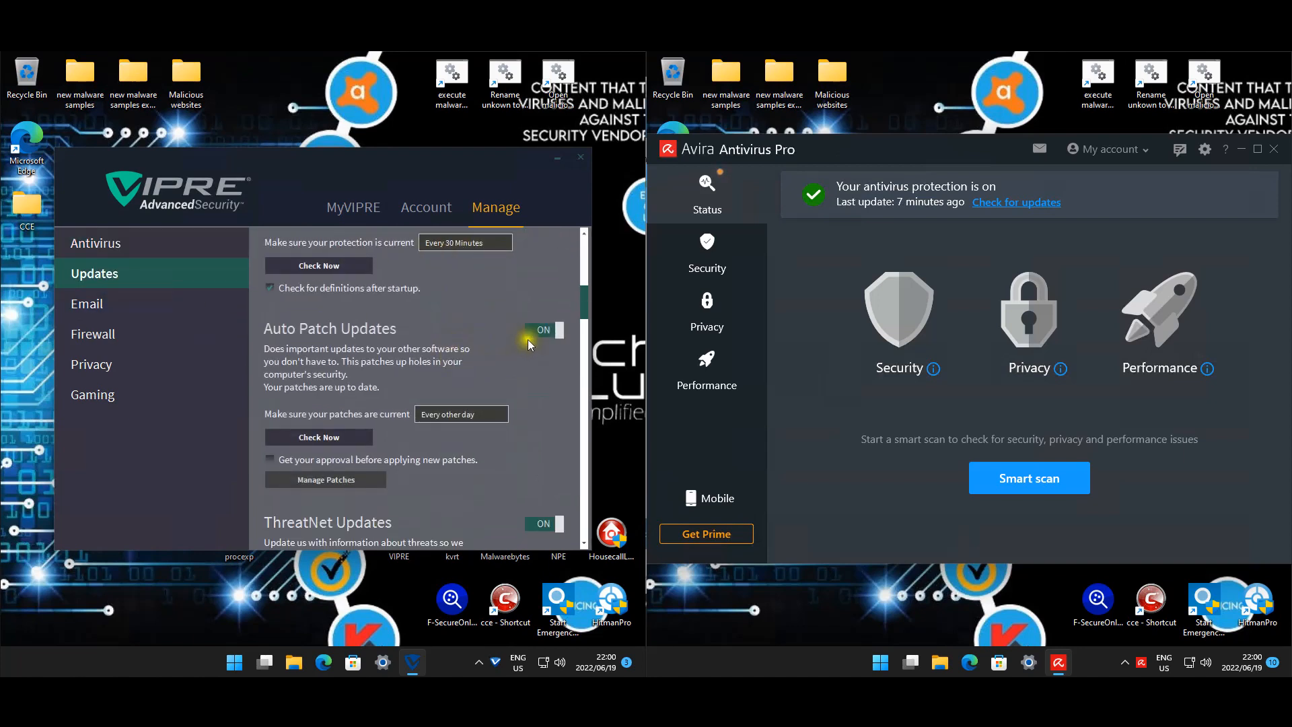
scroll("down", 3)
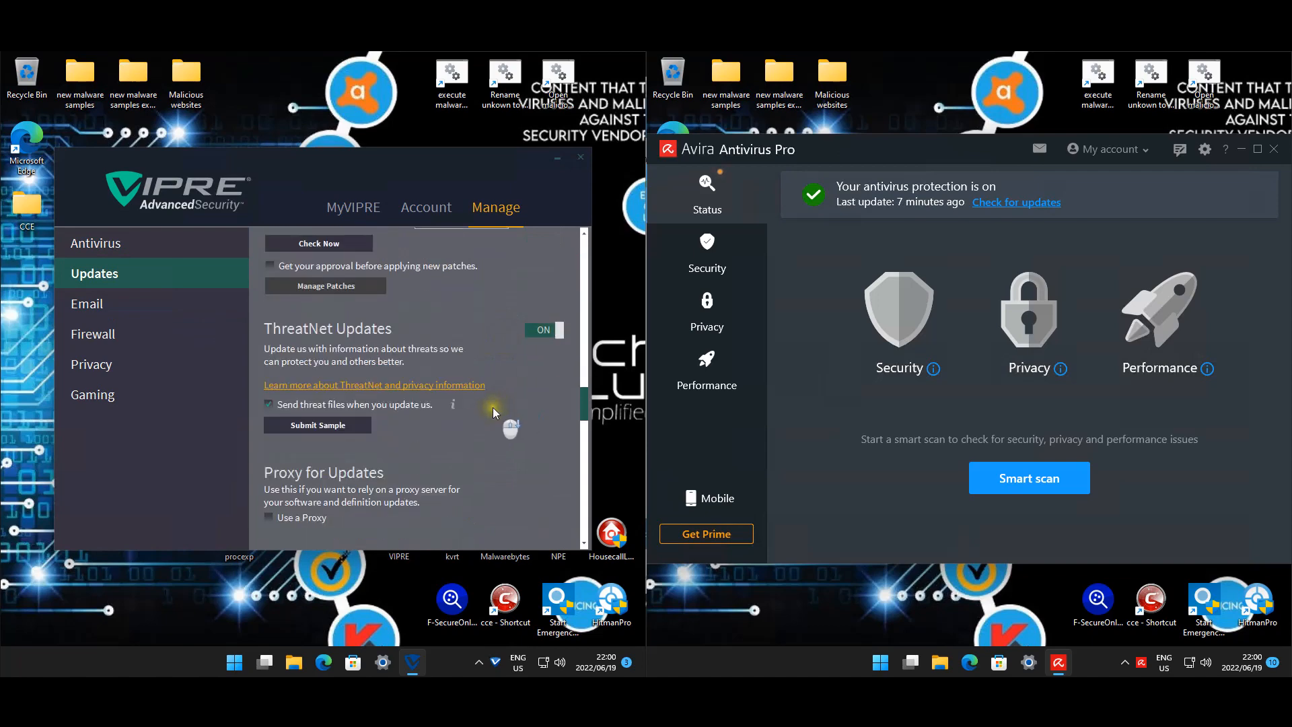
scroll("down", 3)
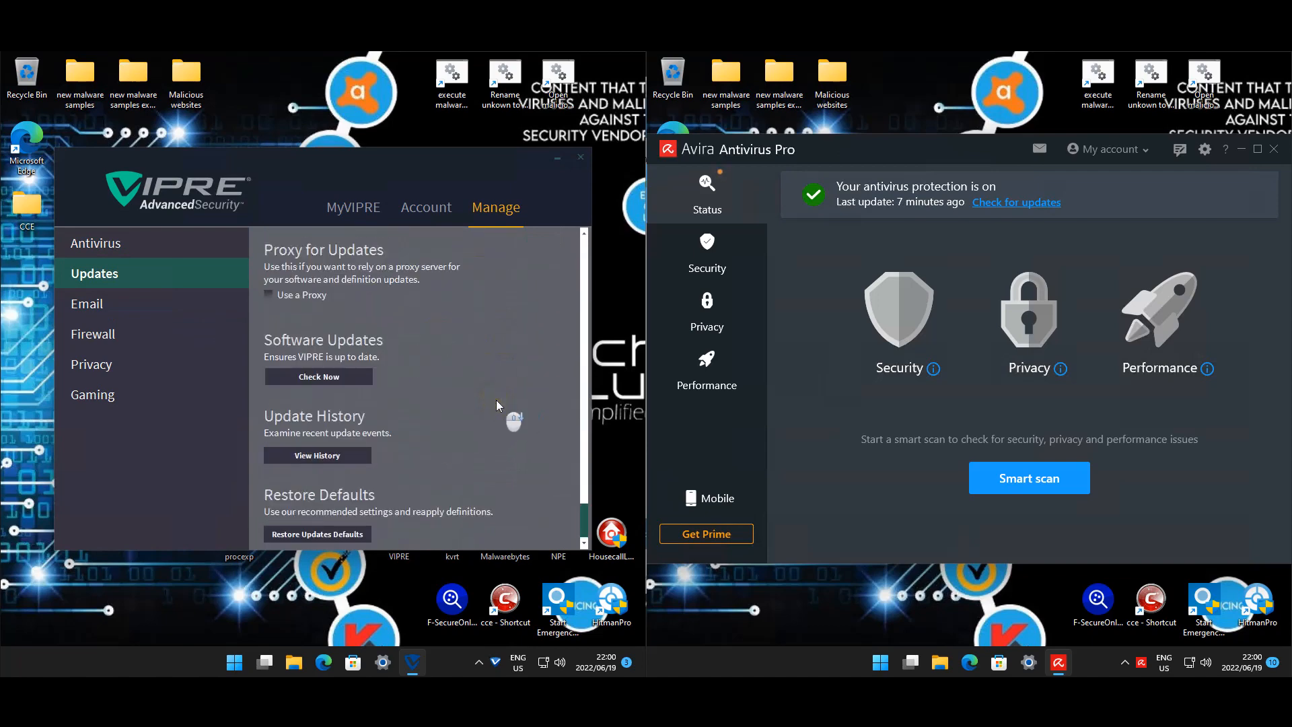
Step: Review the firewall settings, then view the privacy and gaming mode pages
left_click(92, 334)
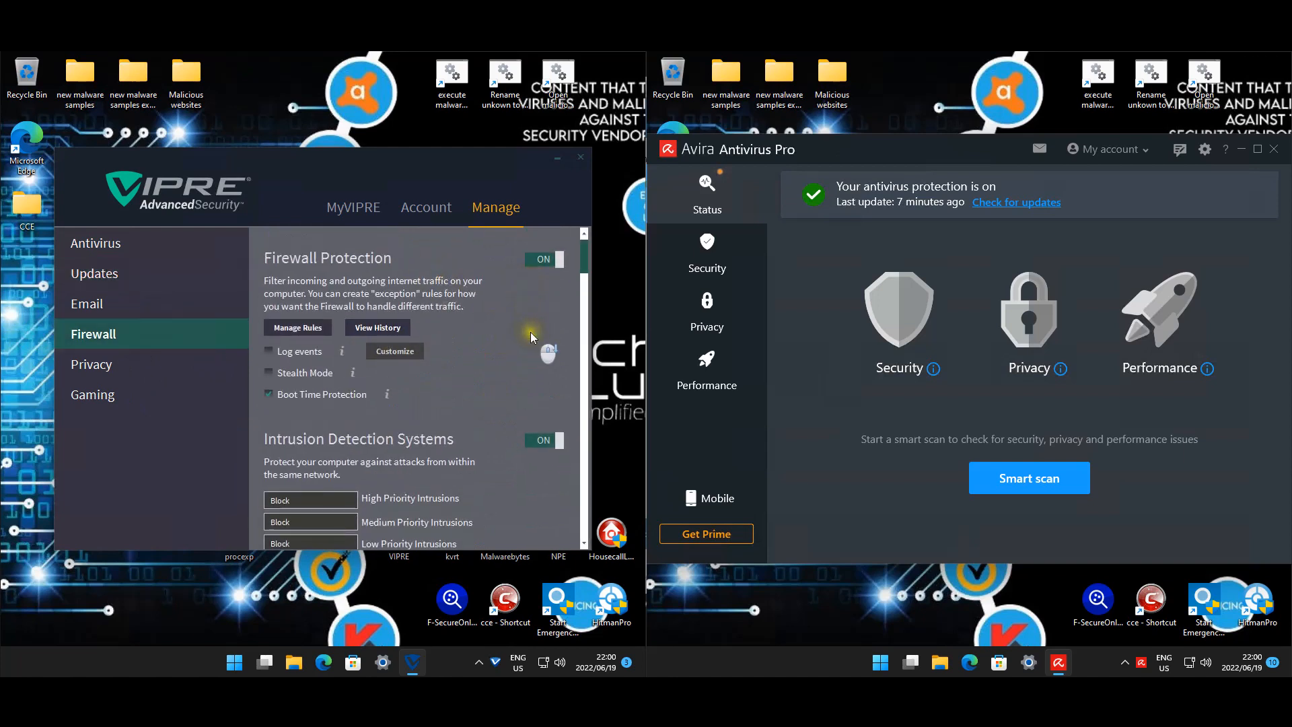
scroll("down", 3)
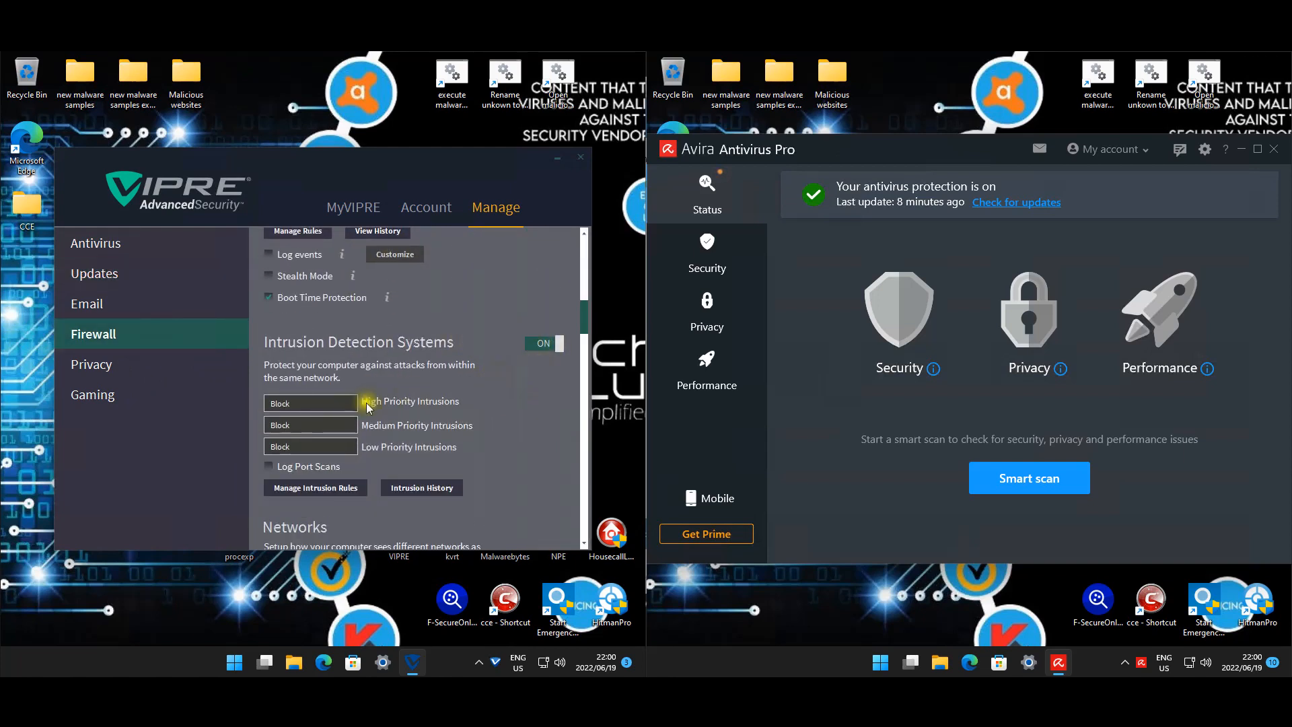
scroll("down", 3)
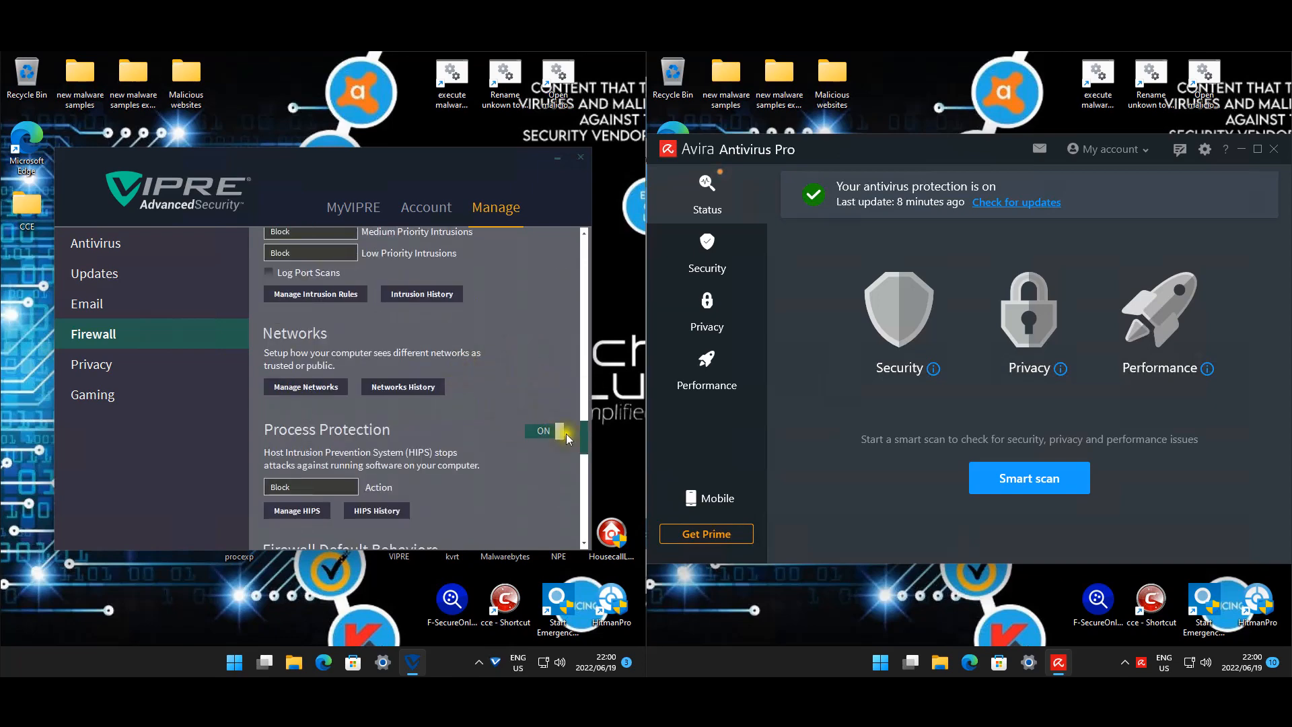
scroll("down", 3)
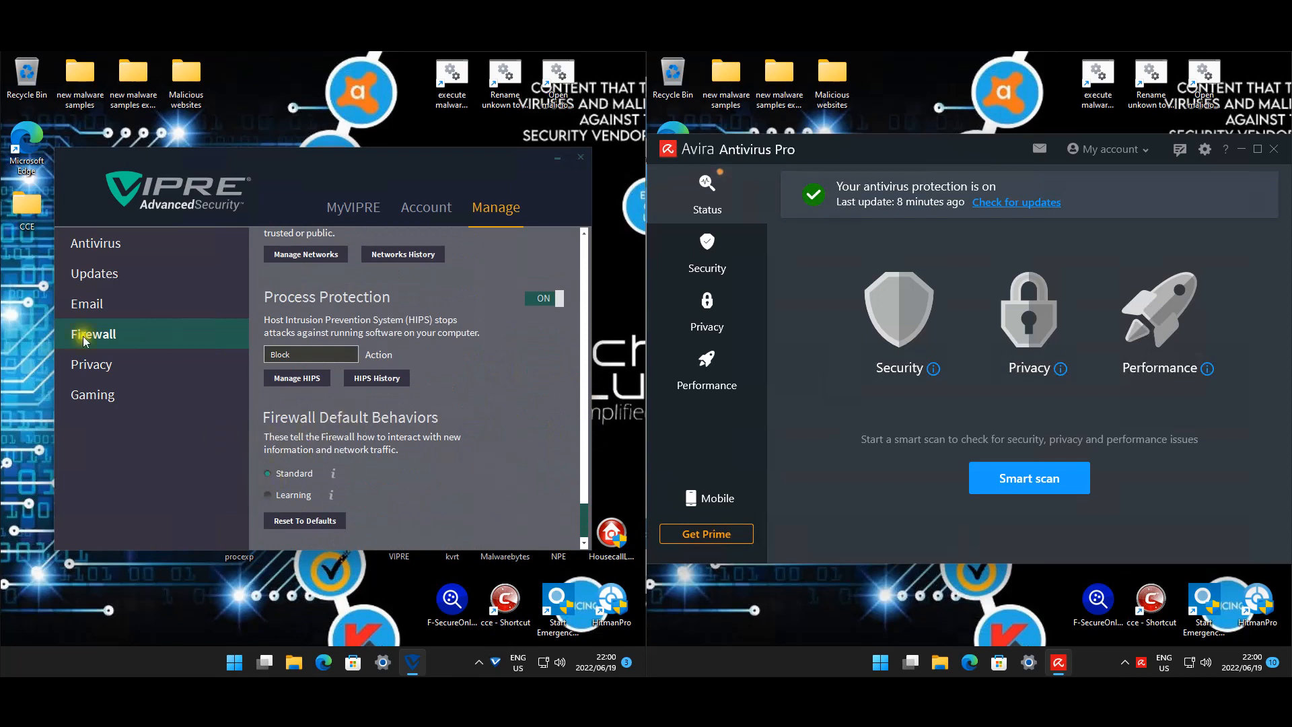
left_click(92, 364)
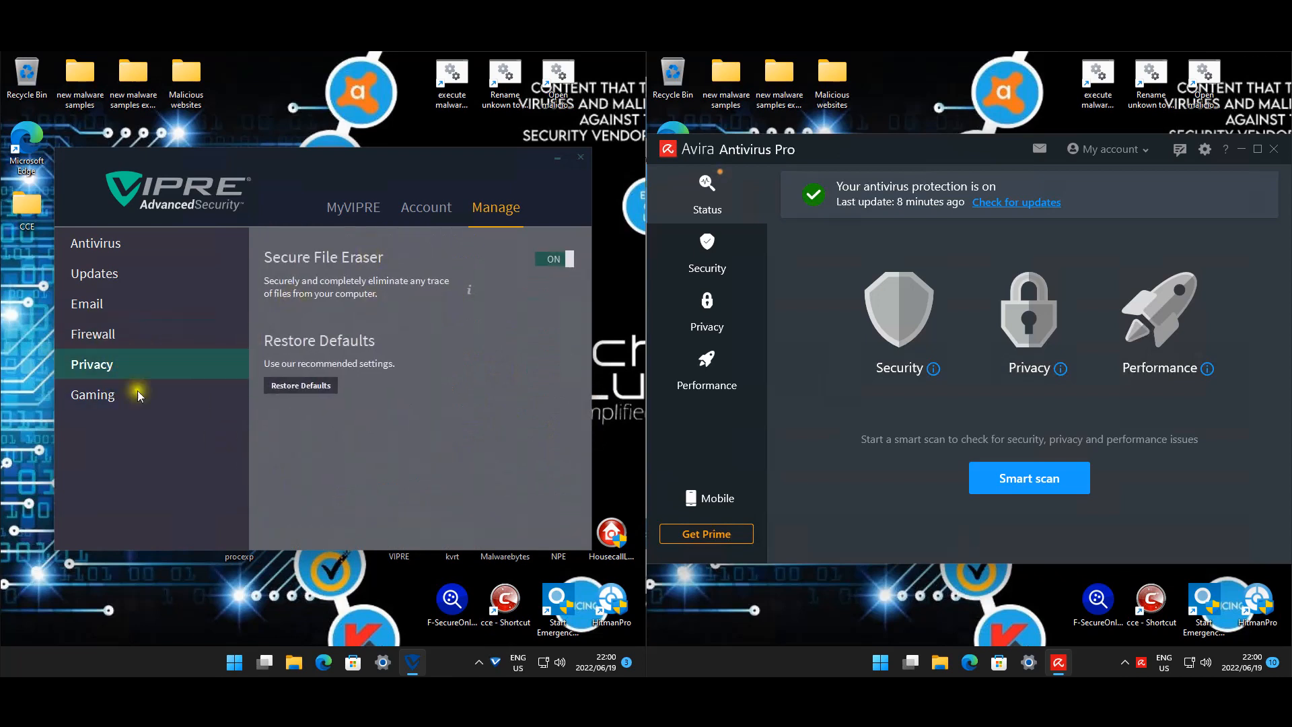
left_click(92, 395)
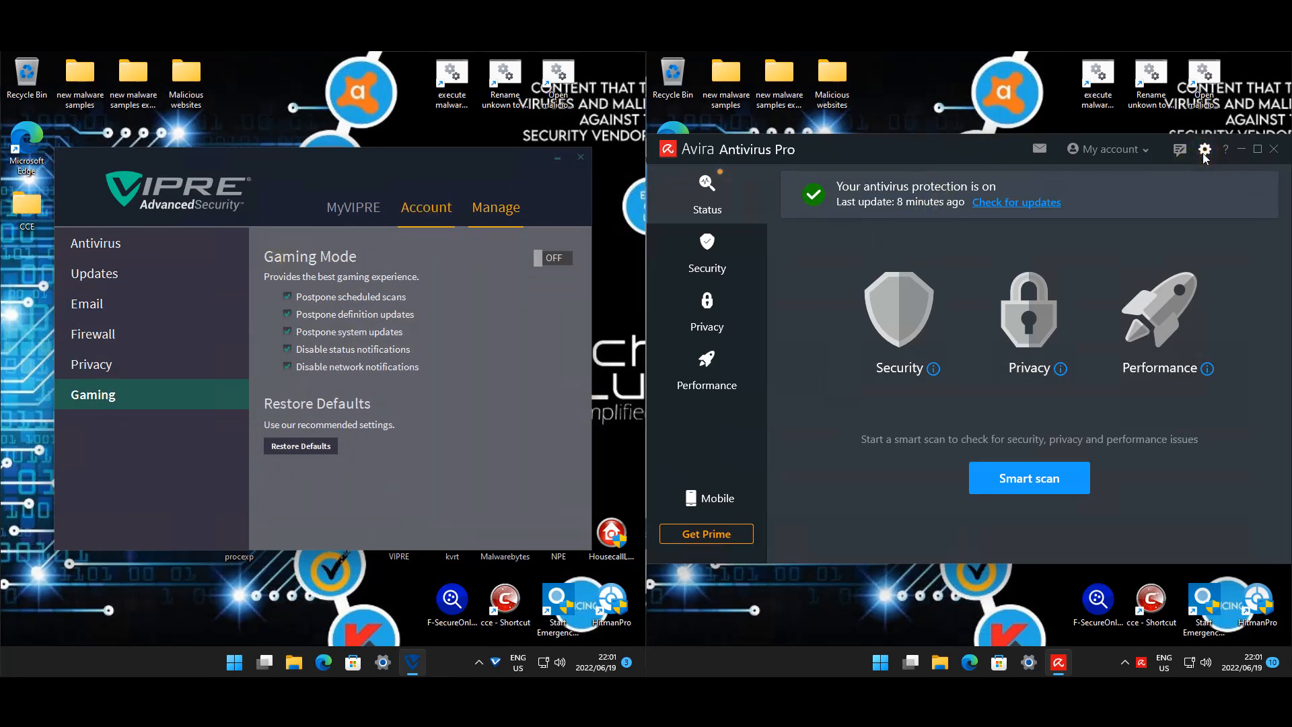
Step: Open Avira's virus scan settings and scroll to the two excluded script files
left_click(1204, 150)
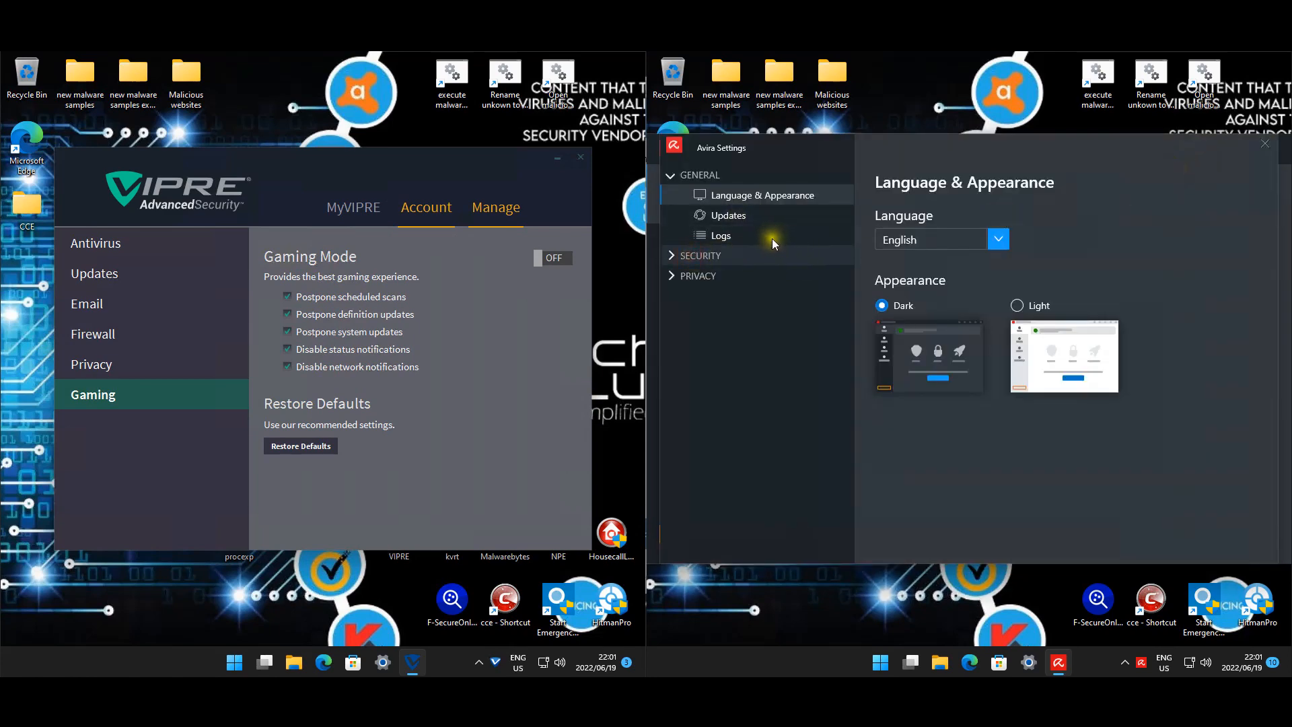
left_click(700, 256)
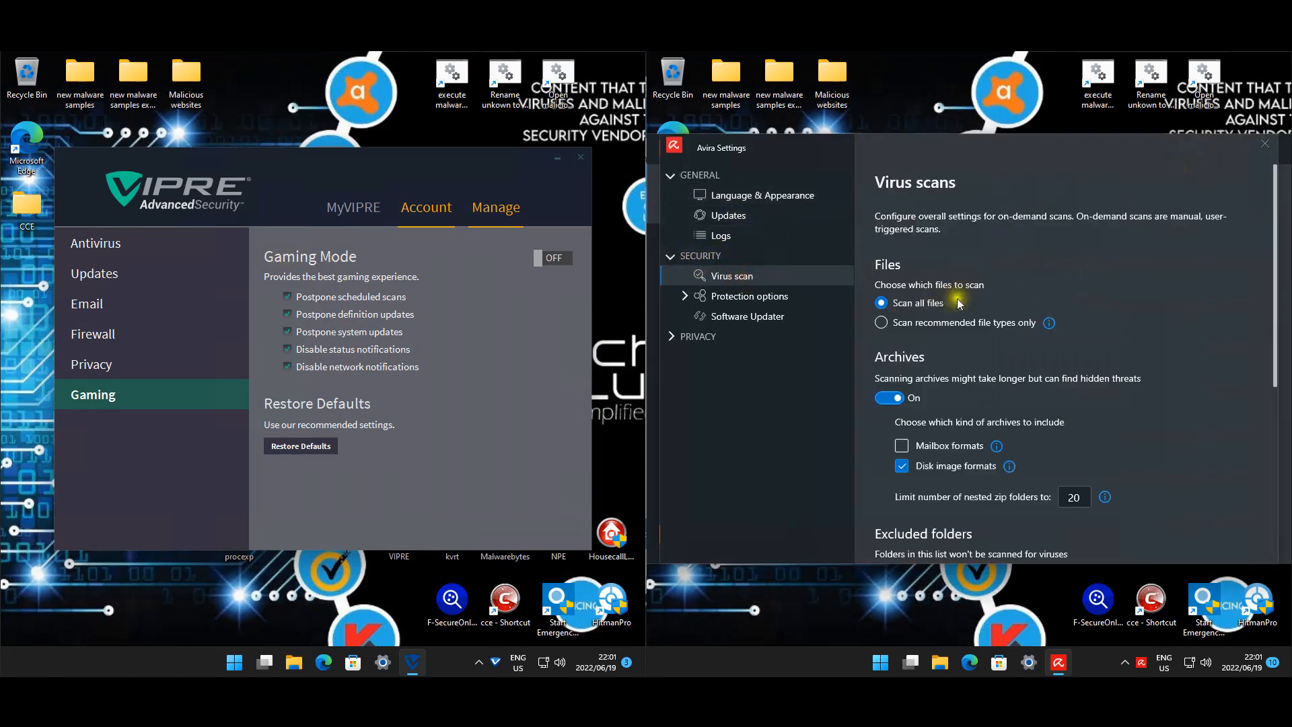
scroll("down", 3)
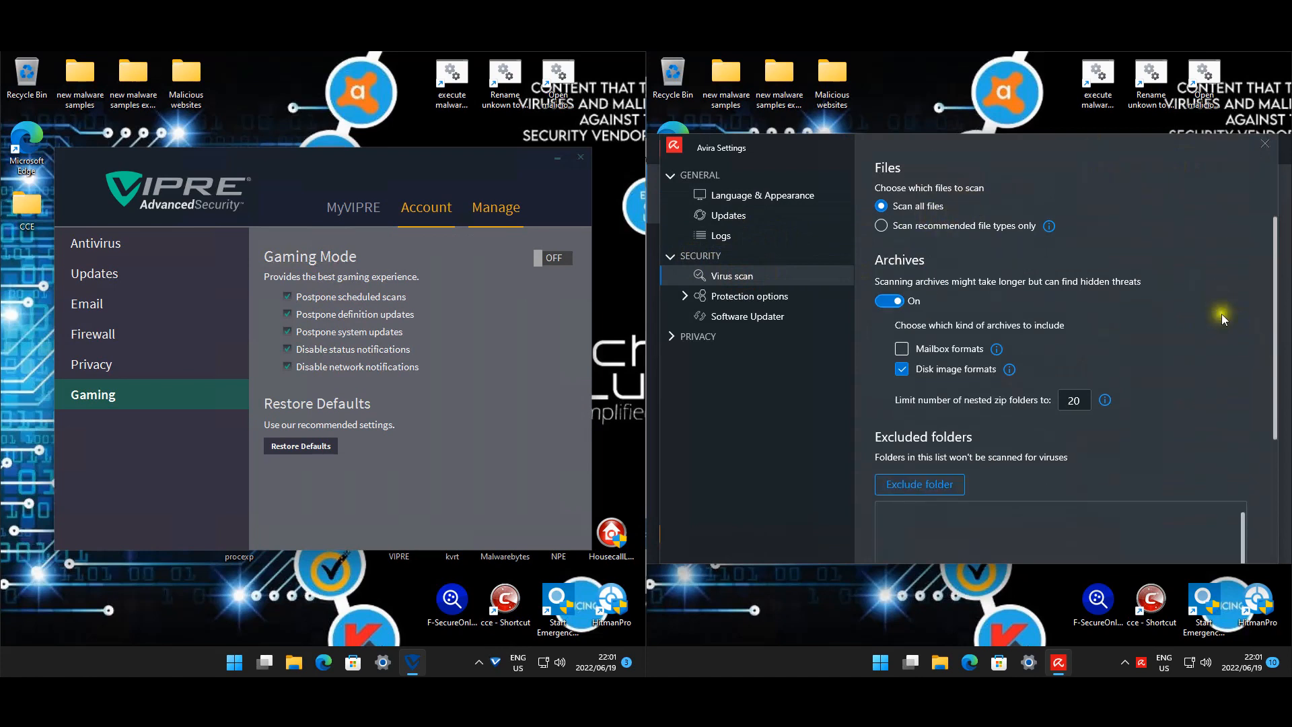
mouse_move(1173, 361)
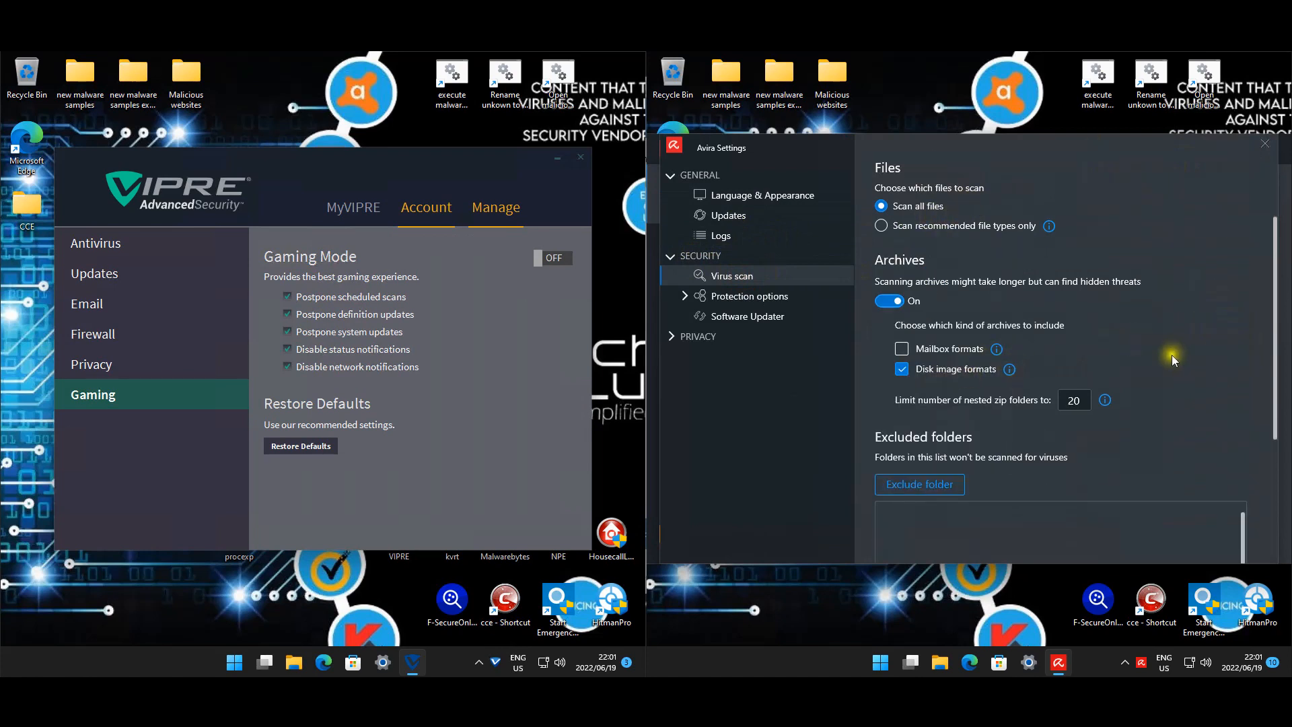
scroll("down", 3)
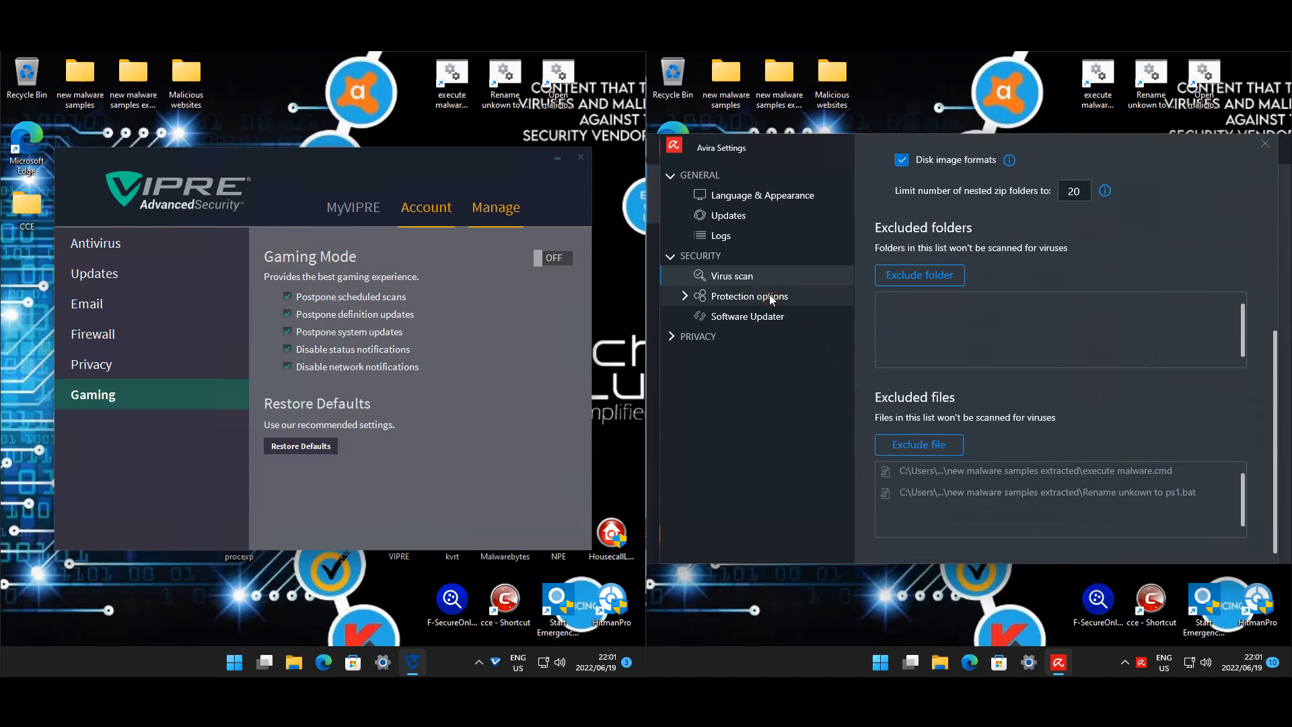
Step: Check Avira's real-time exclusions and empty allowed processes list, then open web protection's domain list
left_click(750, 296)
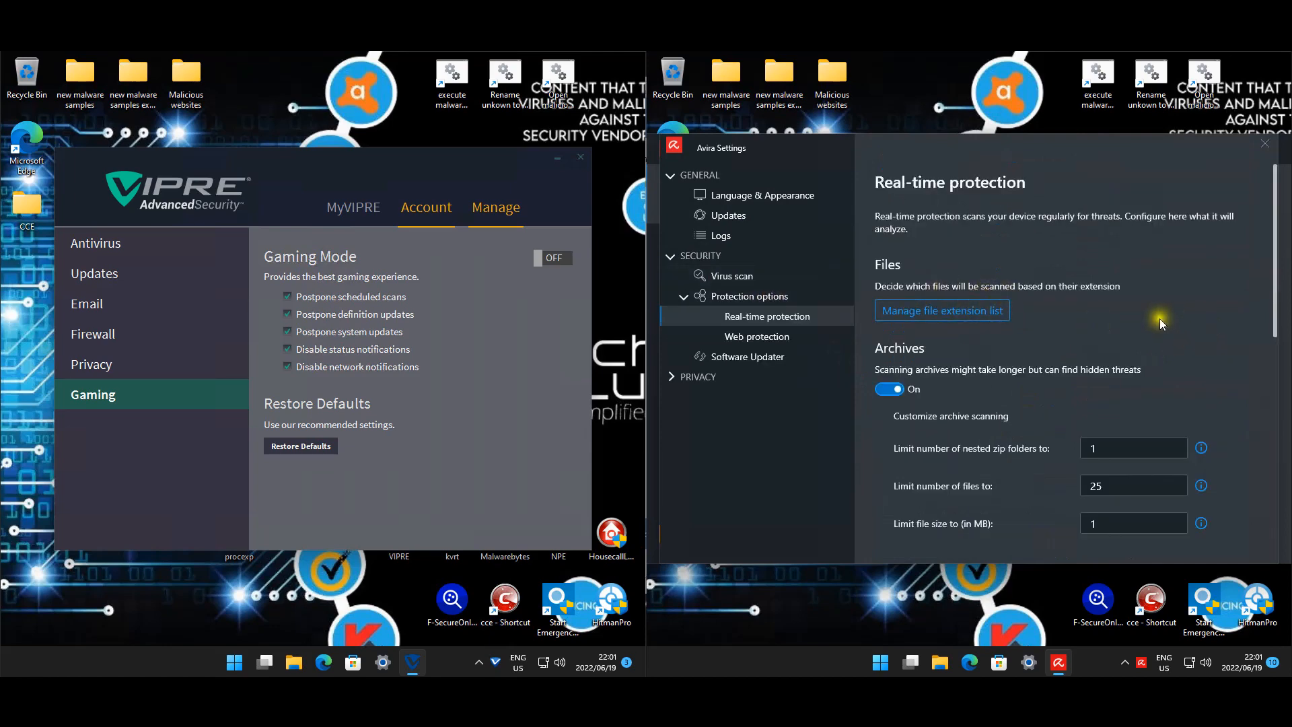
scroll("down", 3)
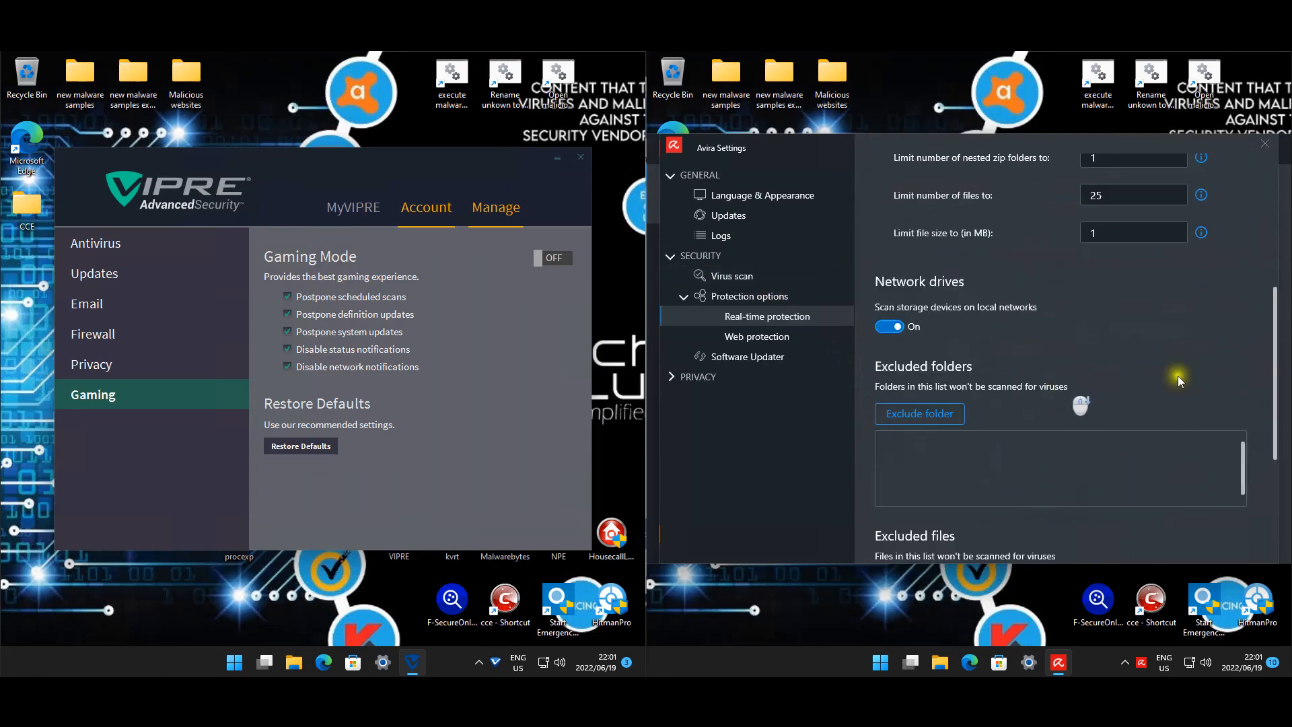
scroll("down", 3)
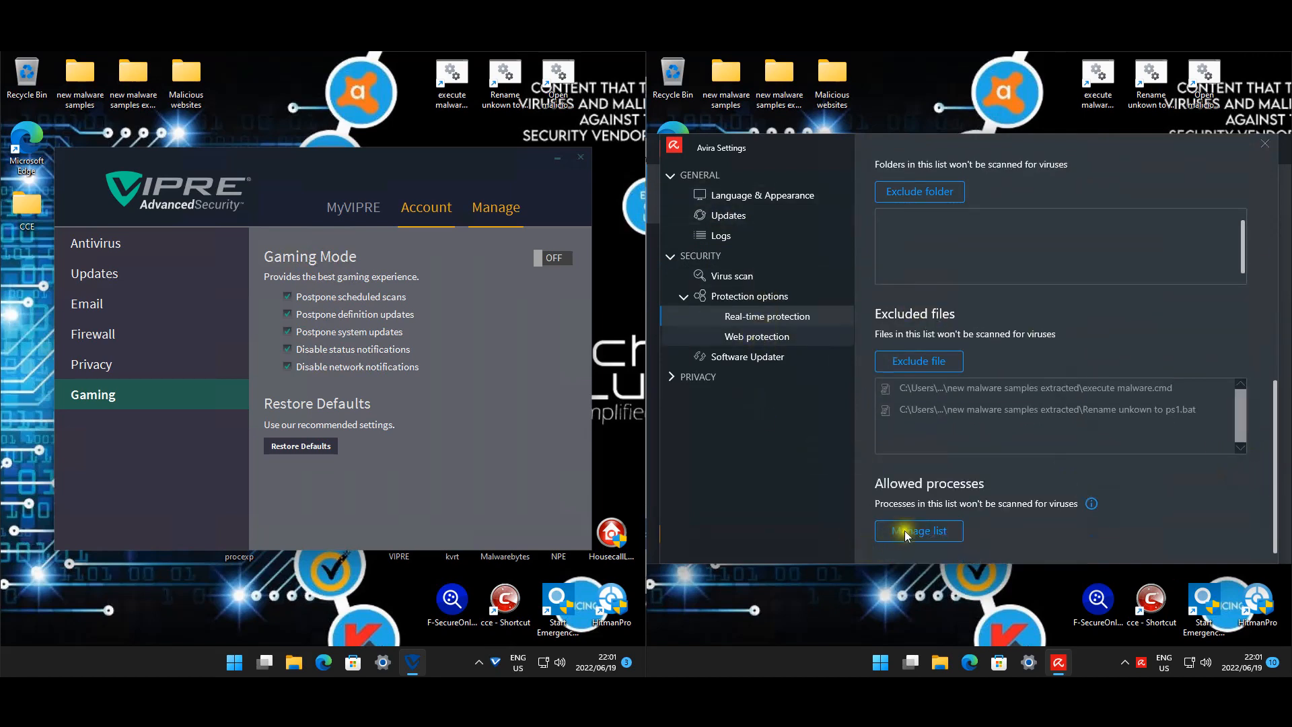
left_click(919, 531)
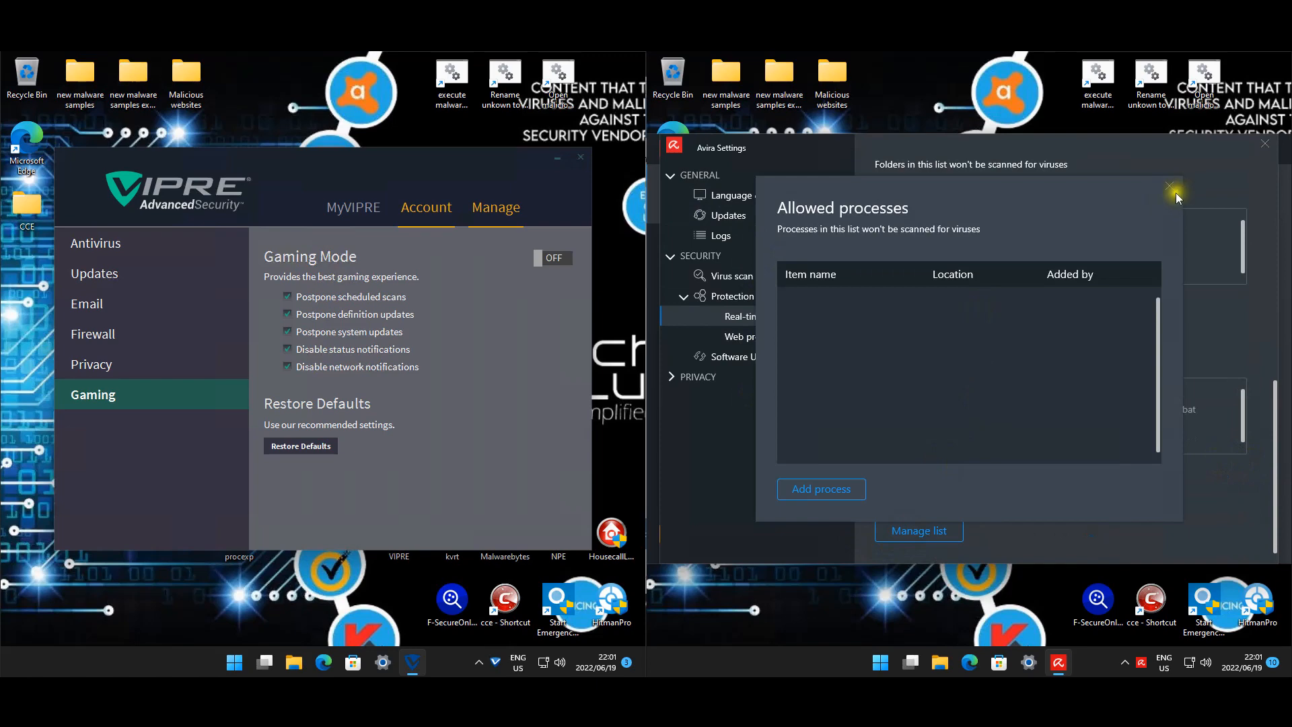
left_click(1169, 186)
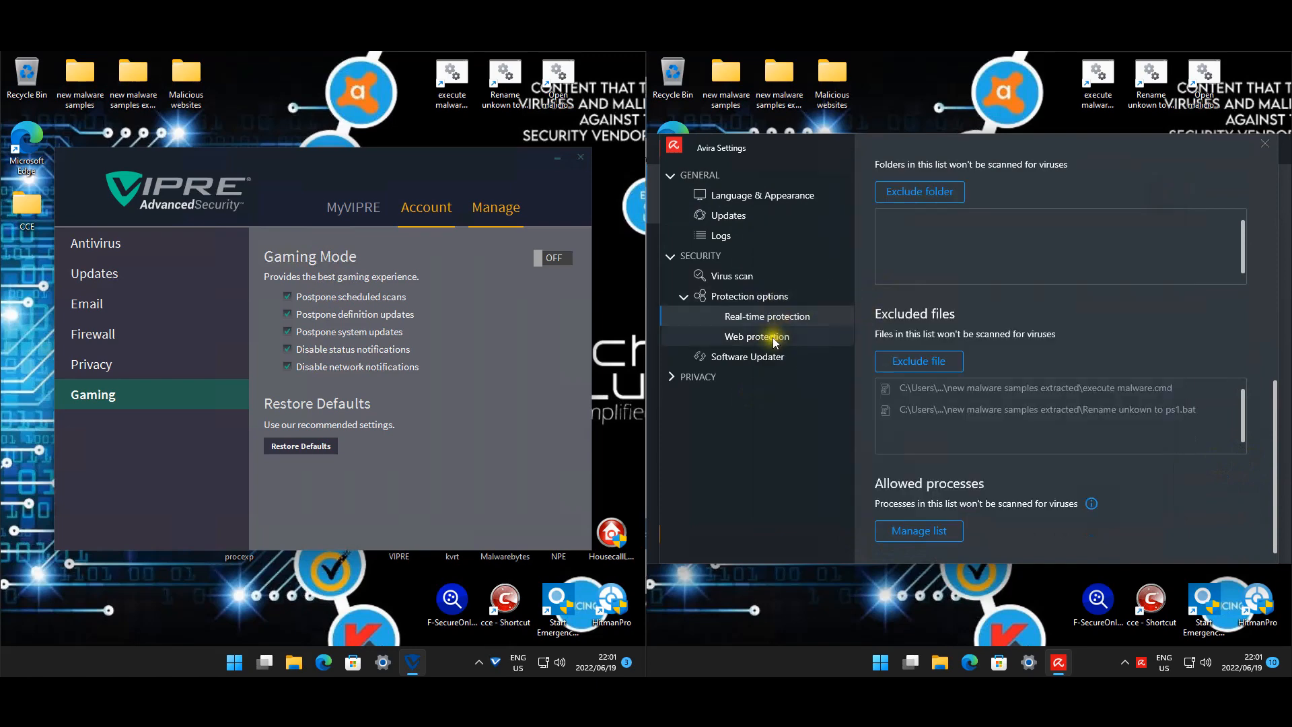
left_click(755, 337)
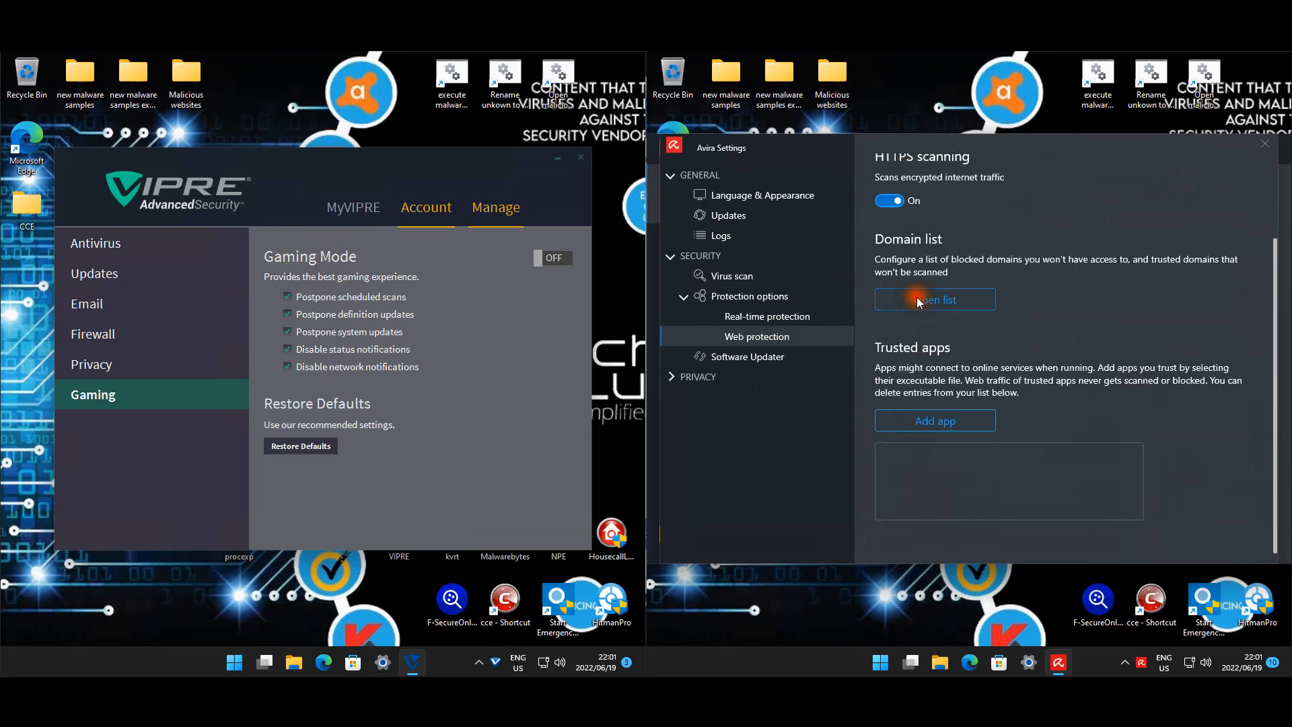
left_click(935, 298)
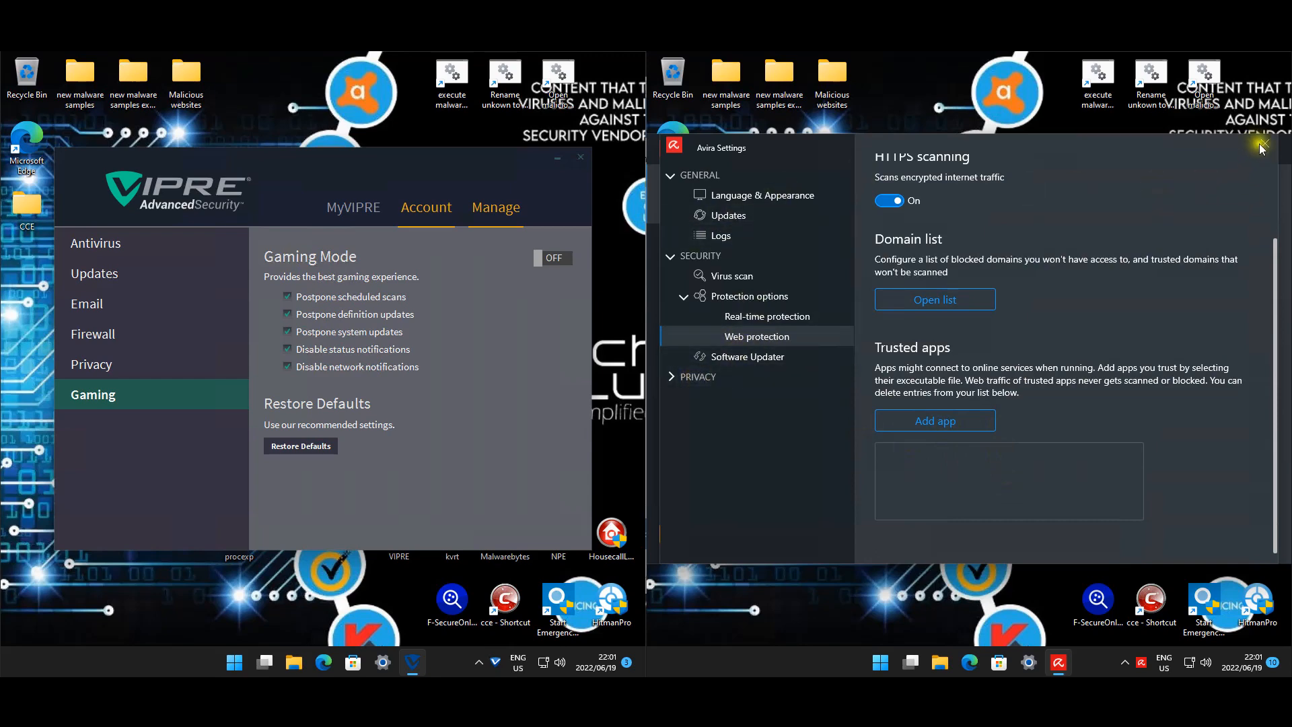
Step: Turn off Avira's real-time protection for one hour under Protection options
left_click(1260, 148)
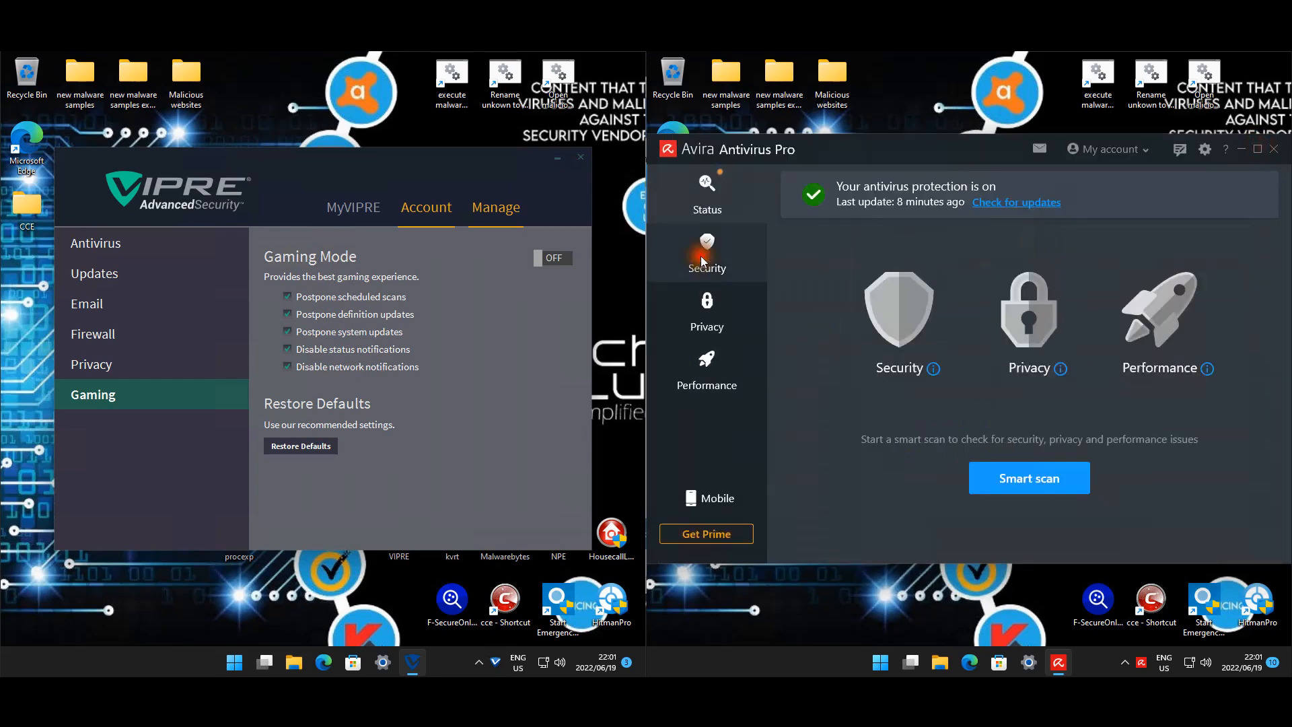
left_click(706, 253)
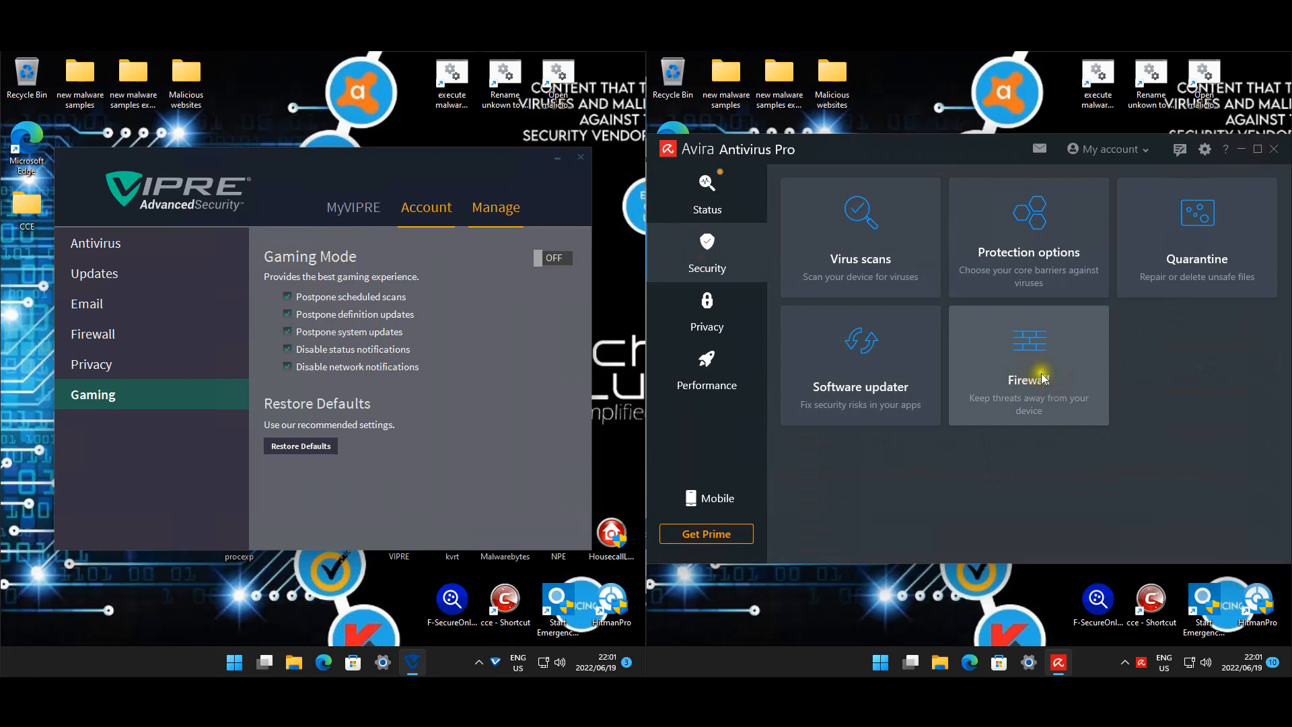
left_click(1029, 365)
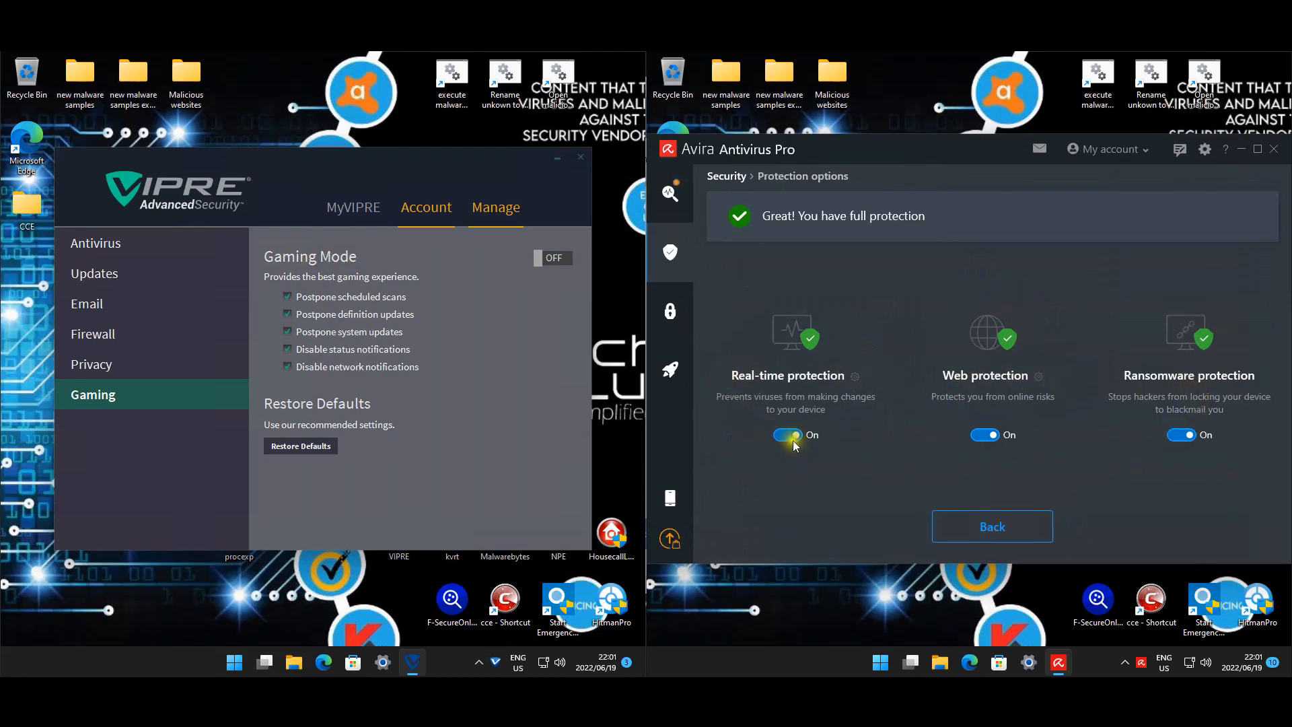
left_click(785, 436)
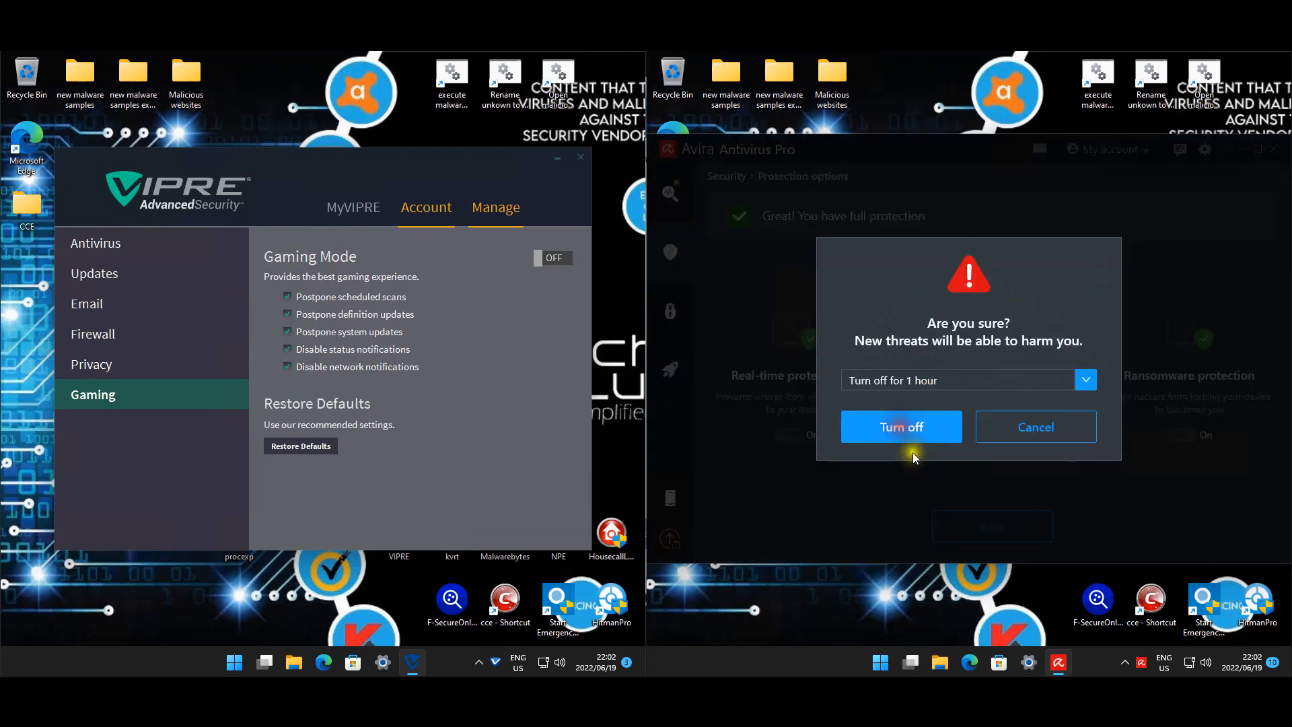
left_click(900, 427)
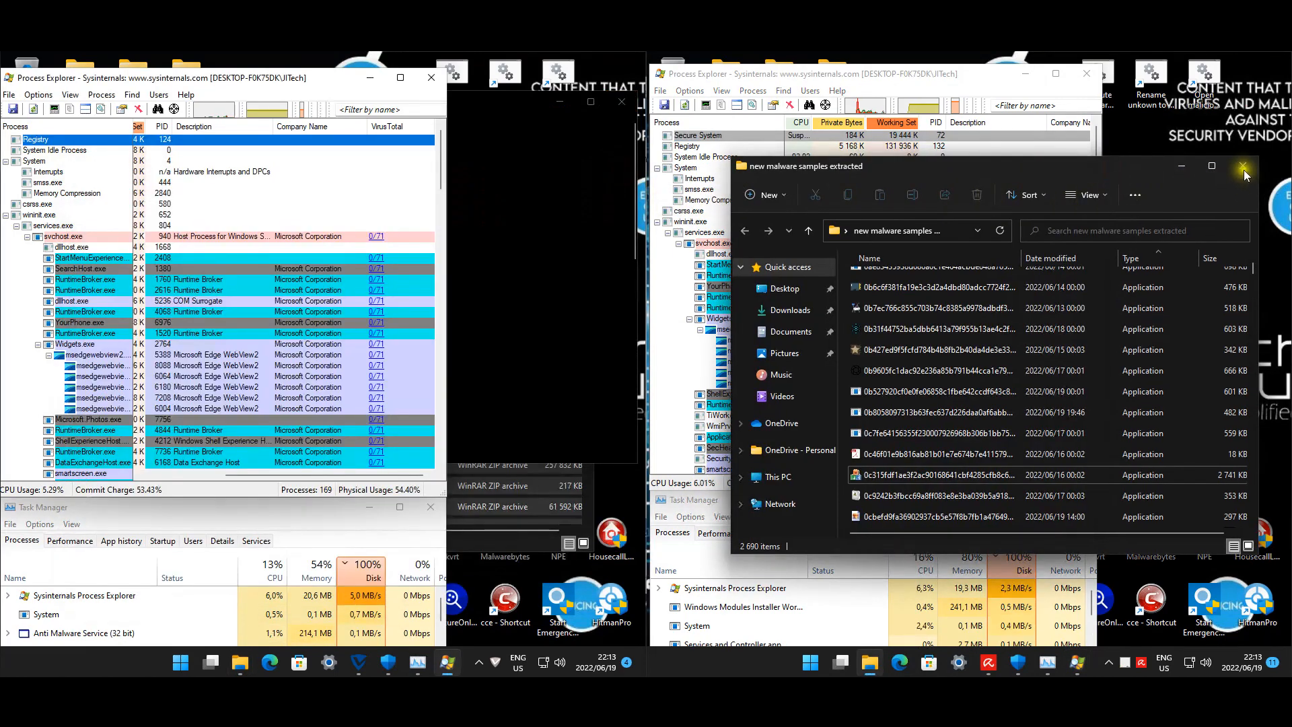
Step: Close the malware samples folder and open VIPRE's update settings
left_click(1244, 165)
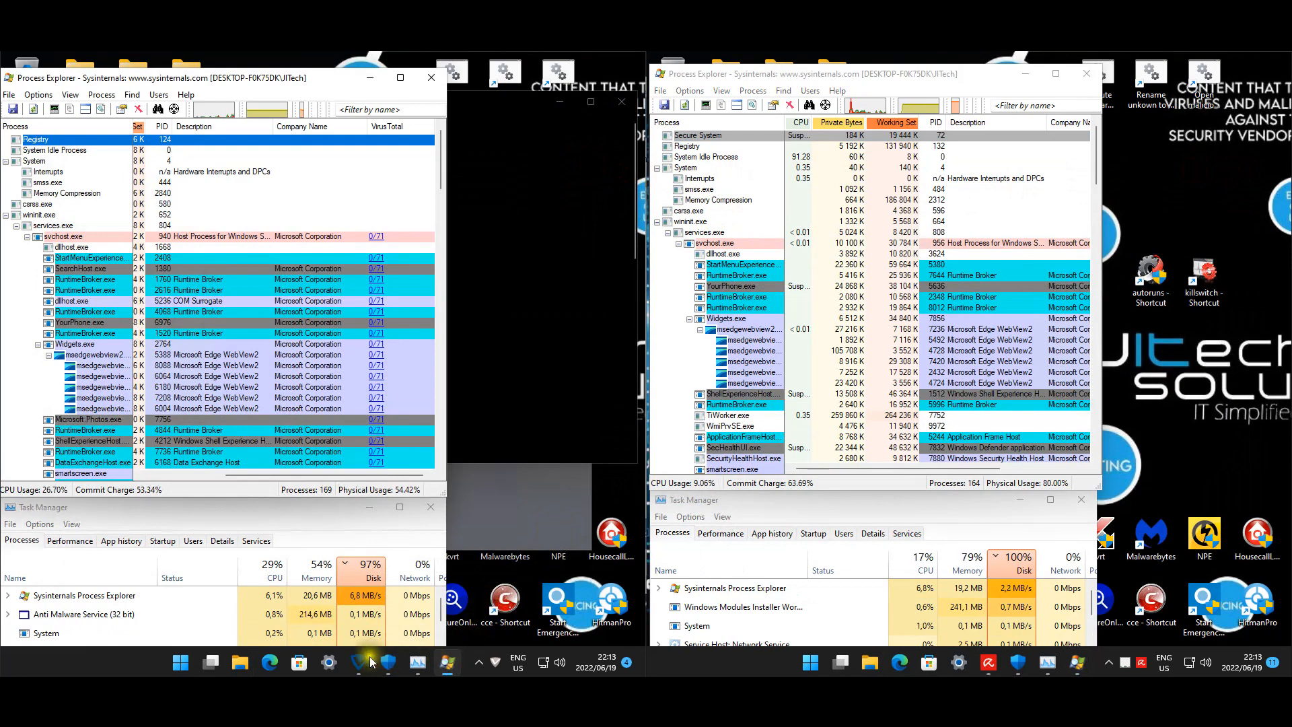
left_click(356, 661)
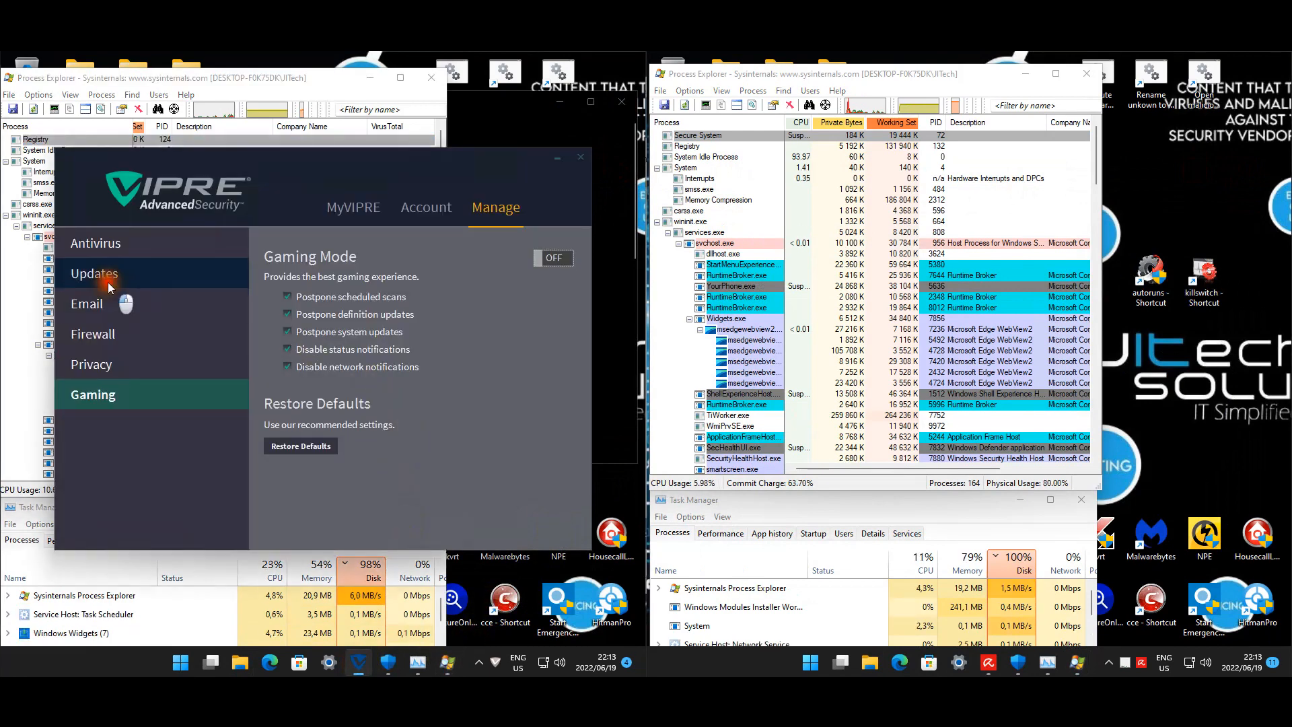
left_click(94, 272)
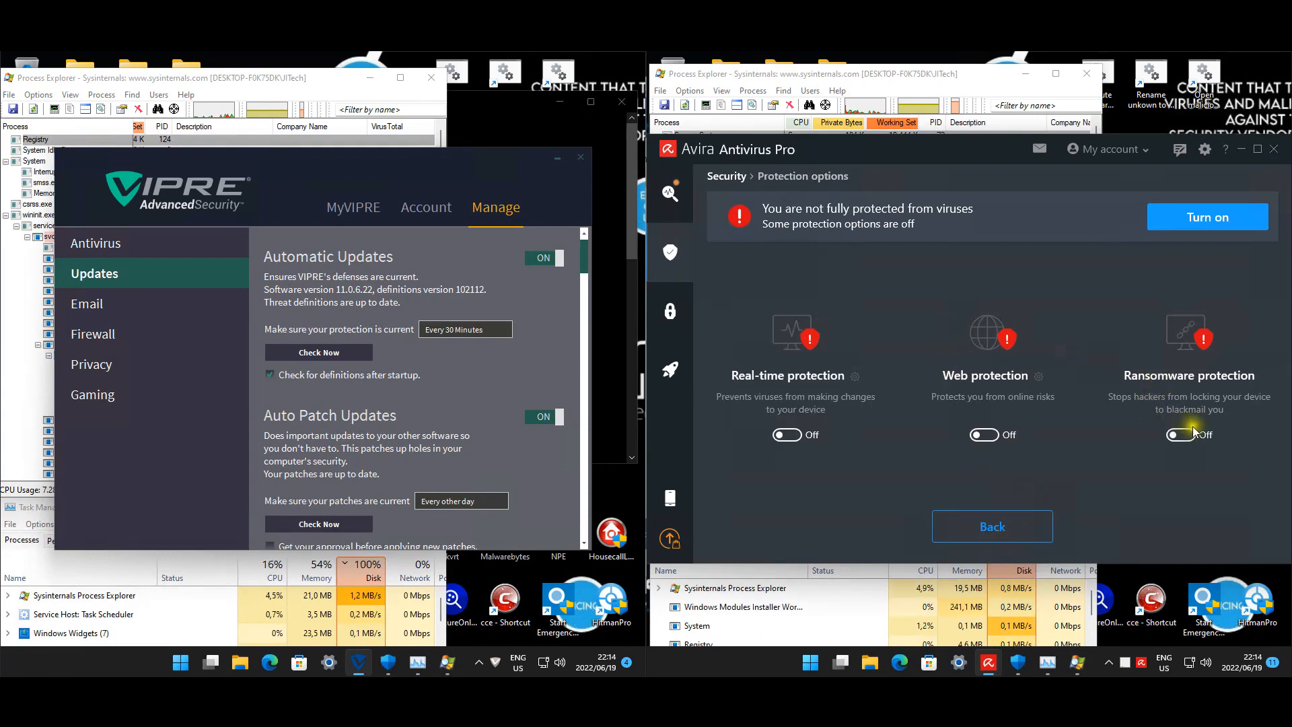
Step: Turn Avira's ransomware protection and remaining protections back on
left_click(983, 434)
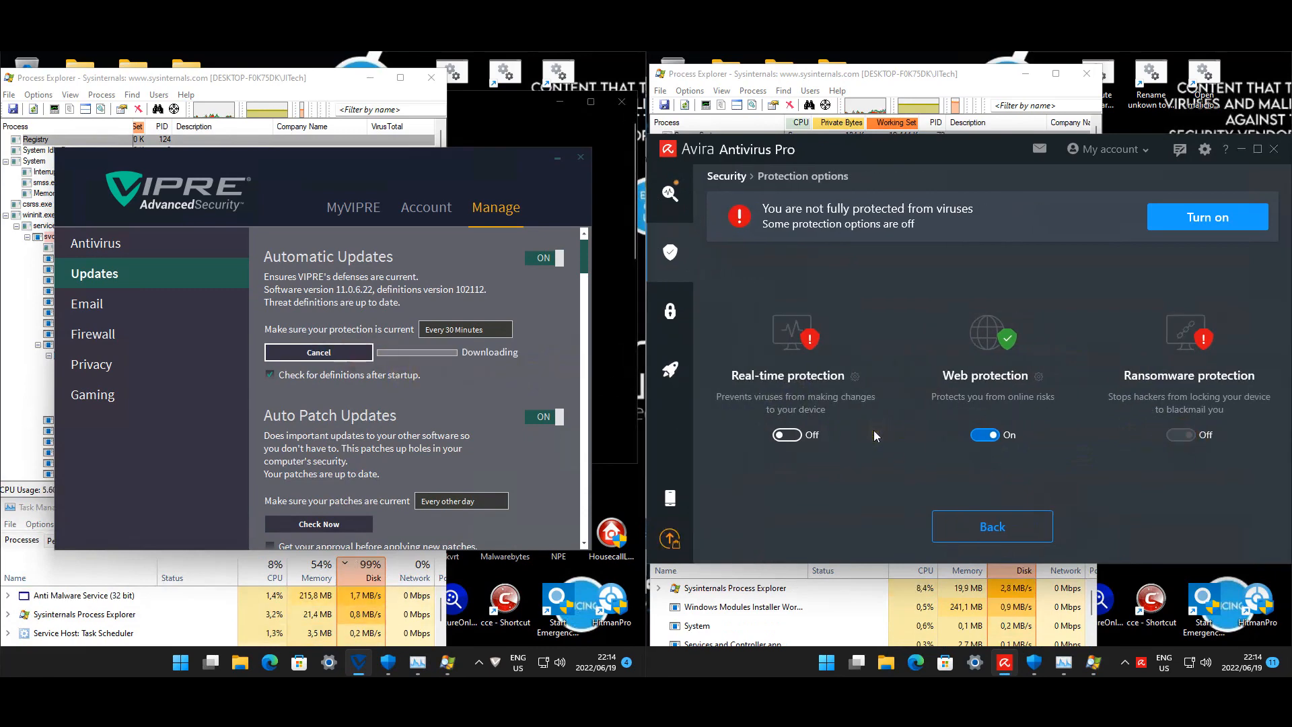
left_click(1179, 434)
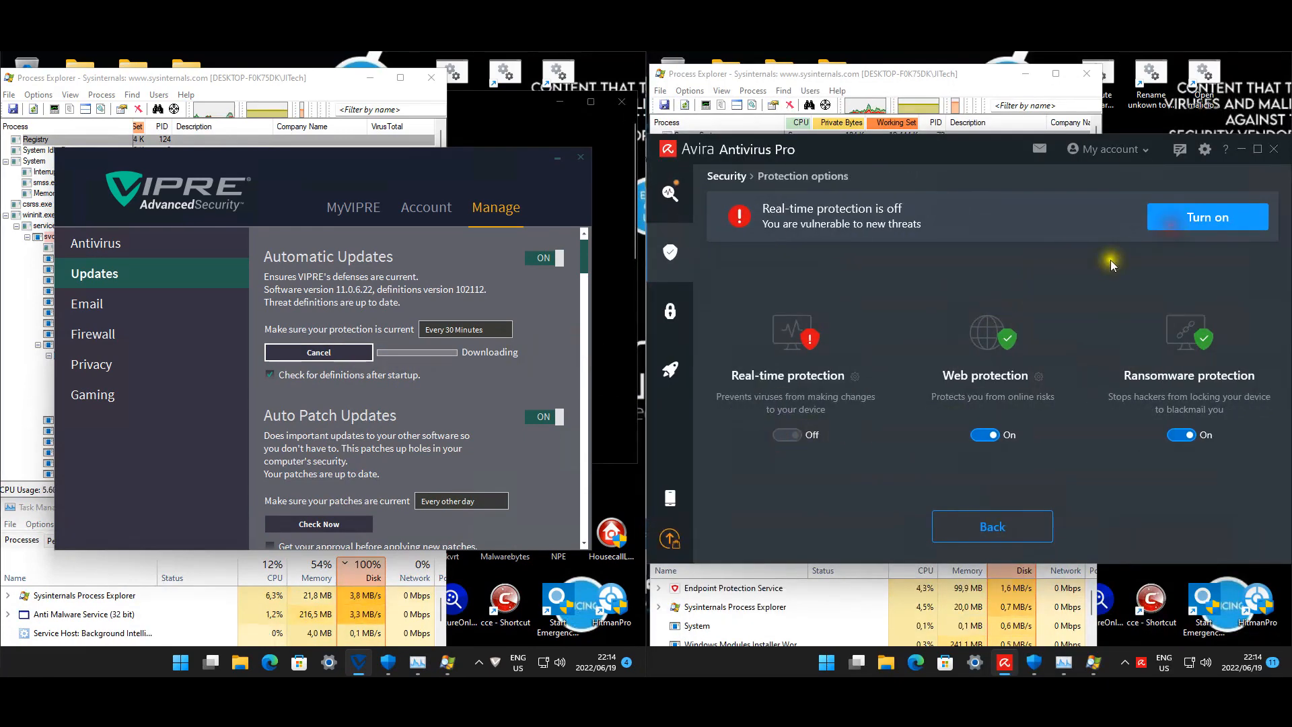
left_click(1207, 217)
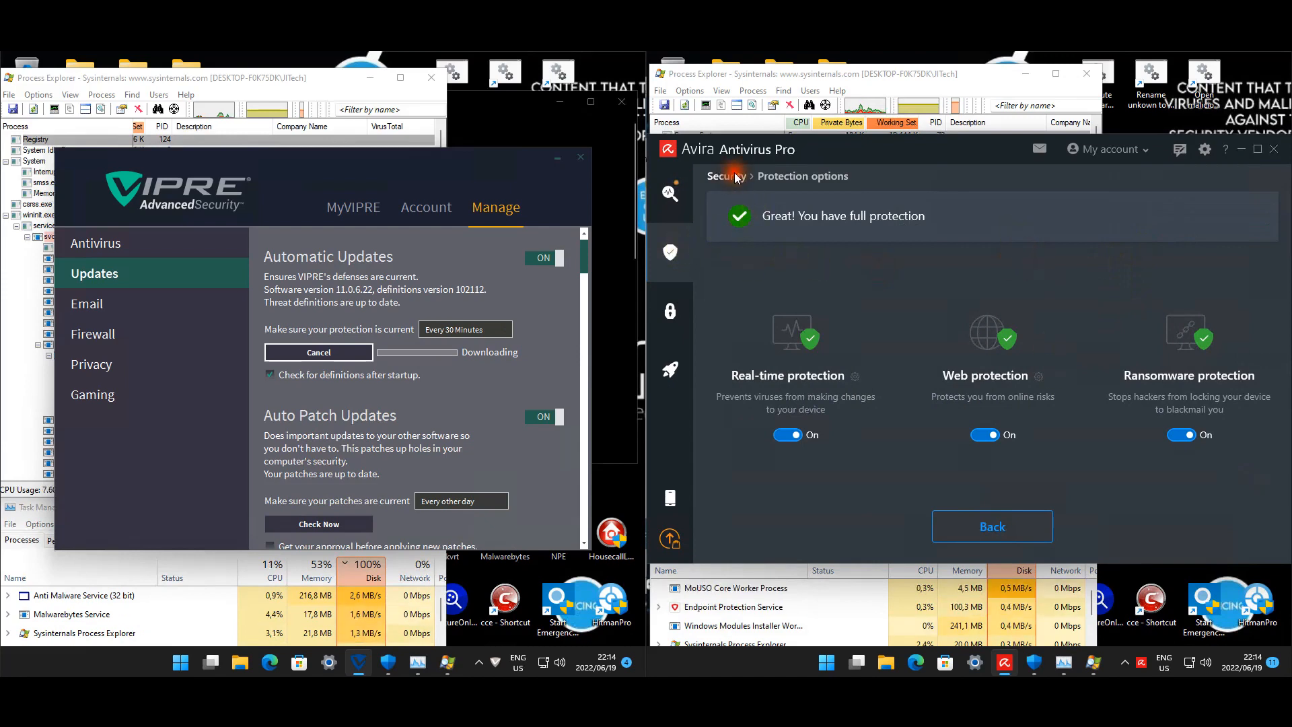
mouse_move(705, 194)
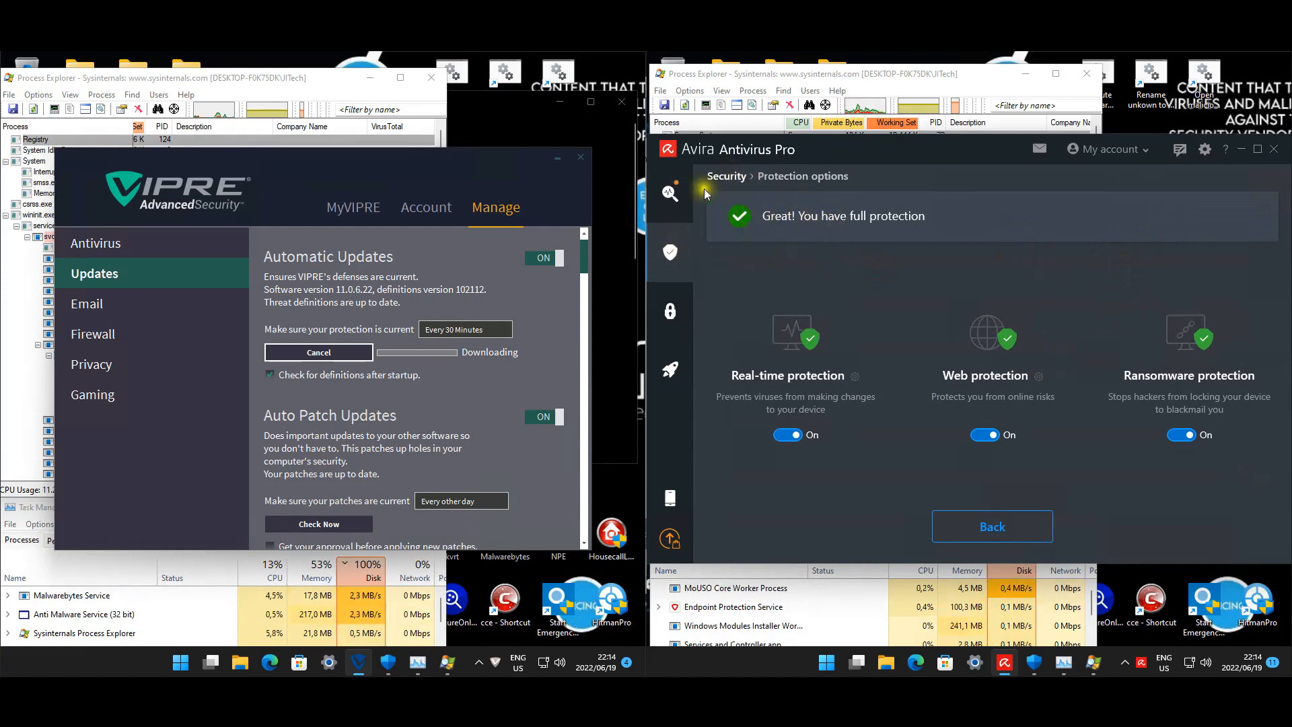
Step: Check for Avira updates from Status and run VIPRE's update check
left_click(991, 526)
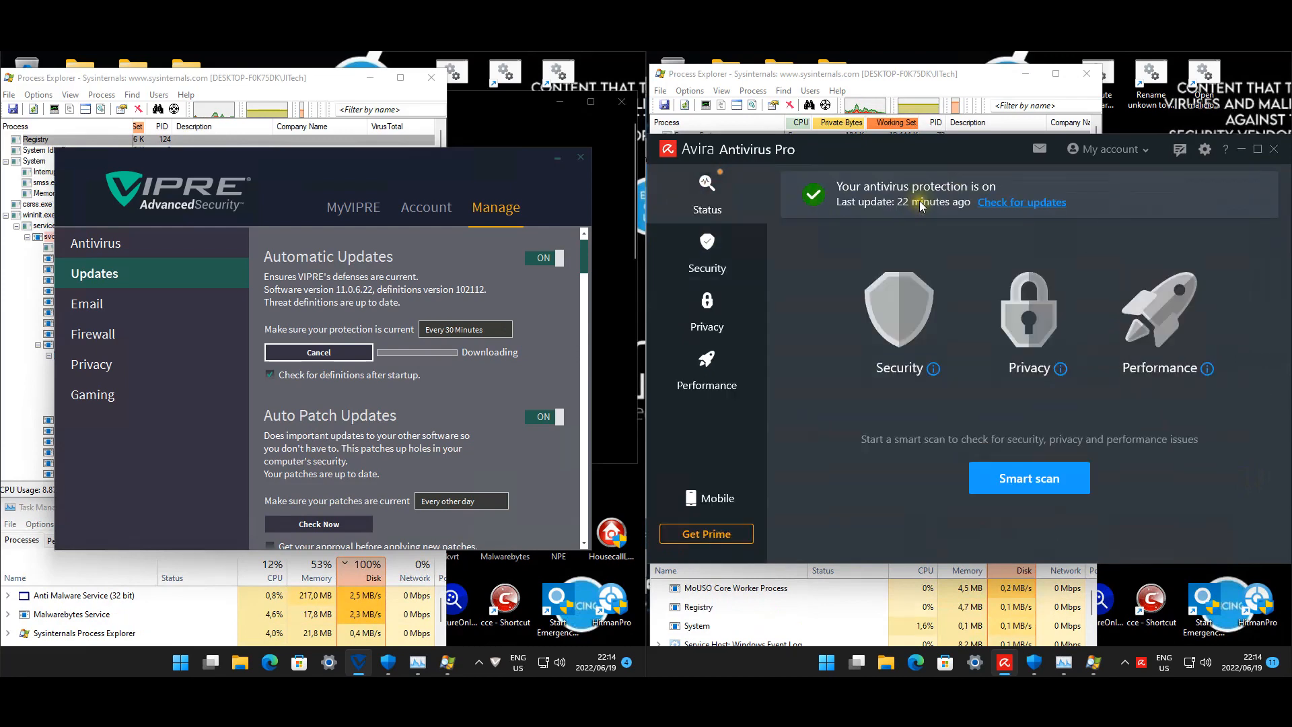
left_click(1022, 202)
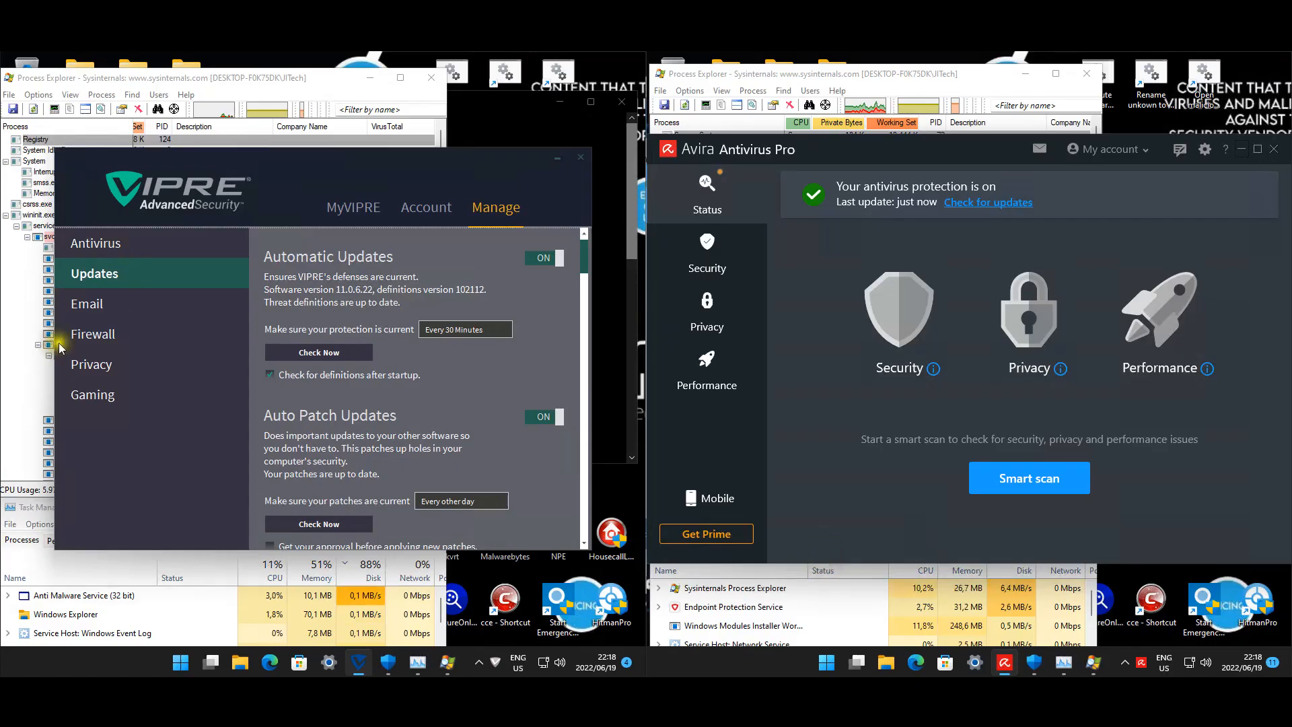
left_click(319, 352)
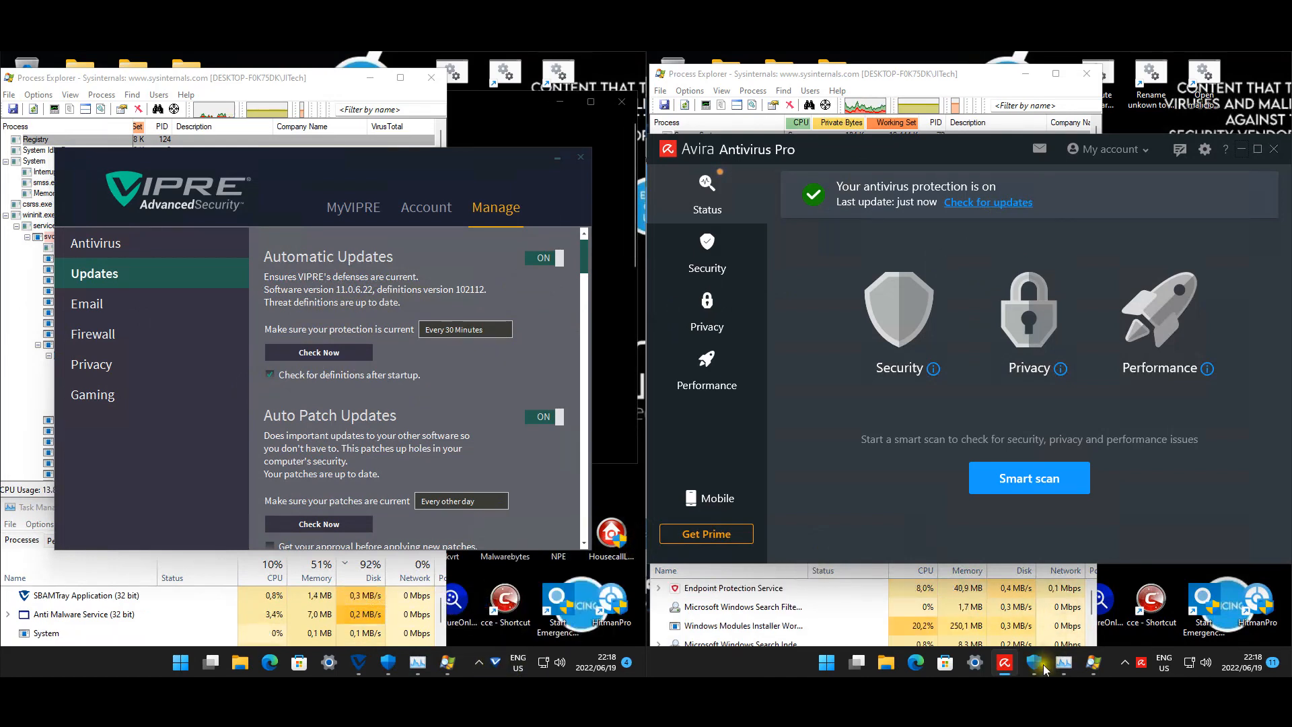
Step: Glance at Windows Security, view VIPRE's subscription details, then return to its home screen
left_click(1034, 662)
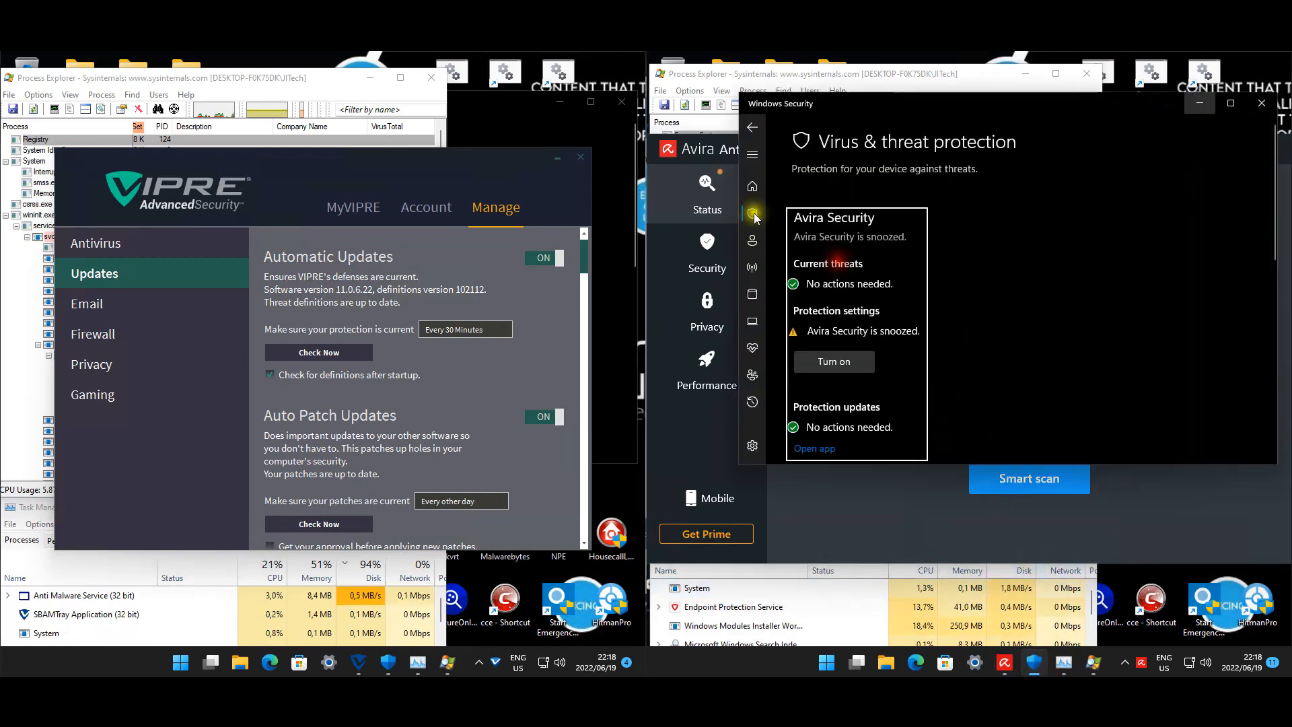
left_click(834, 363)
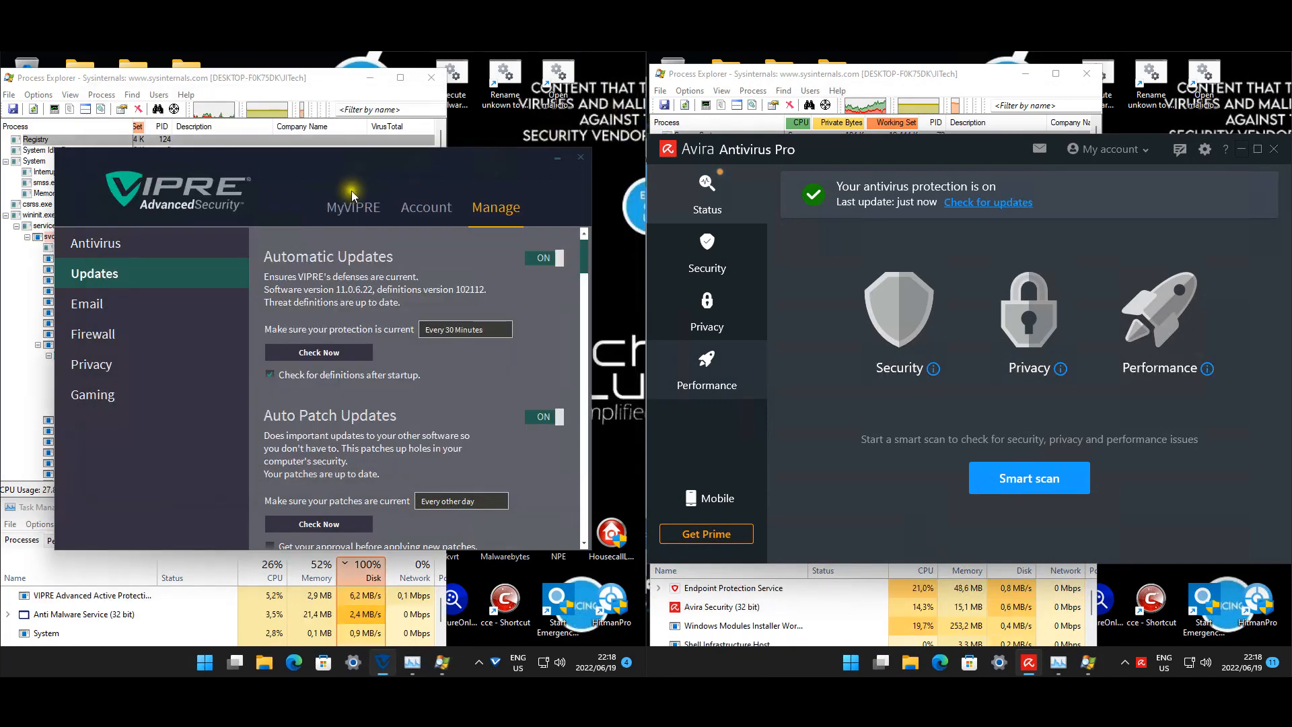
left_click(352, 207)
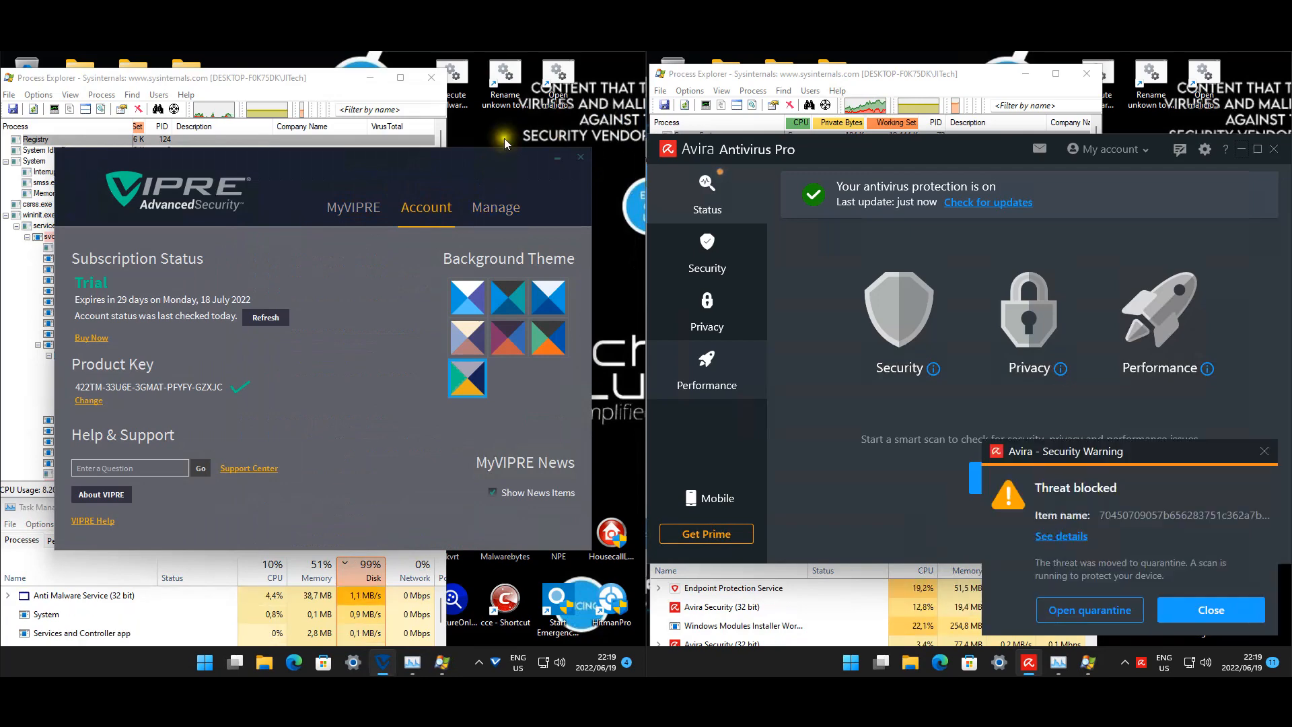
left_click(496, 206)
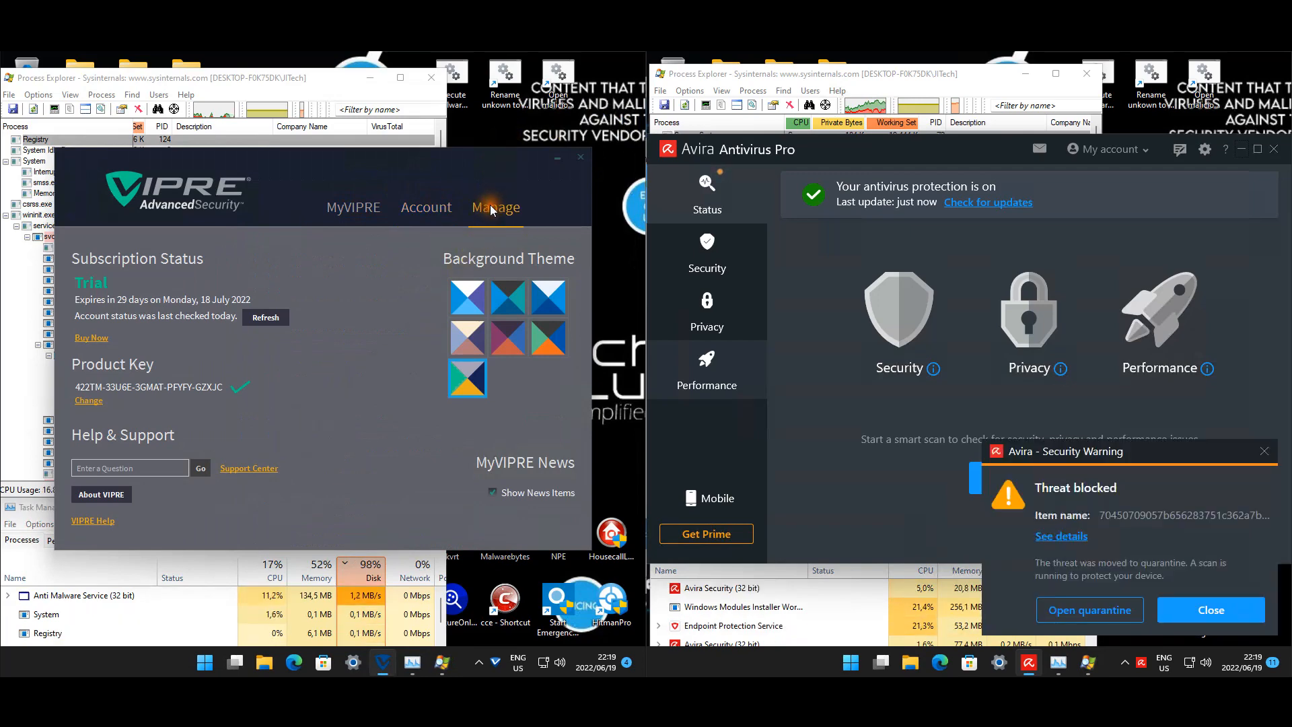
left_click(495, 207)
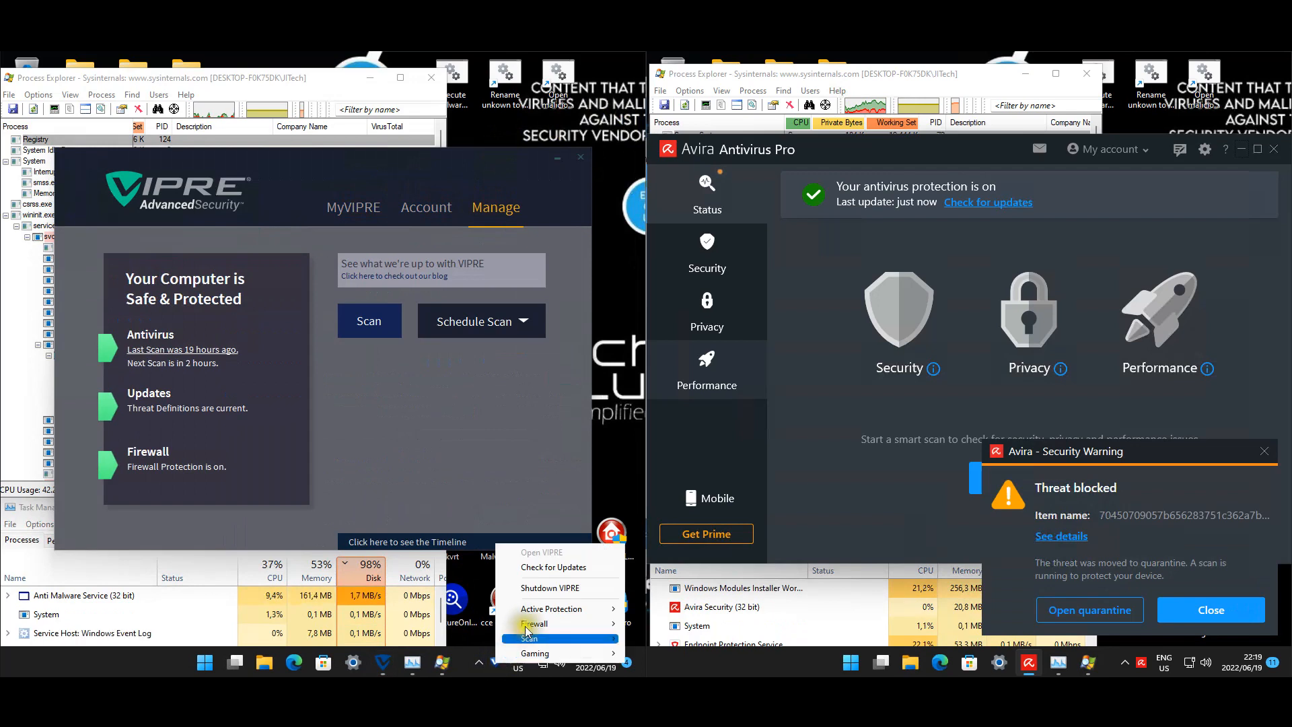
mouse_move(534, 624)
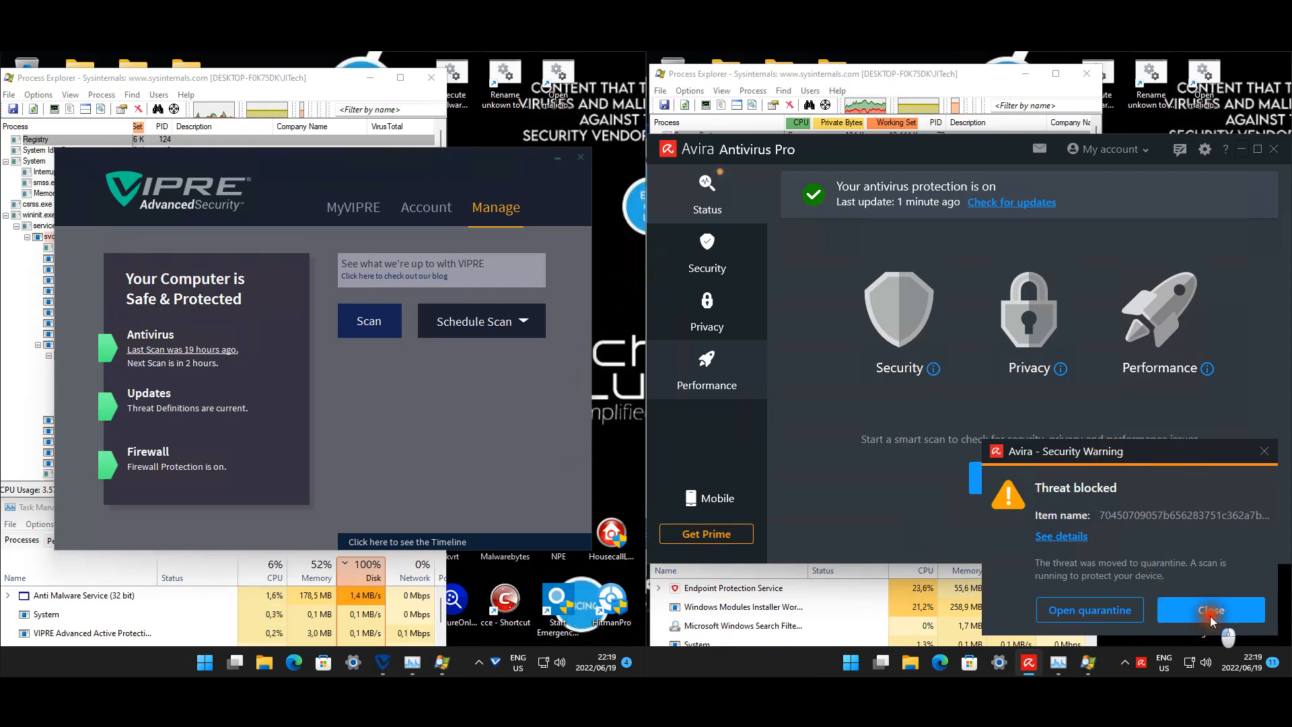
Step: Dismiss Avira's threat-blocked warning and view details of the newly blocked threat
left_click(1210, 609)
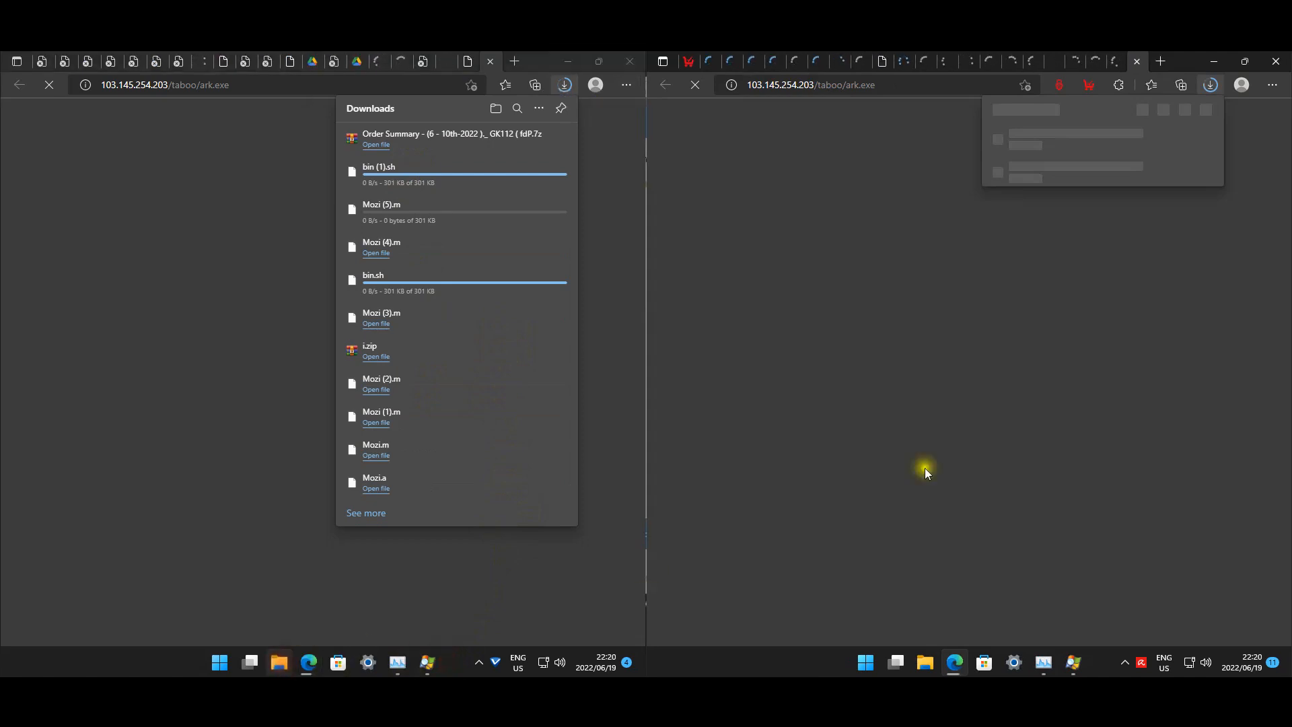
left_click(279, 662)
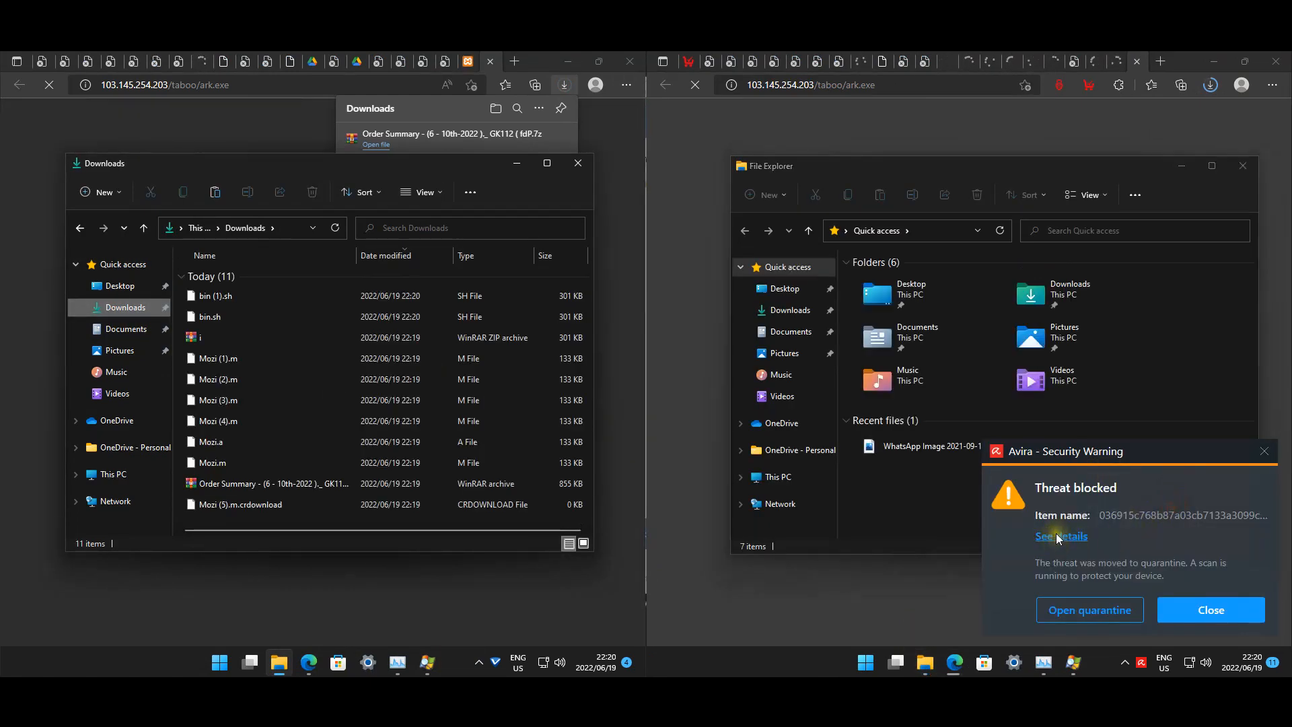
left_click(1069, 294)
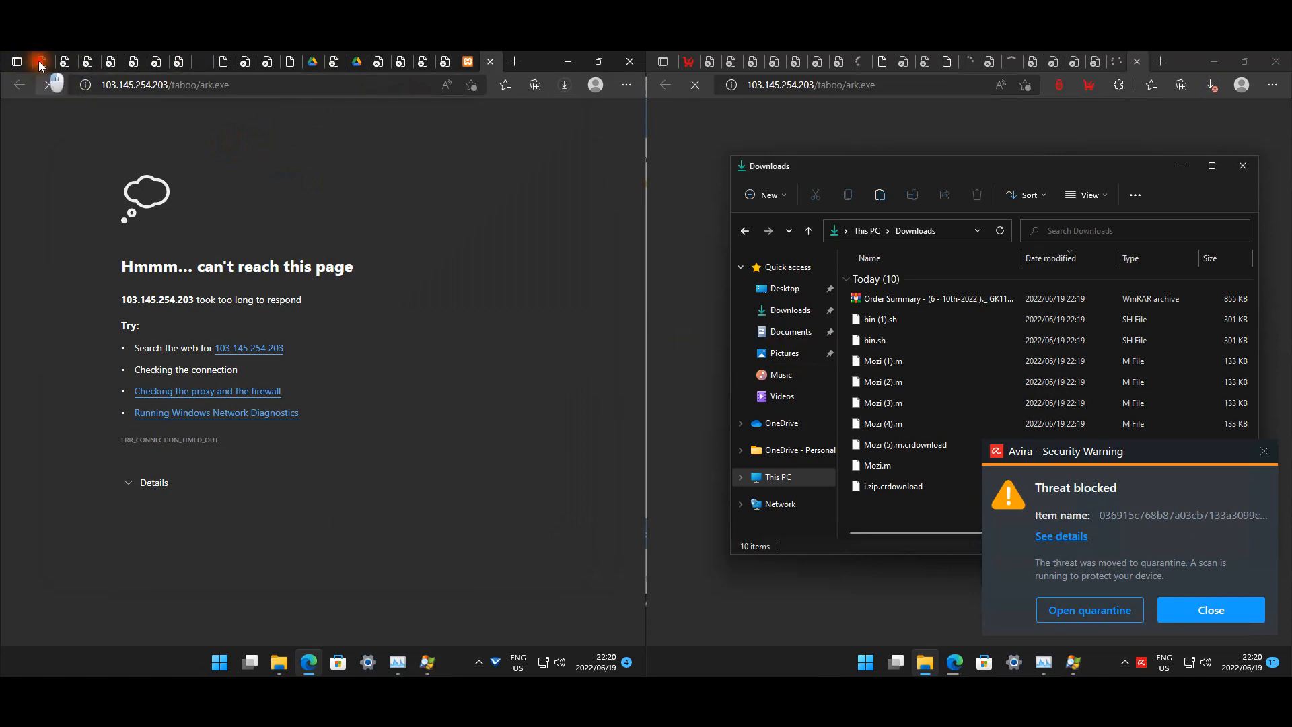
Step: Switch to the next malware link tab and allow the Avira extension's report
left_click(40, 61)
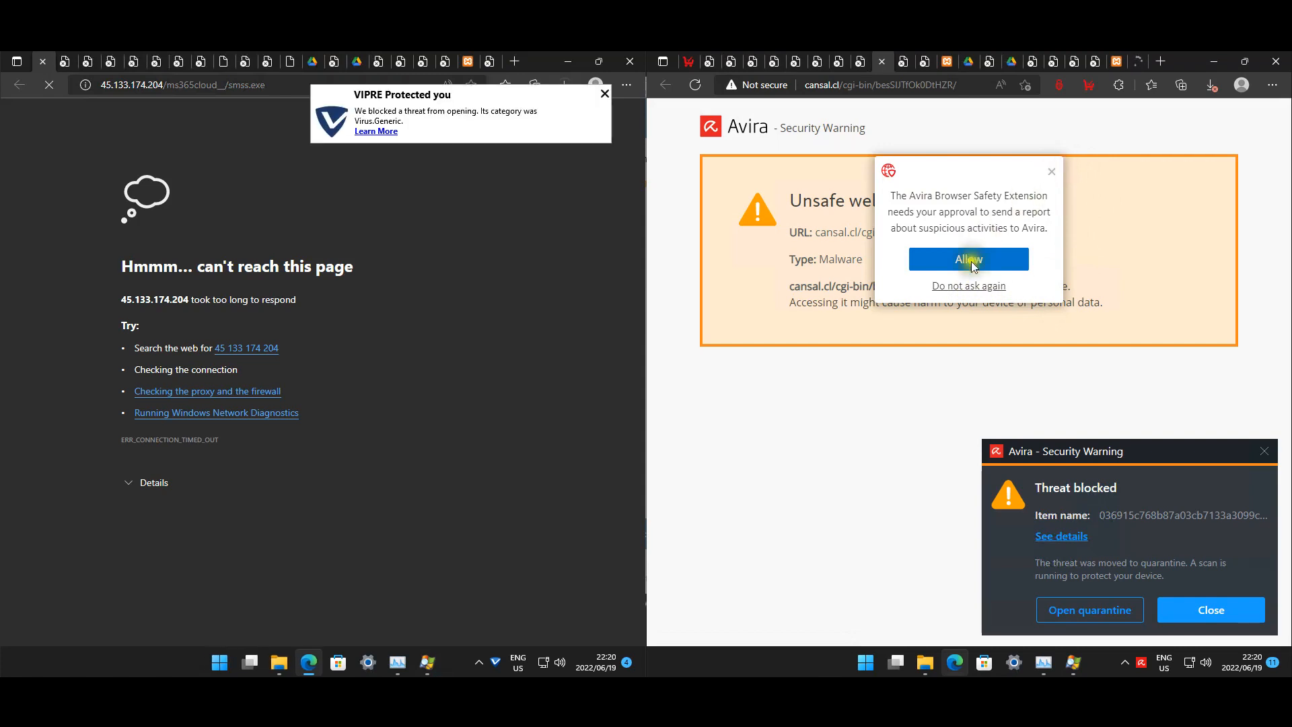
left_click(968, 258)
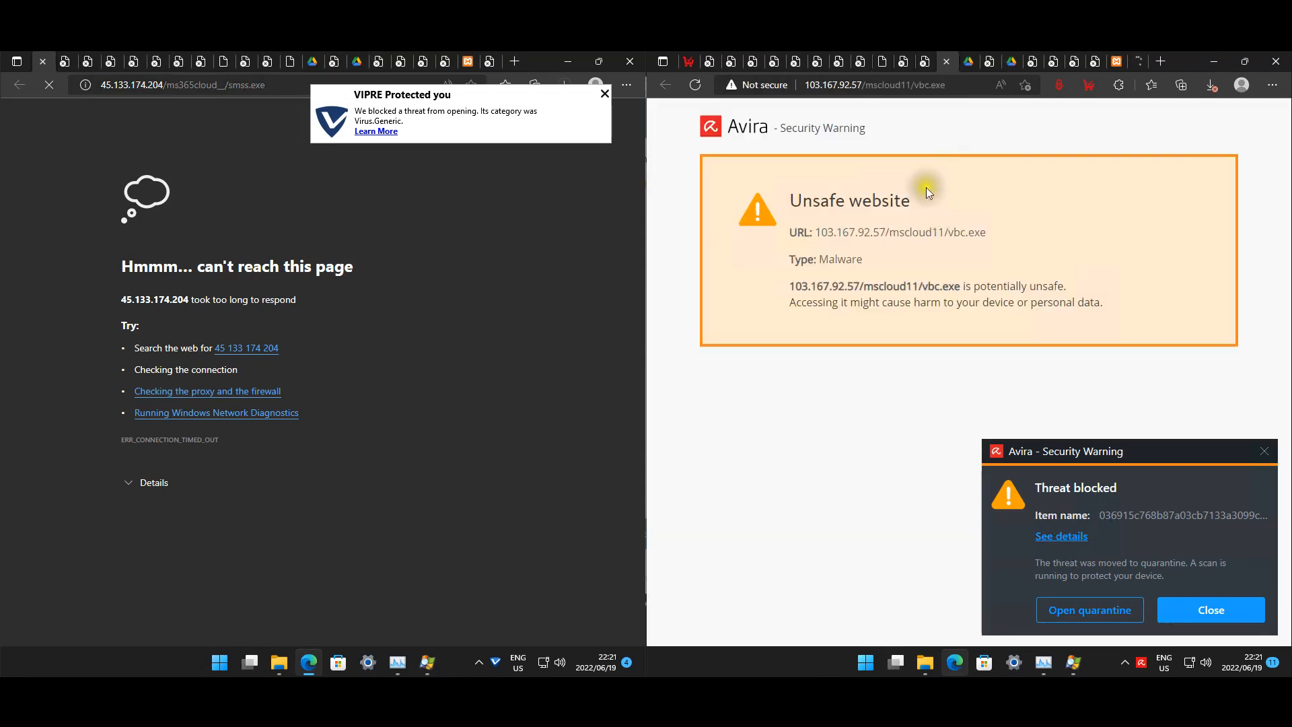
mouse_move(953, 138)
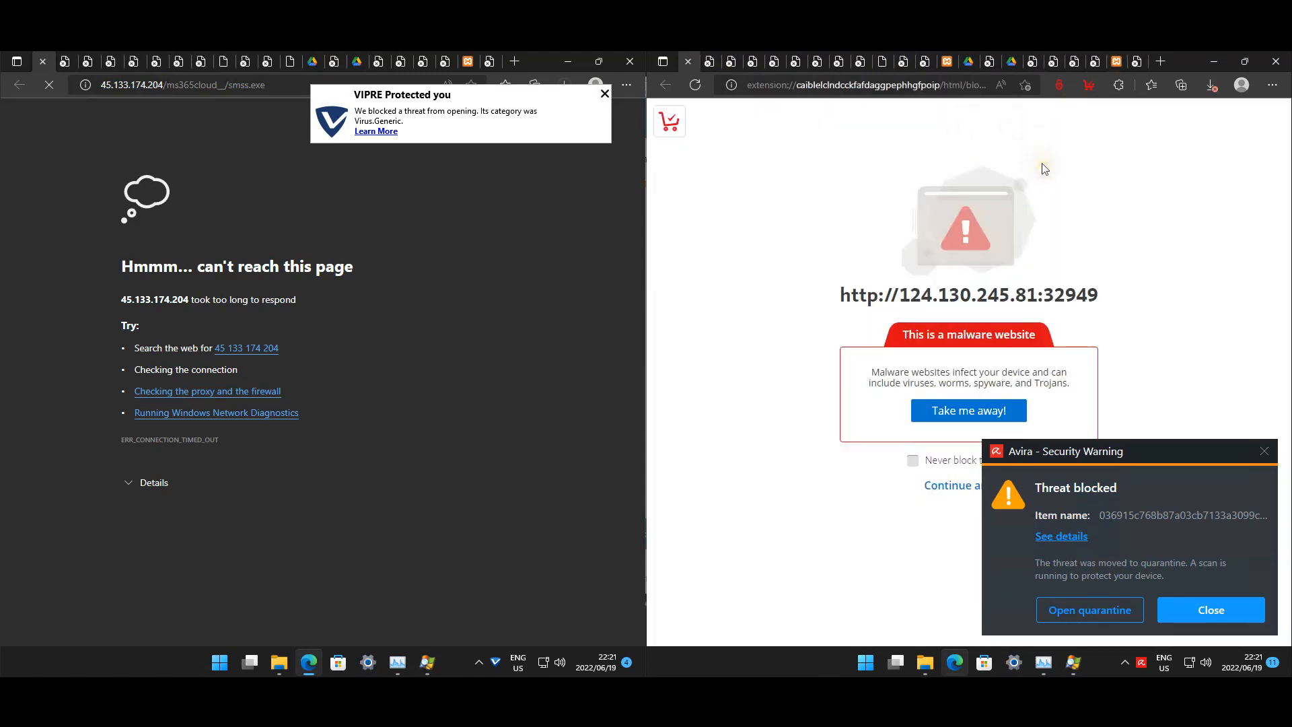
mouse_move(451, 115)
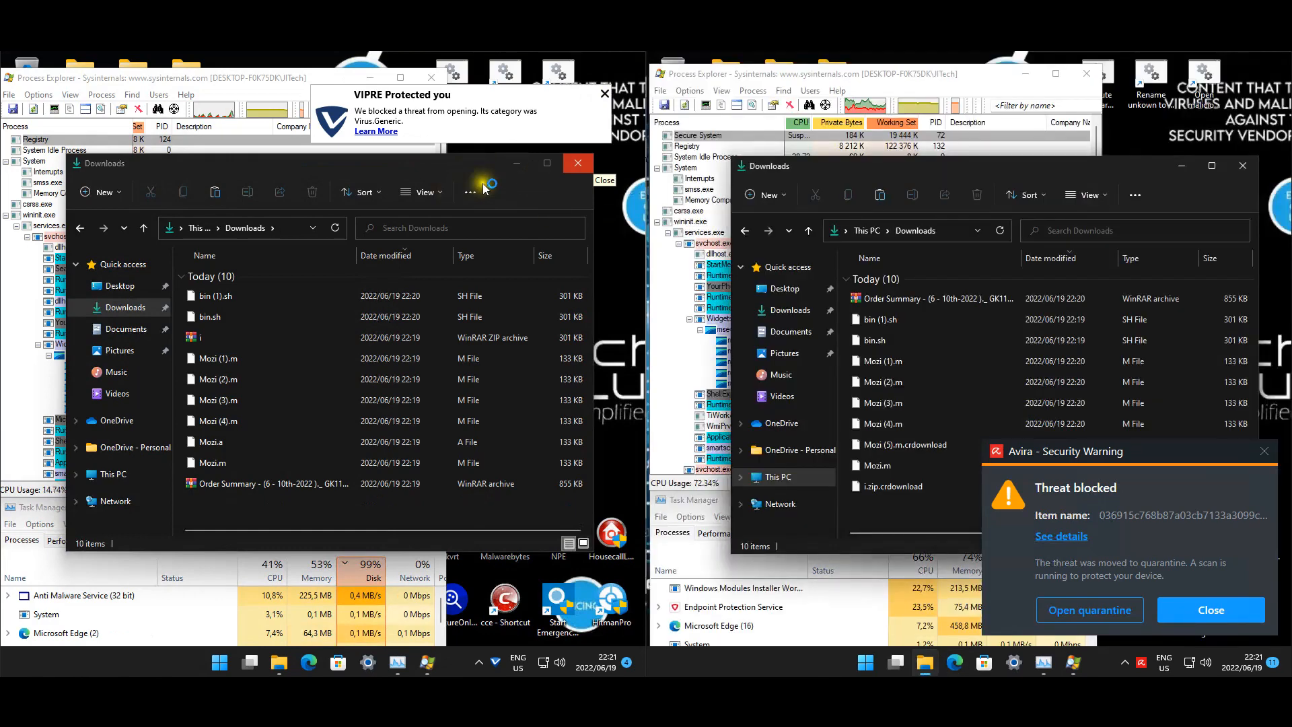
Step: Compare both Downloads folders, select a Mozi file, and close the VIPRE machine's folder
left_click(605, 93)
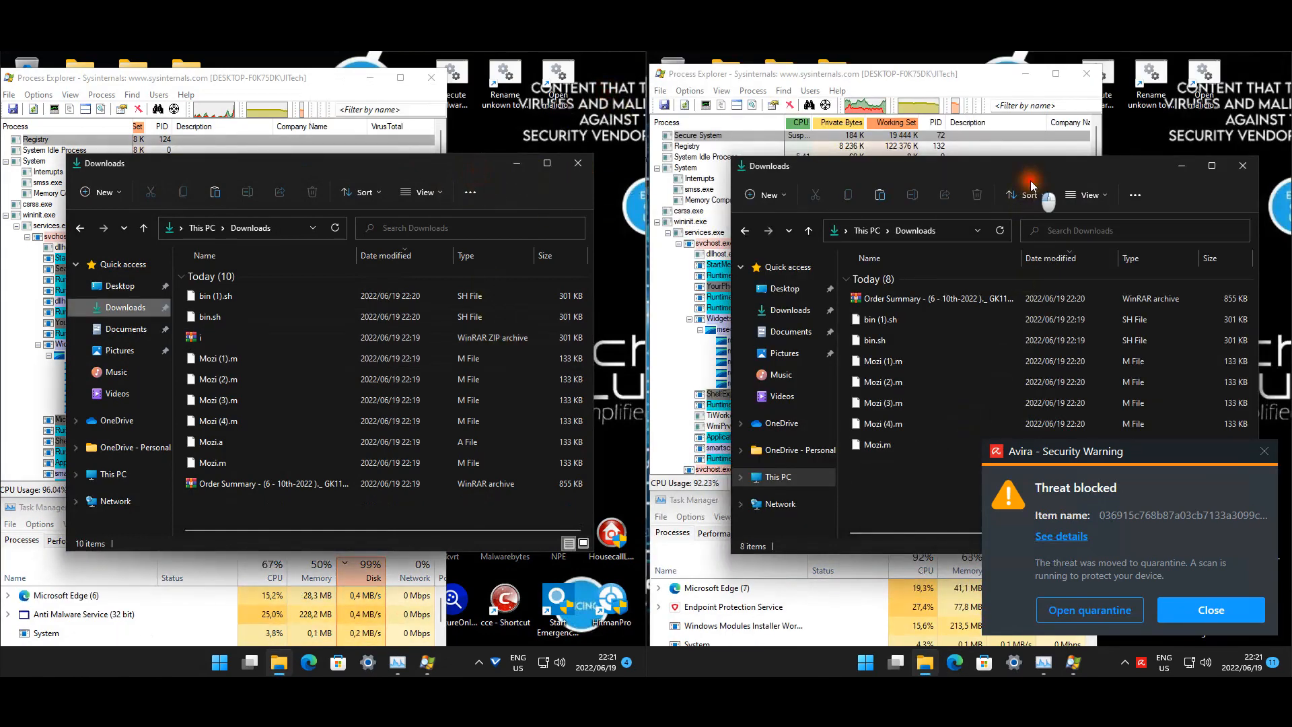
left_click(882, 382)
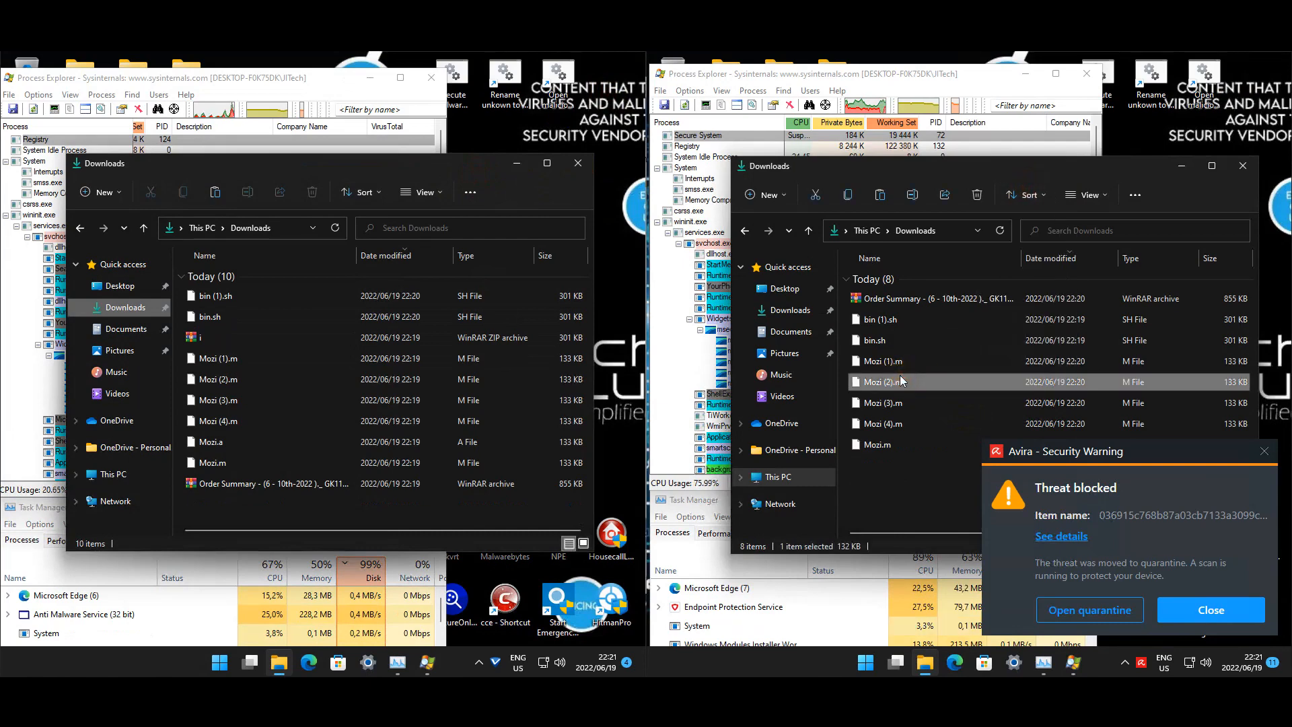
mouse_move(886, 381)
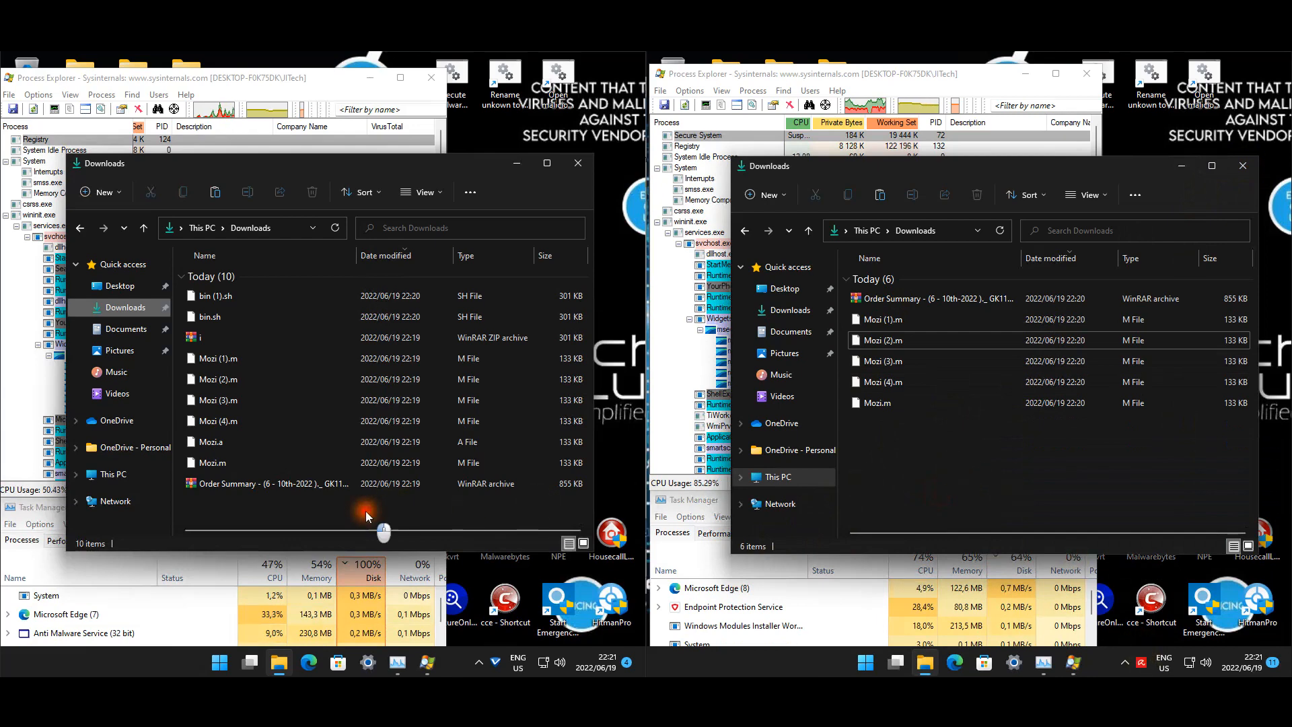
mouse_move(964, 449)
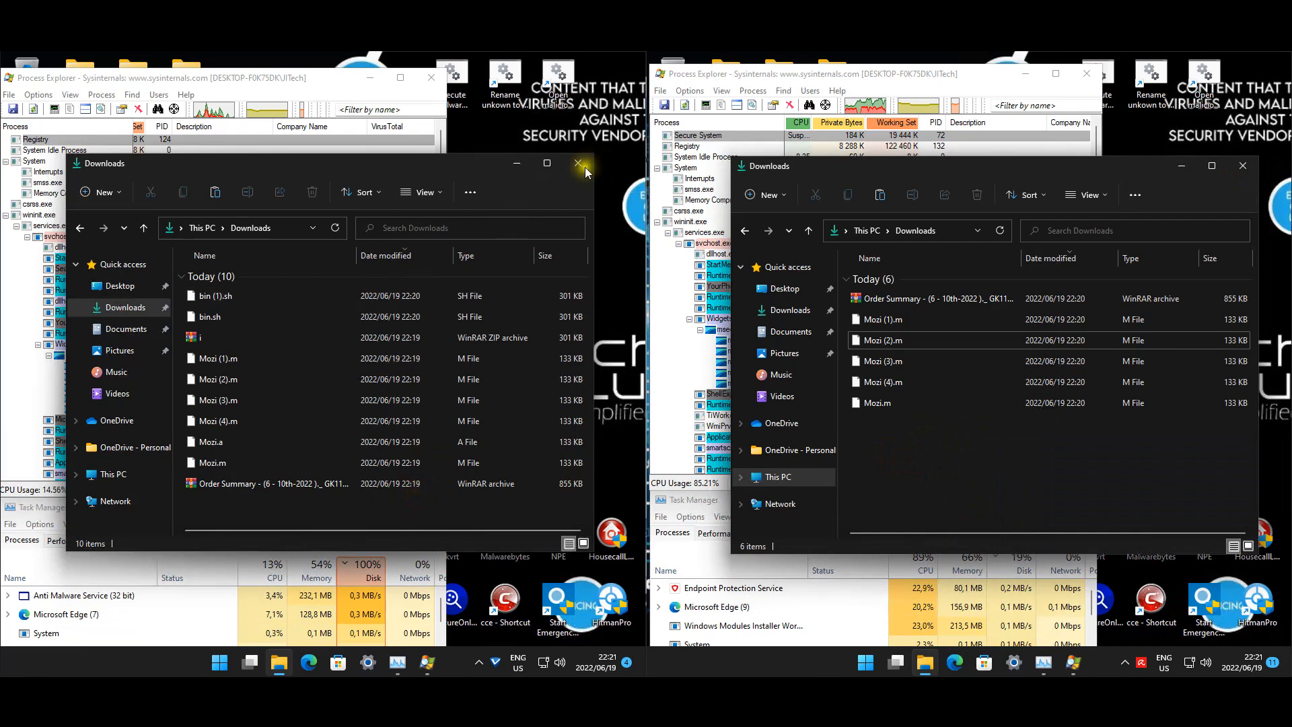
left_click(577, 163)
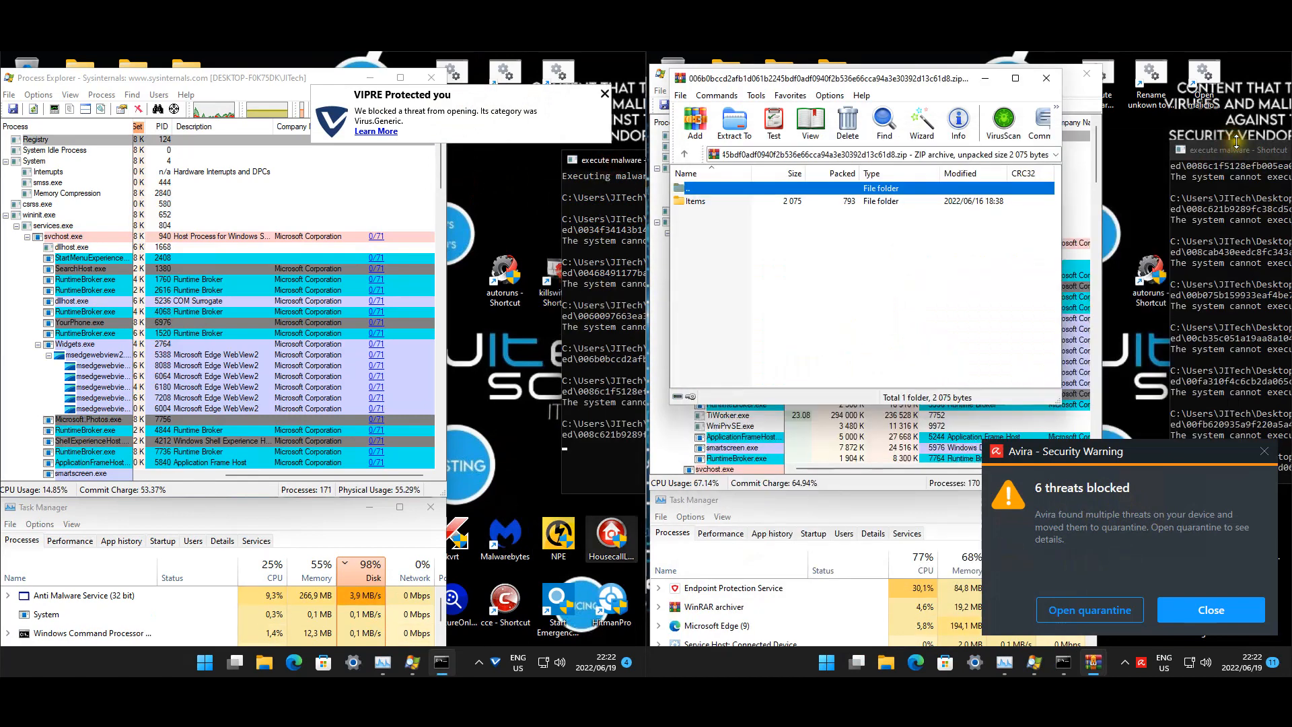
Step: Open the archive's inner folder and run the 'How do I start…' screen-saver file
double_click(694, 201)
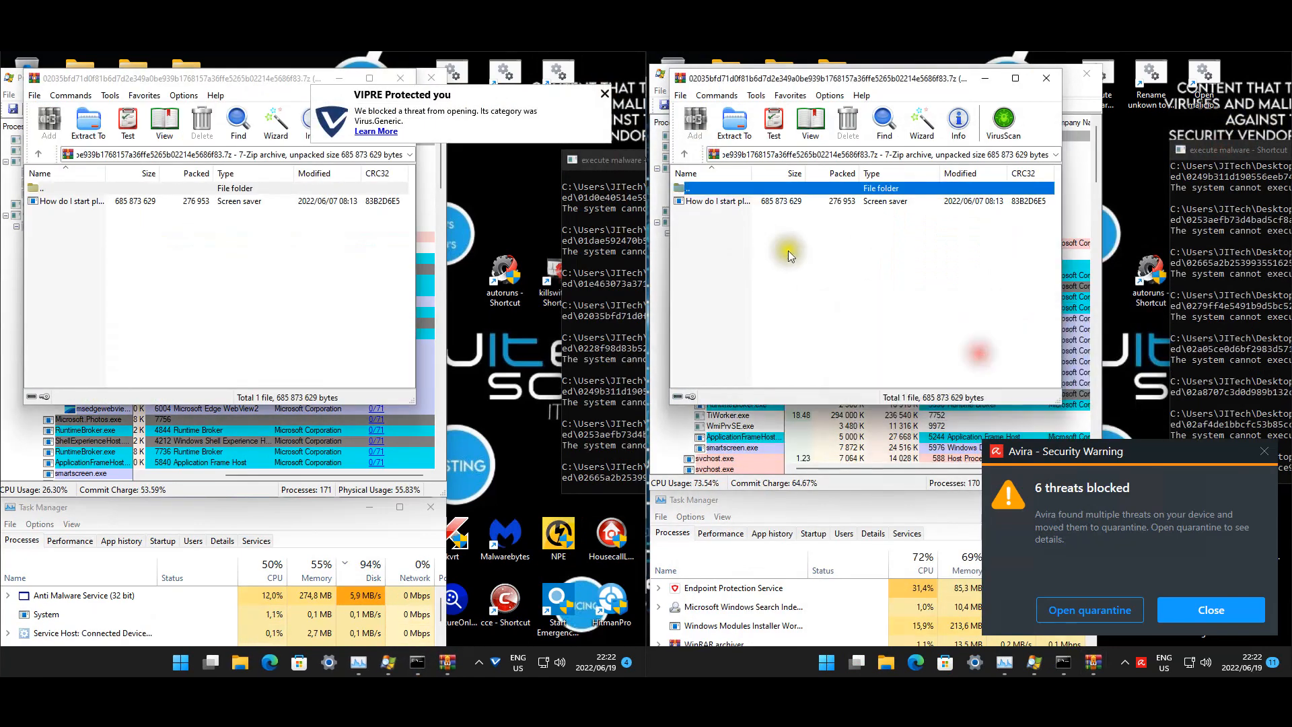
left_click(717, 201)
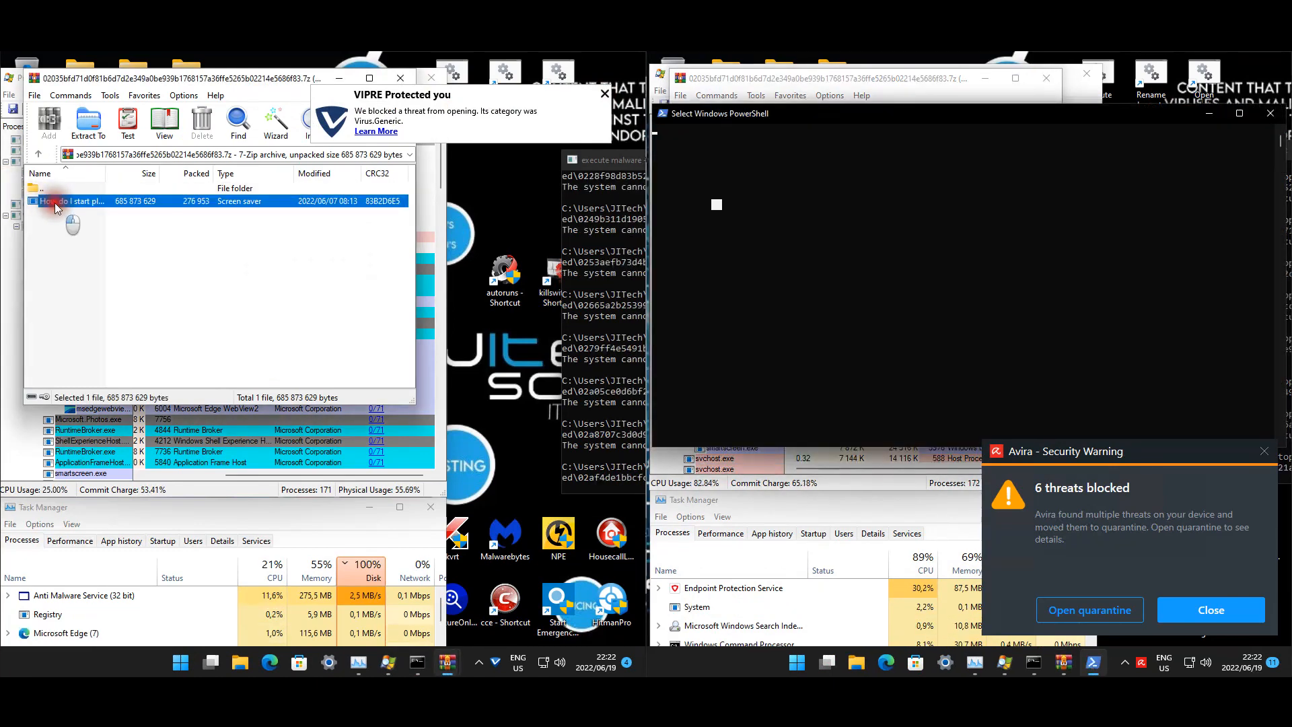
double_click(70, 201)
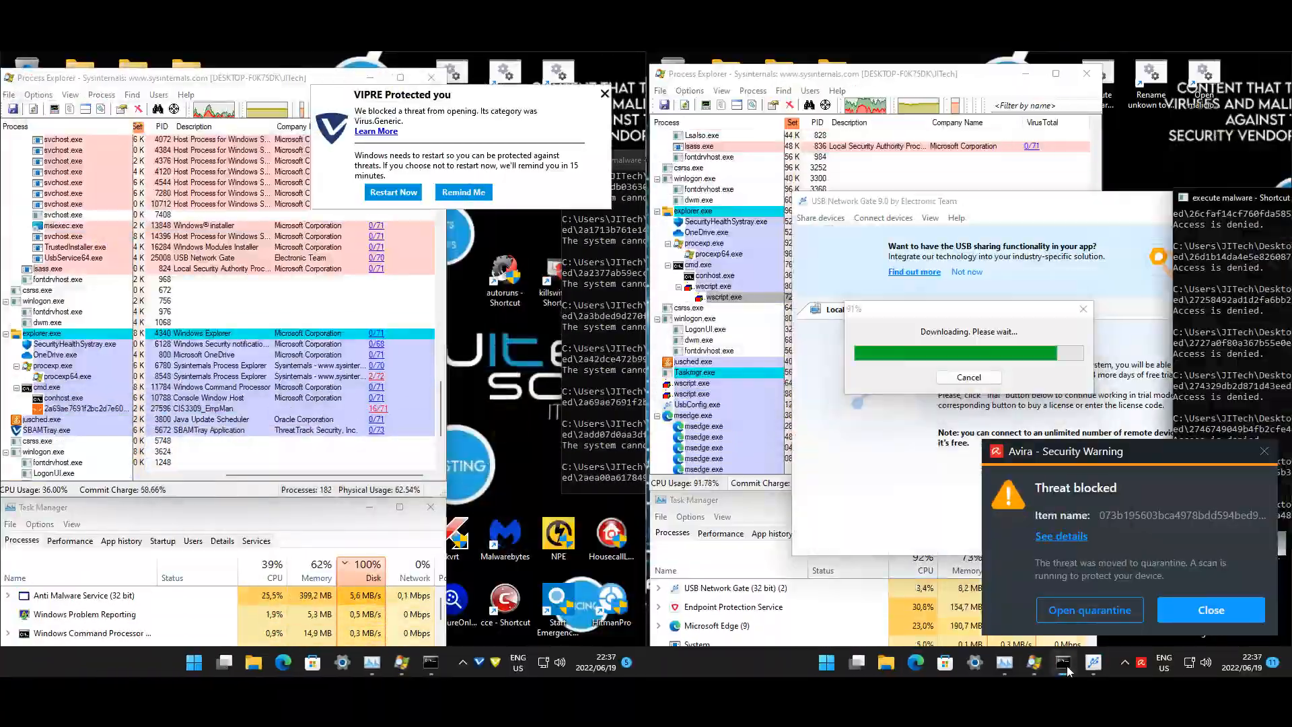
Step: Bring another taskbar window forward on the Avira machine as threats get blocked
left_click(38, 95)
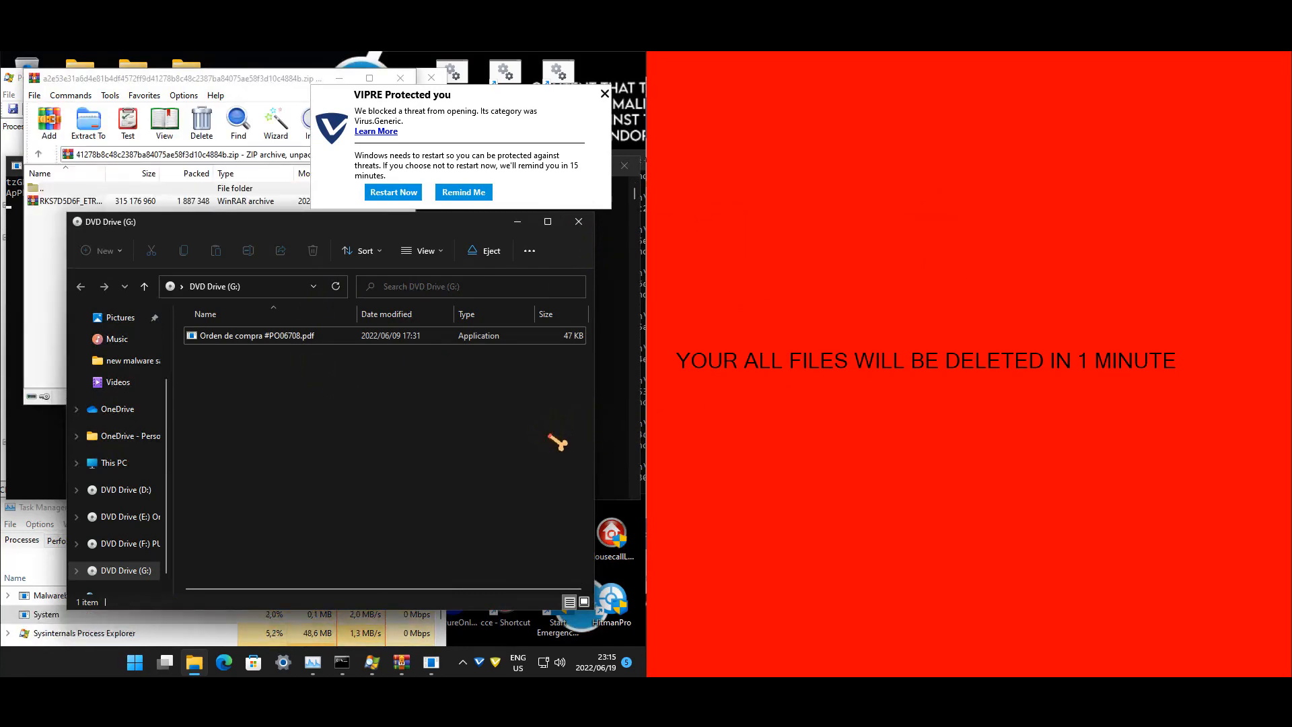
mouse_move(709, 613)
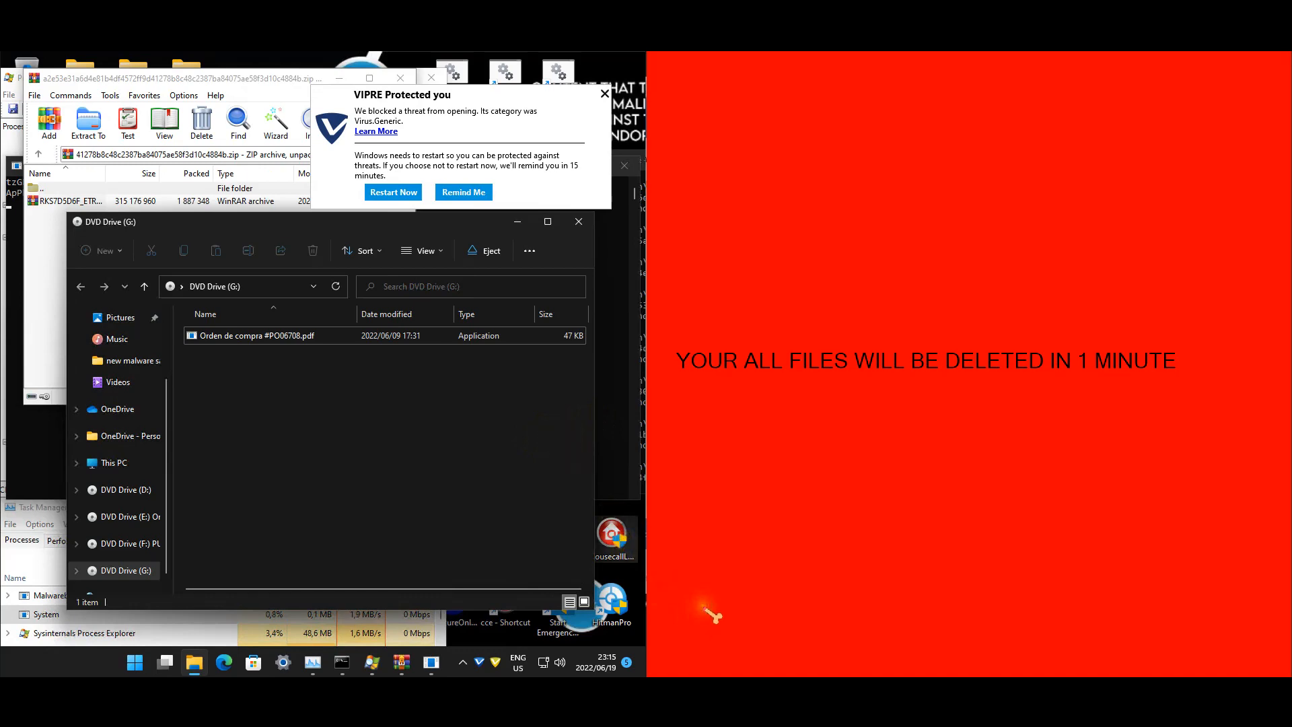
mouse_move(717, 511)
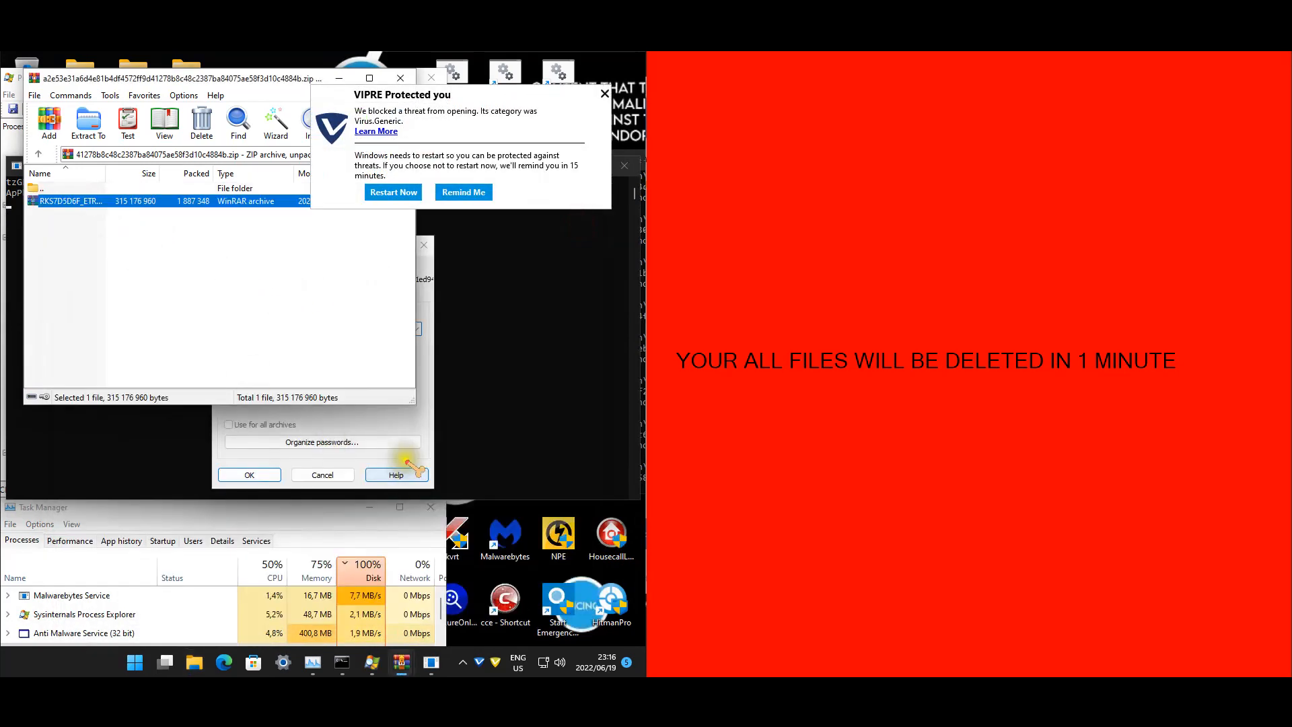
Step: Try a password on the protected sample archive and dismiss the incorrect-password error
type("••")
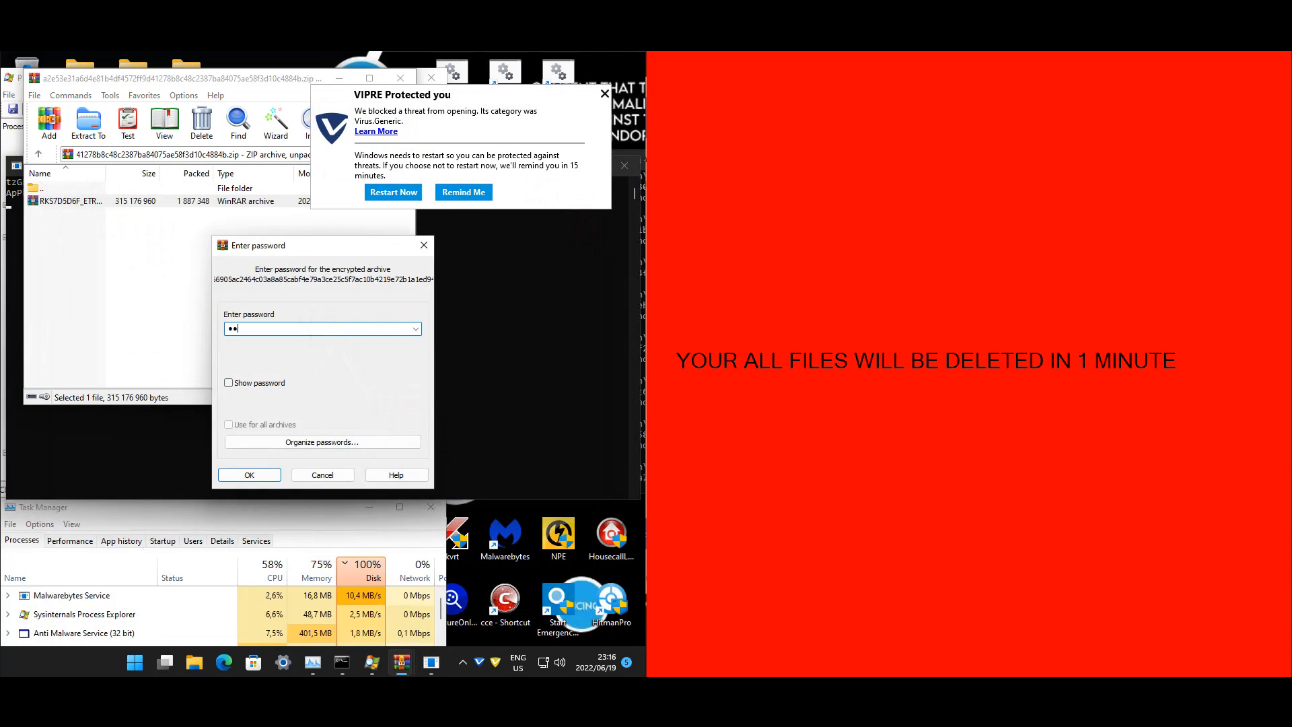
left_click(248, 474)
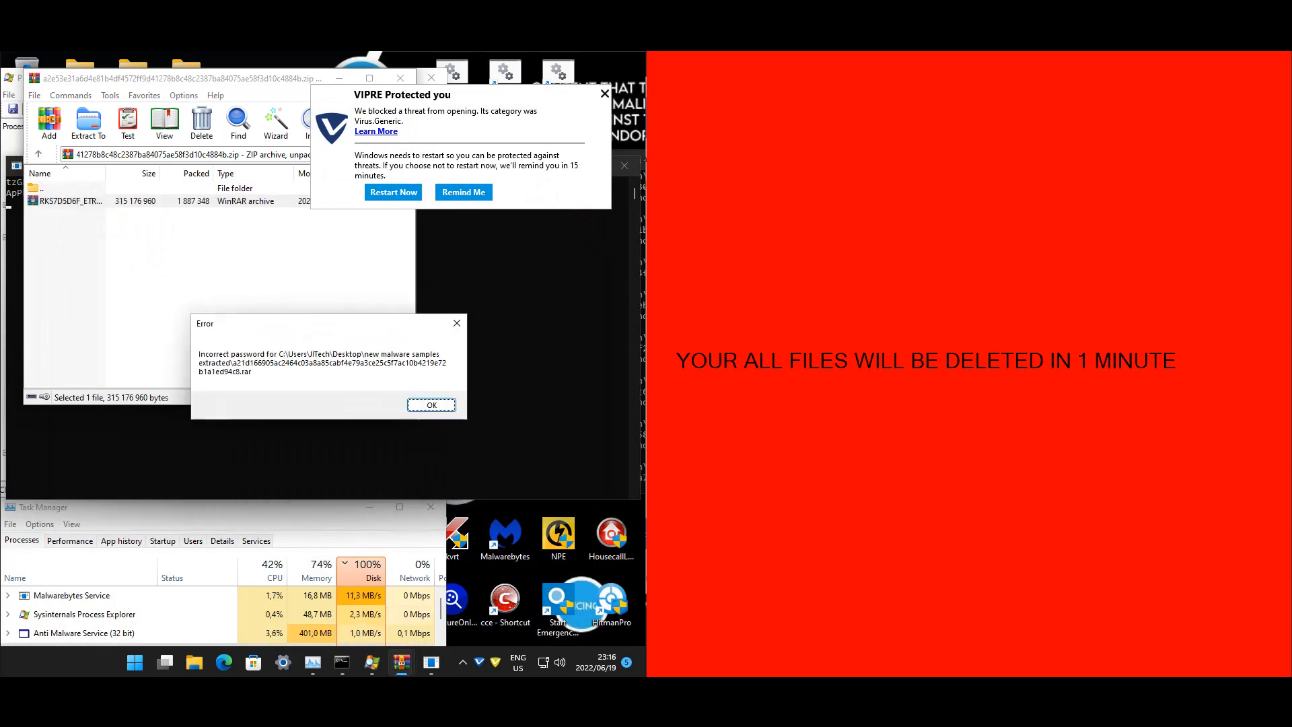
left_click(431, 405)
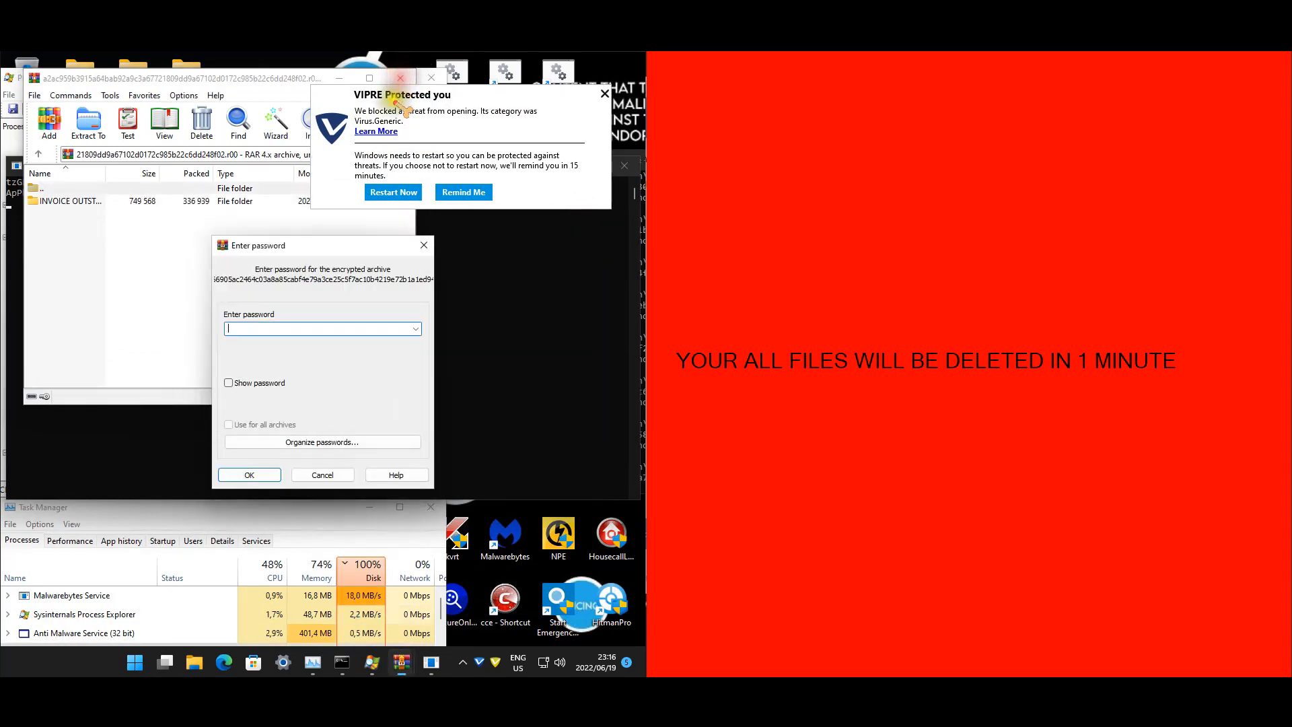
left_click(322, 474)
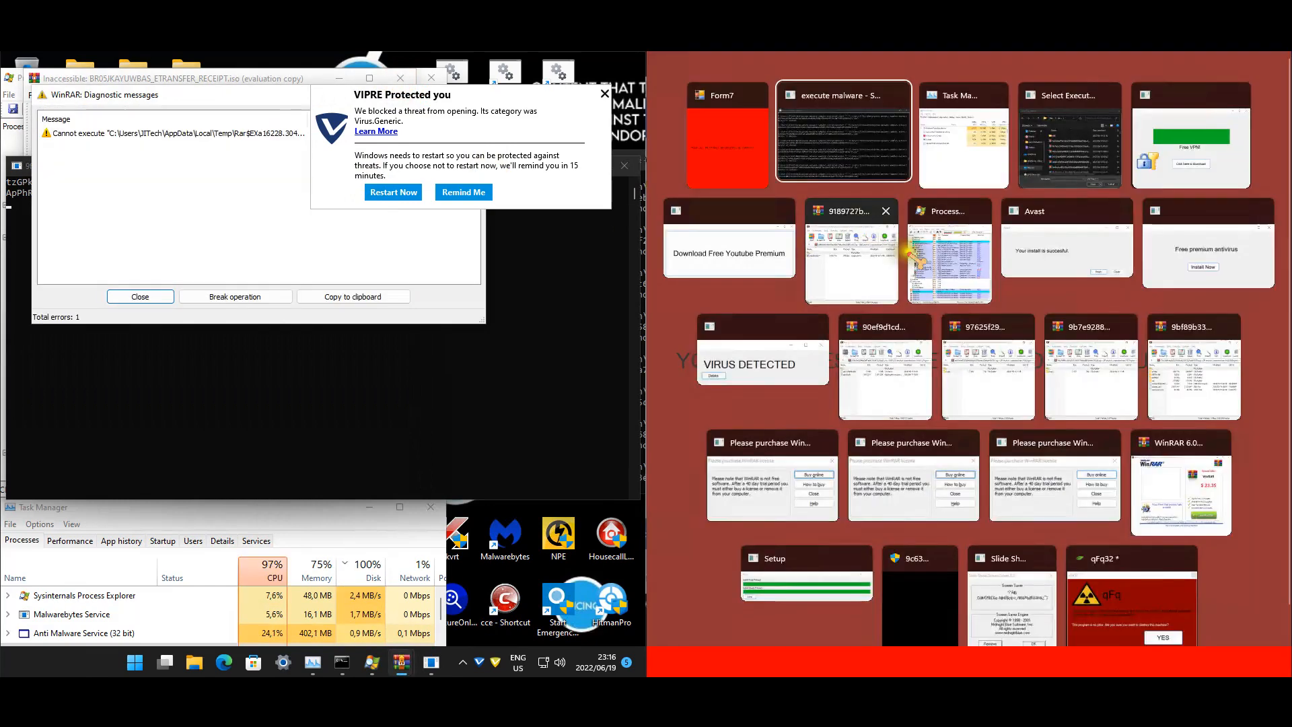
Step: Extract and run the Terms of cooperation screen saver, following the fake Free VPN prompt
left_click(140, 296)
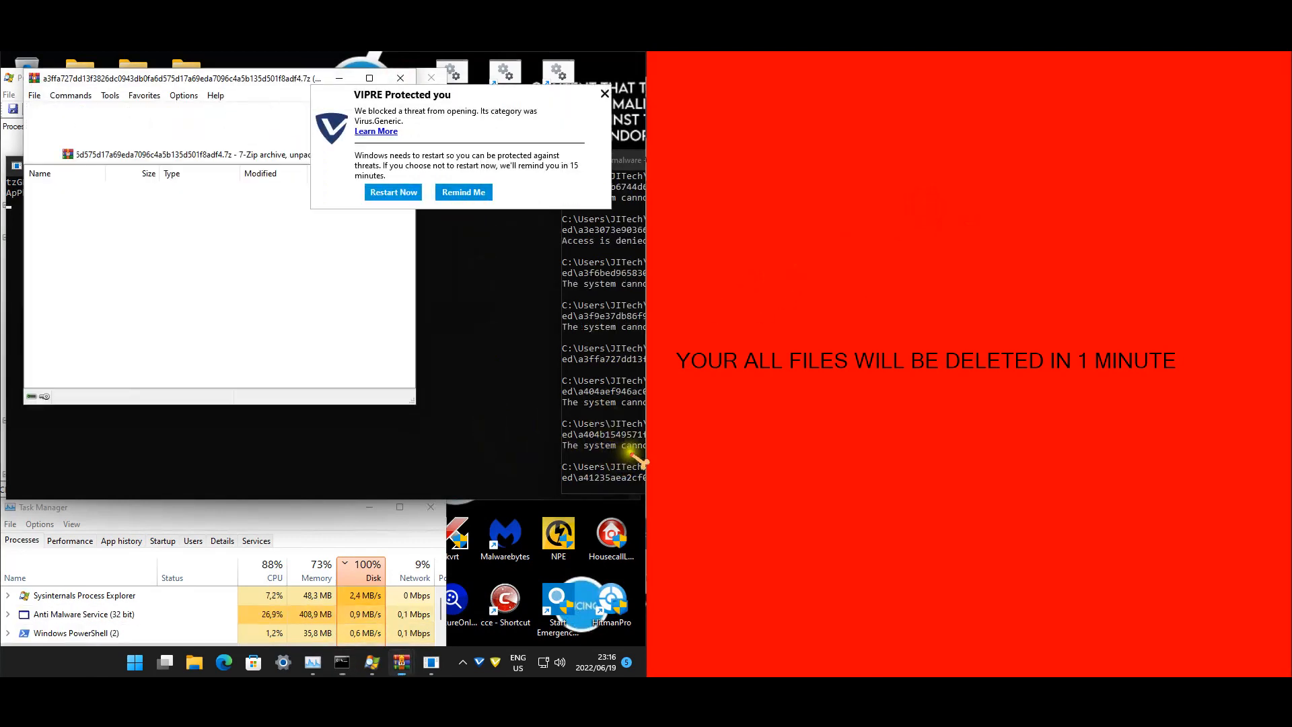
left_click(70, 201)
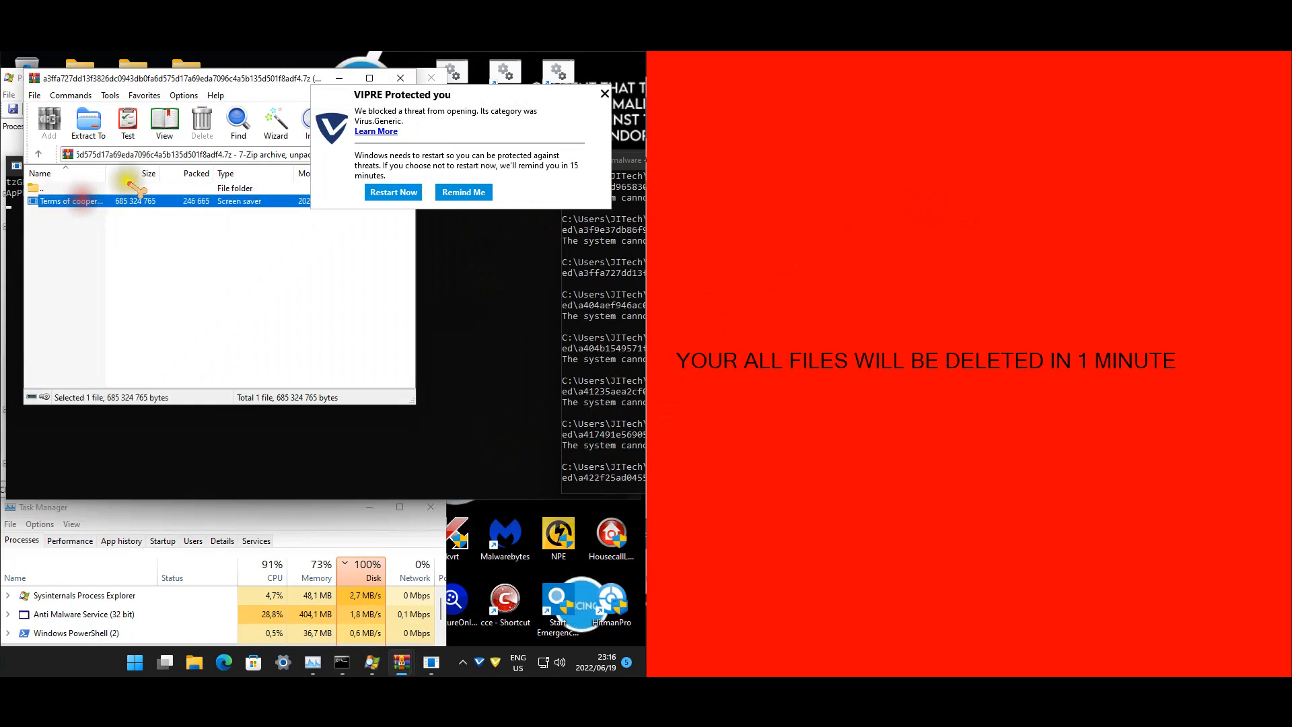
double_click(72, 201)
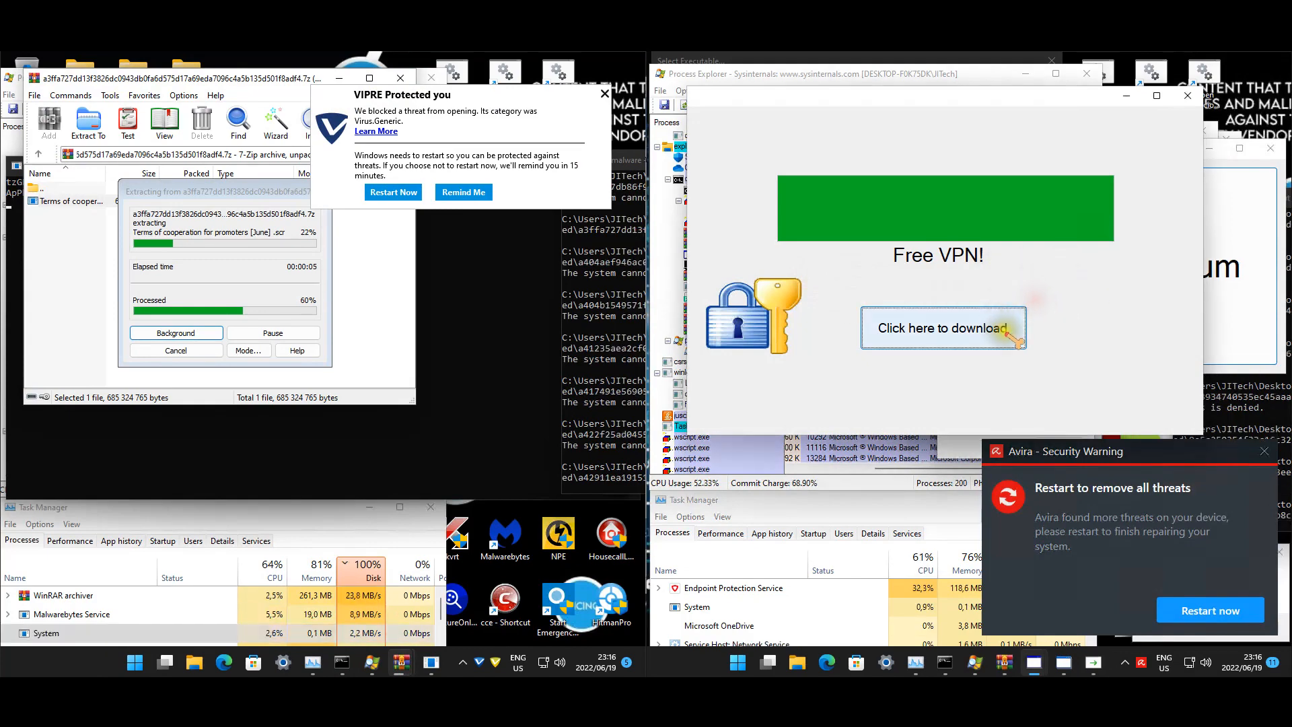
left_click(942, 327)
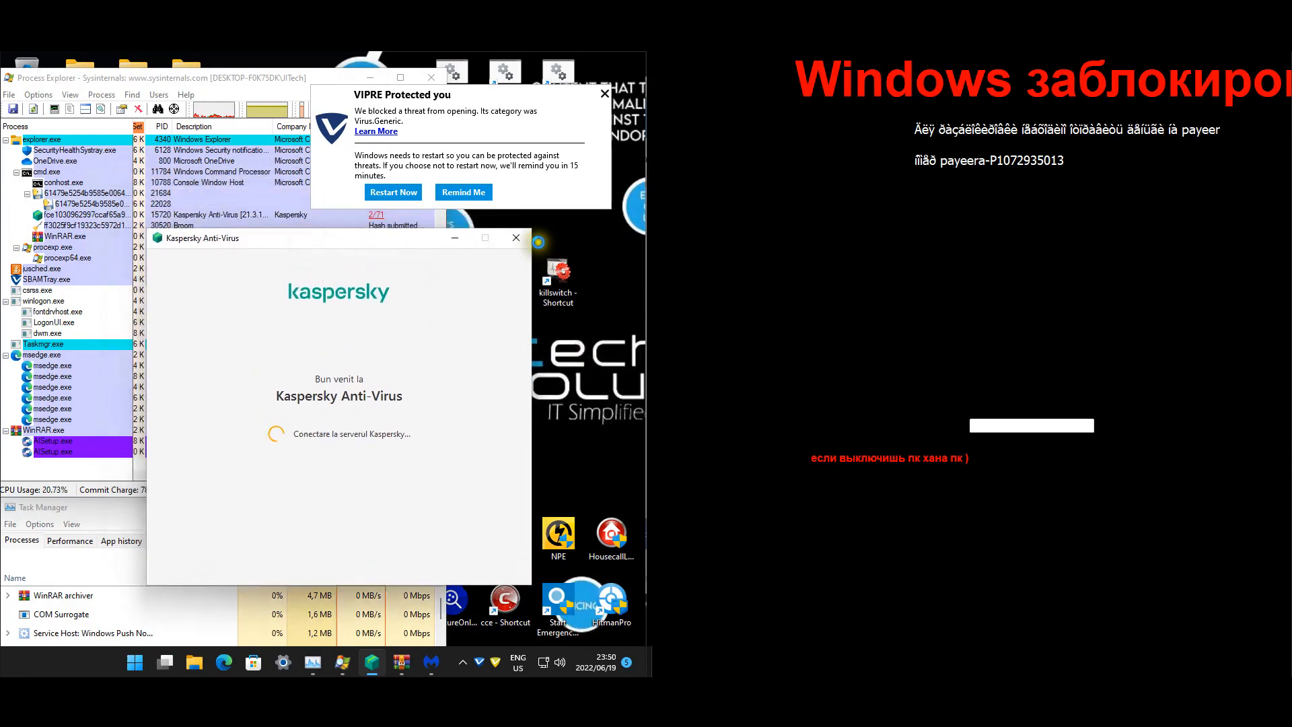
mouse_move(507, 299)
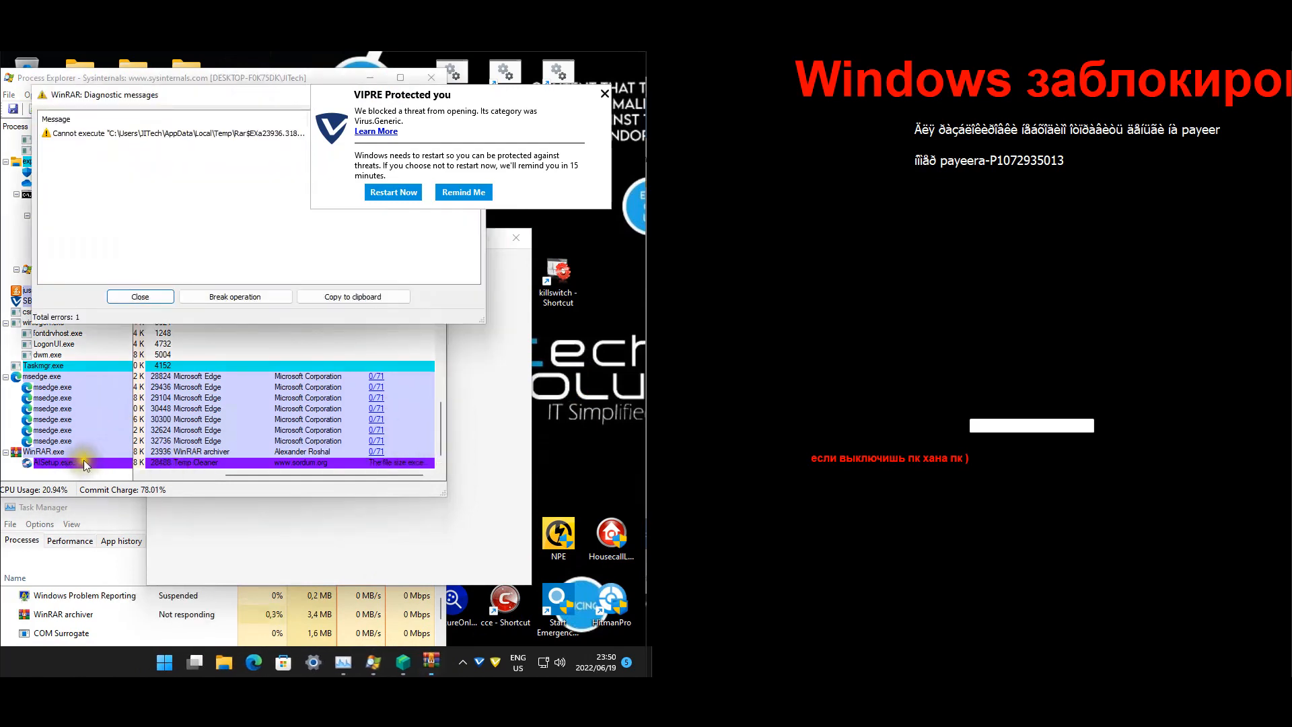
Step: Select the RSetup.exe Temp Cleaner child process under WinRAR.exe
left_click(139, 296)
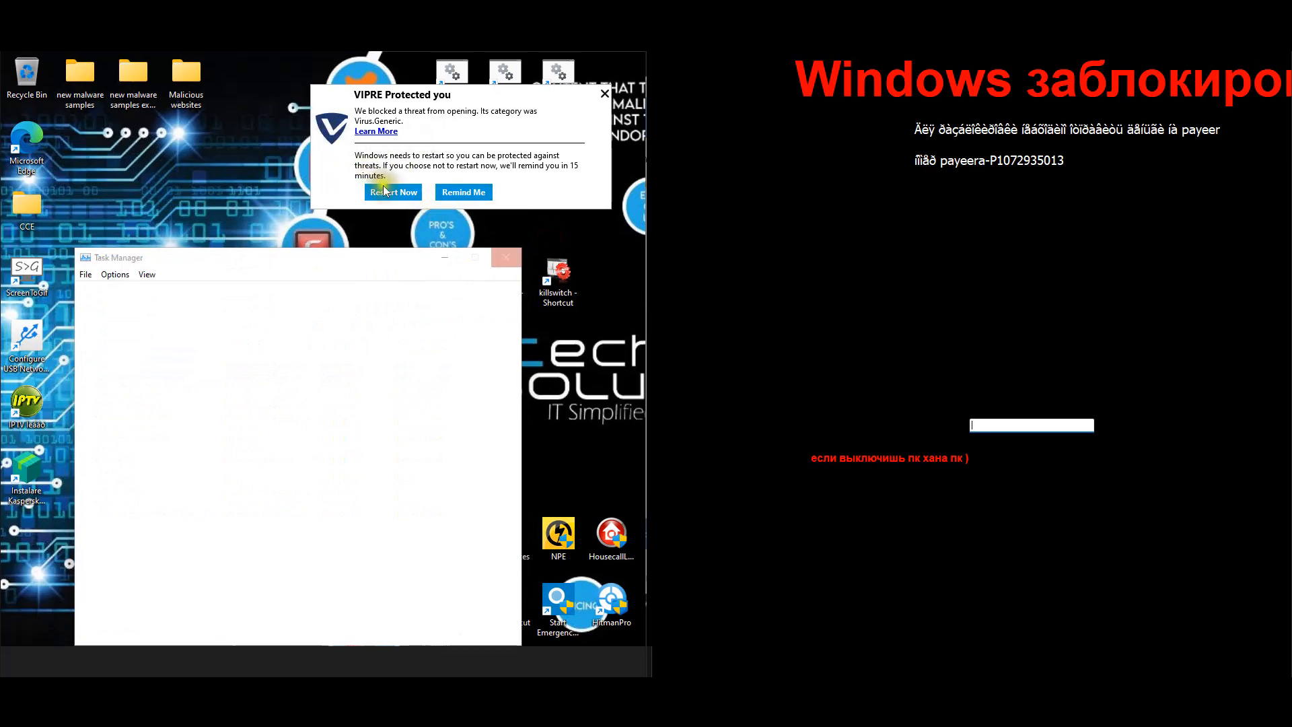
Step: Restart Windows for VIPRE and confirm resetting the ransomware-locked Avira virtual machine
left_click(505, 257)
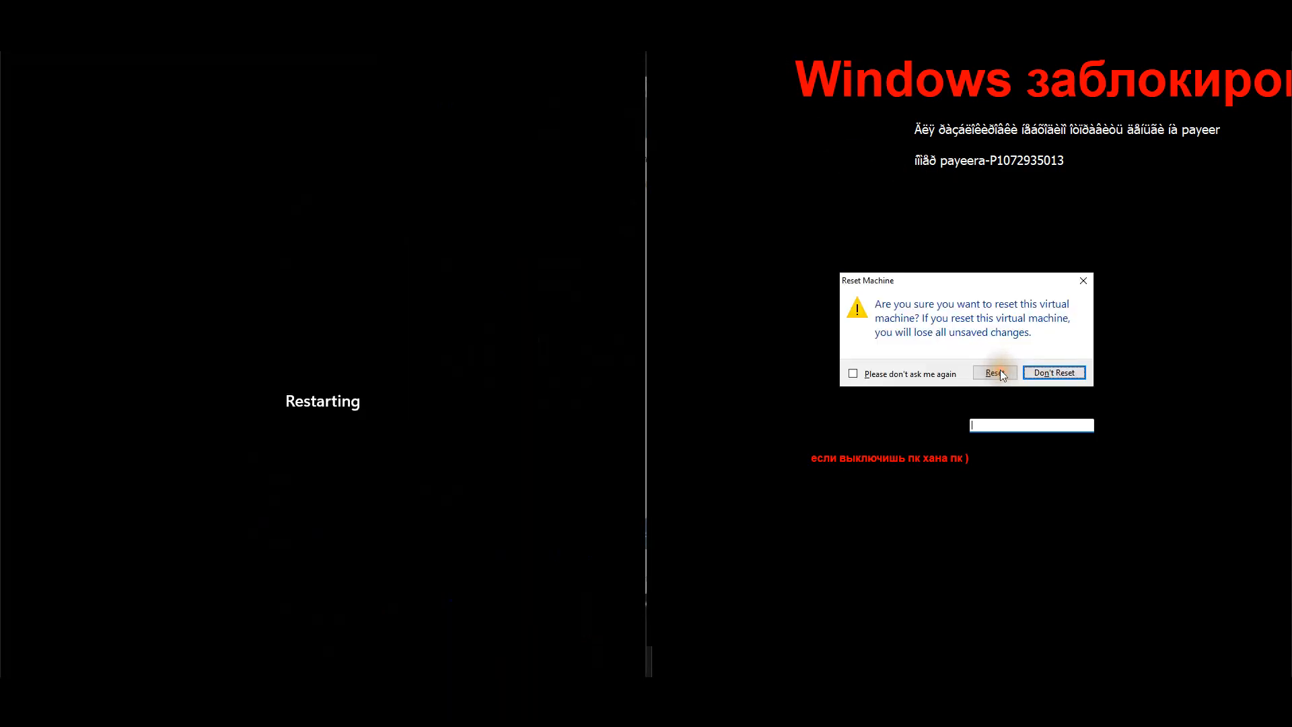
left_click(994, 372)
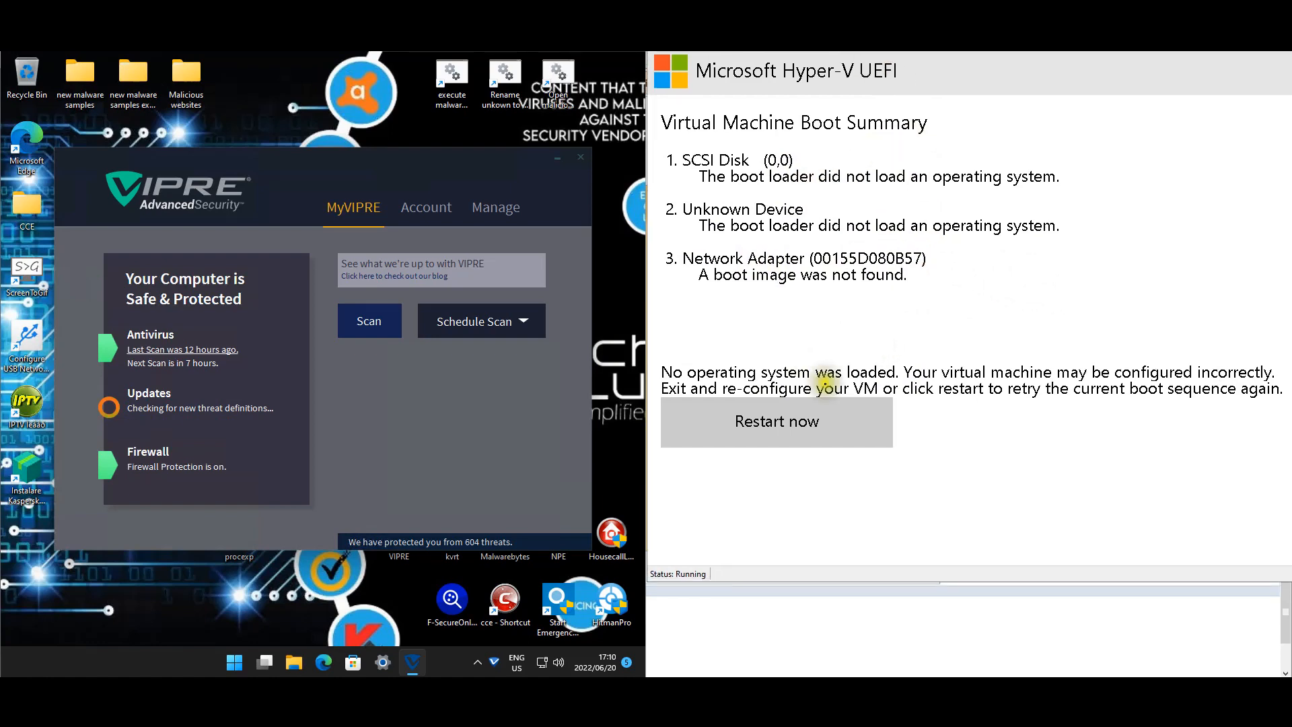
mouse_move(158, 395)
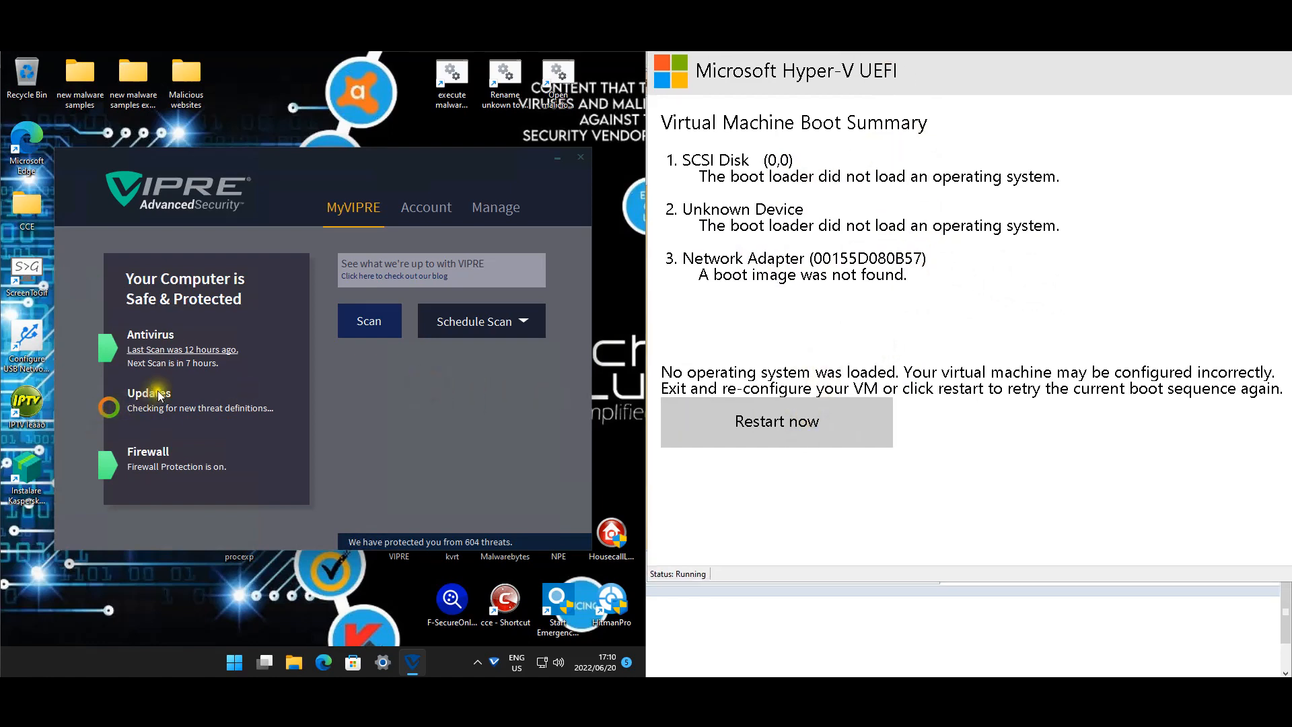
mouse_move(210, 373)
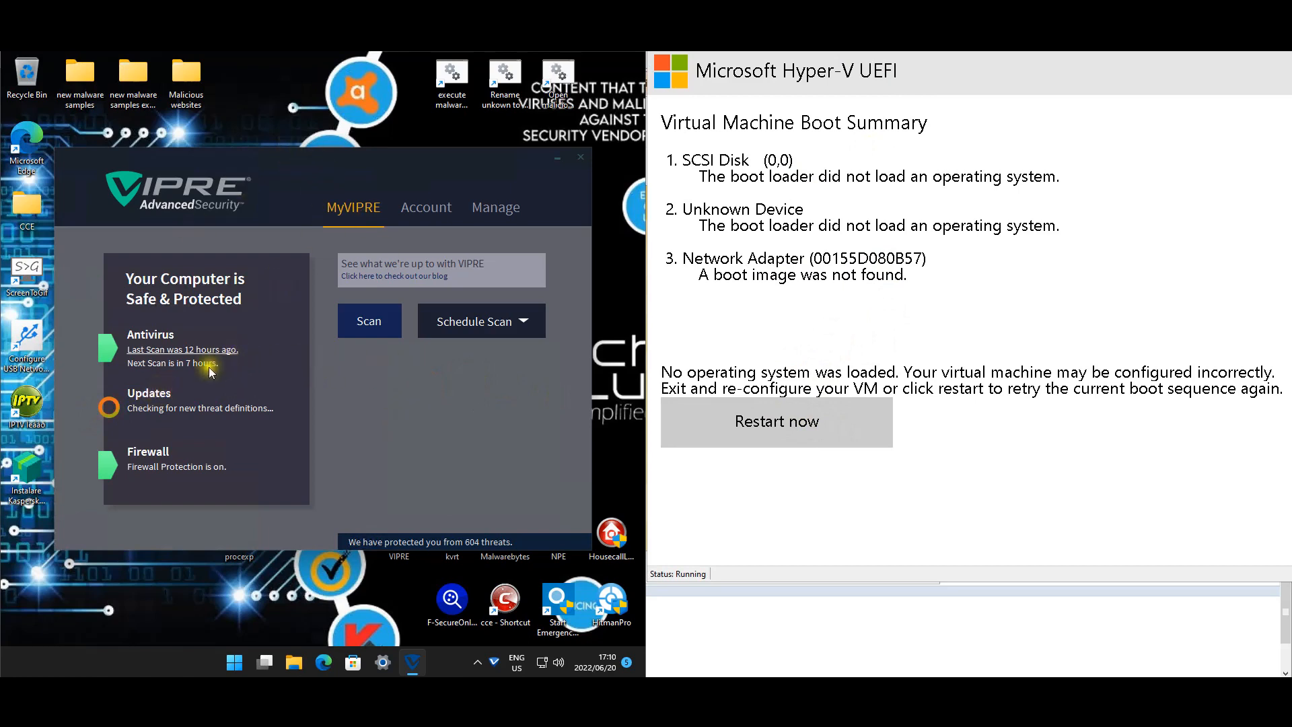
mouse_move(495, 358)
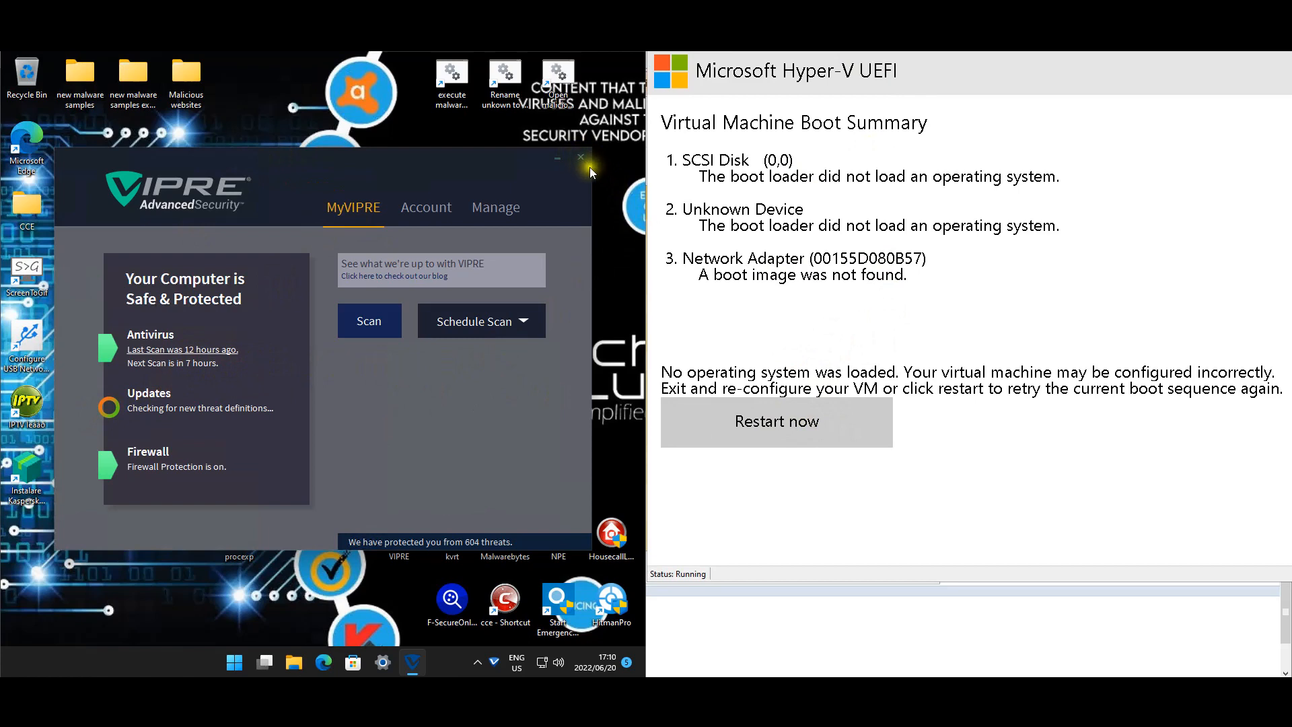
mouse_move(159, 412)
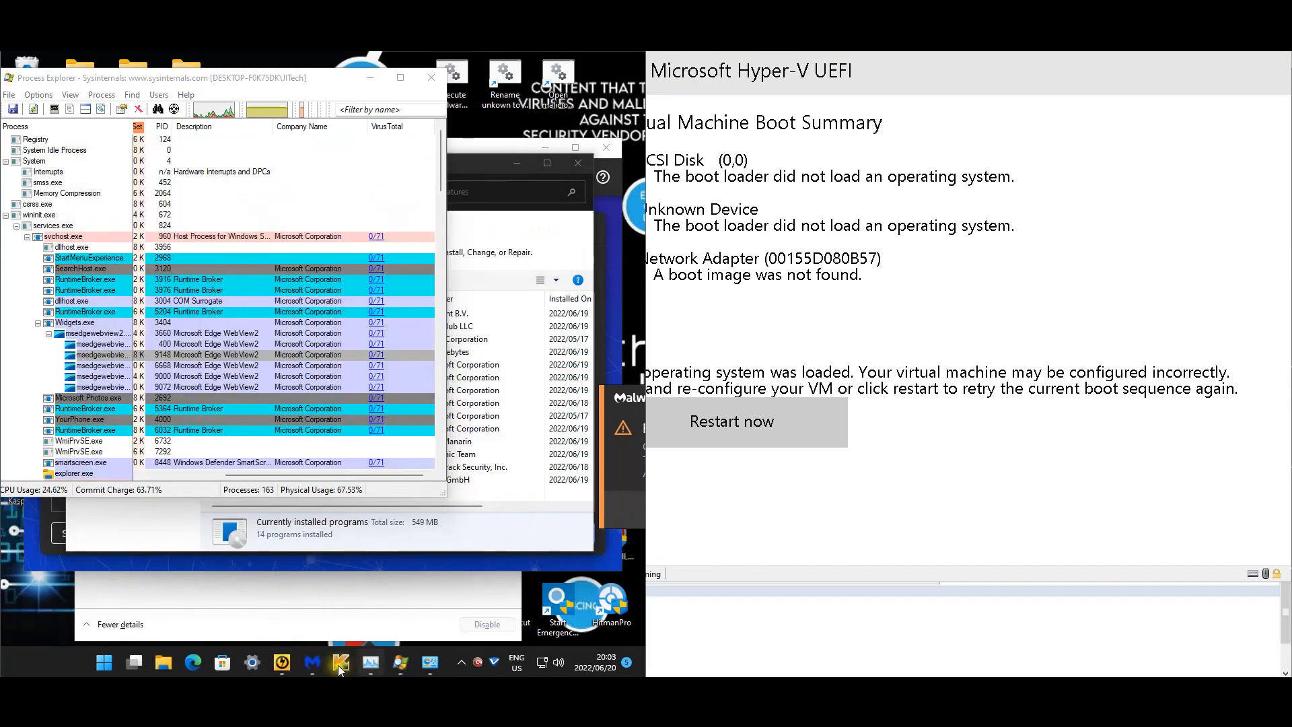
Step: Review Norton's seven threats and Malwarebytes' four Temp-folder files, then dismiss the results
left_click(340, 662)
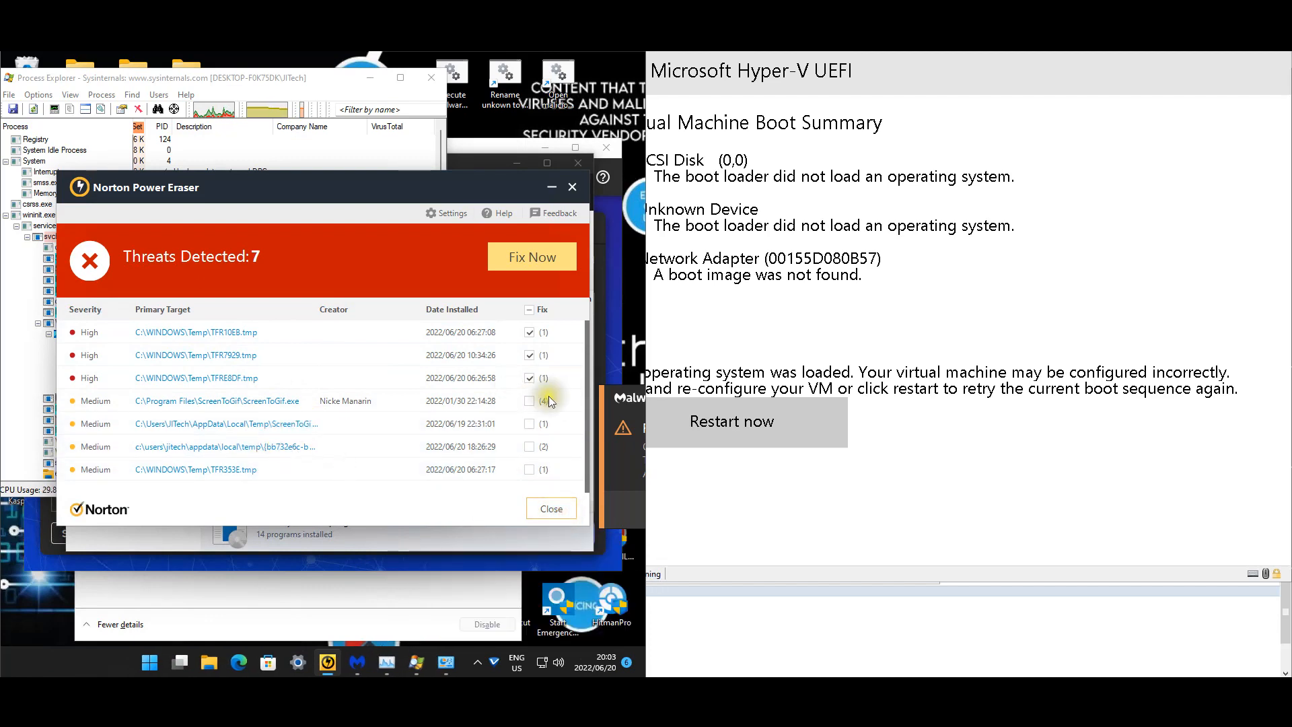
left_click(551, 509)
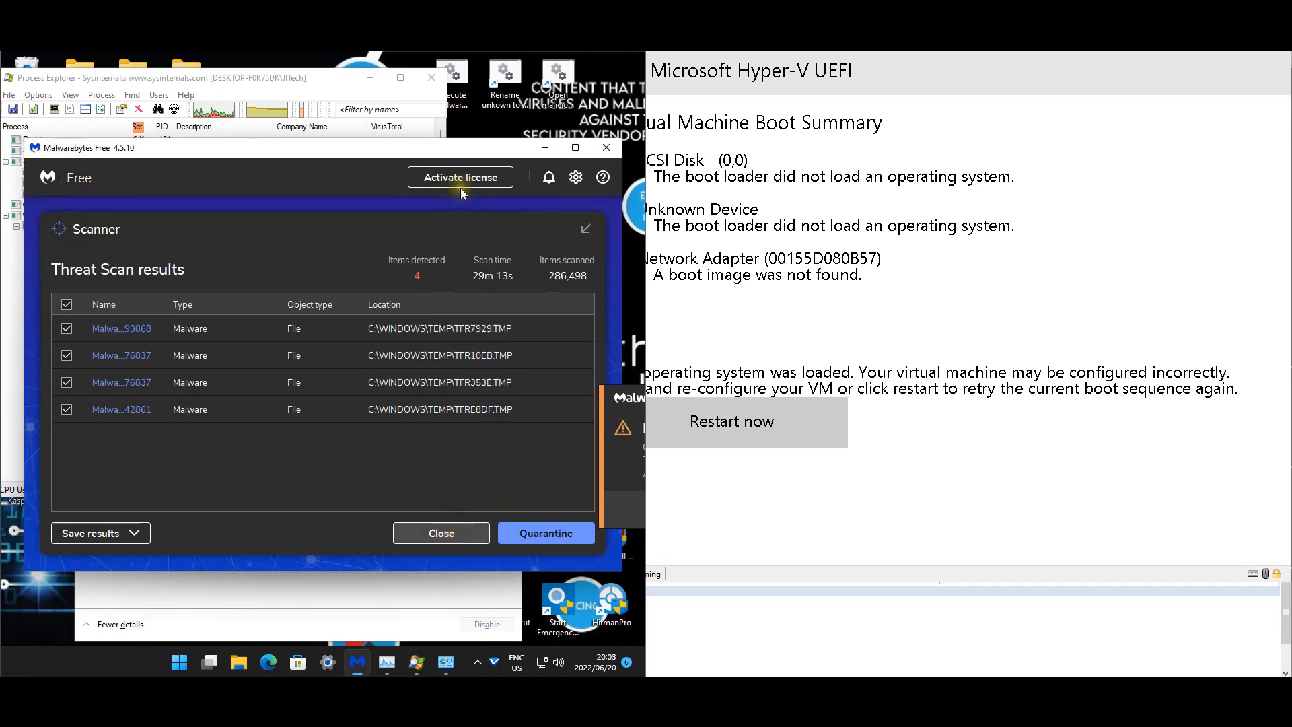
left_click(440, 533)
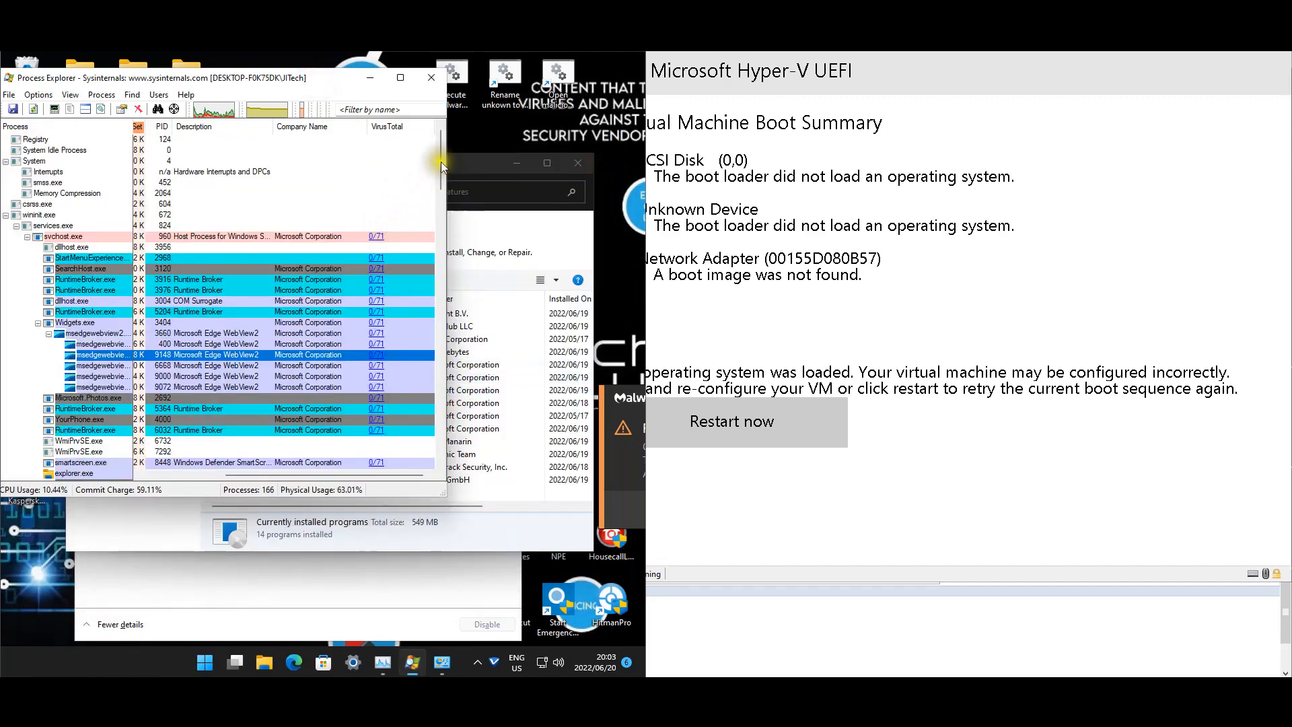
scroll("down", 3)
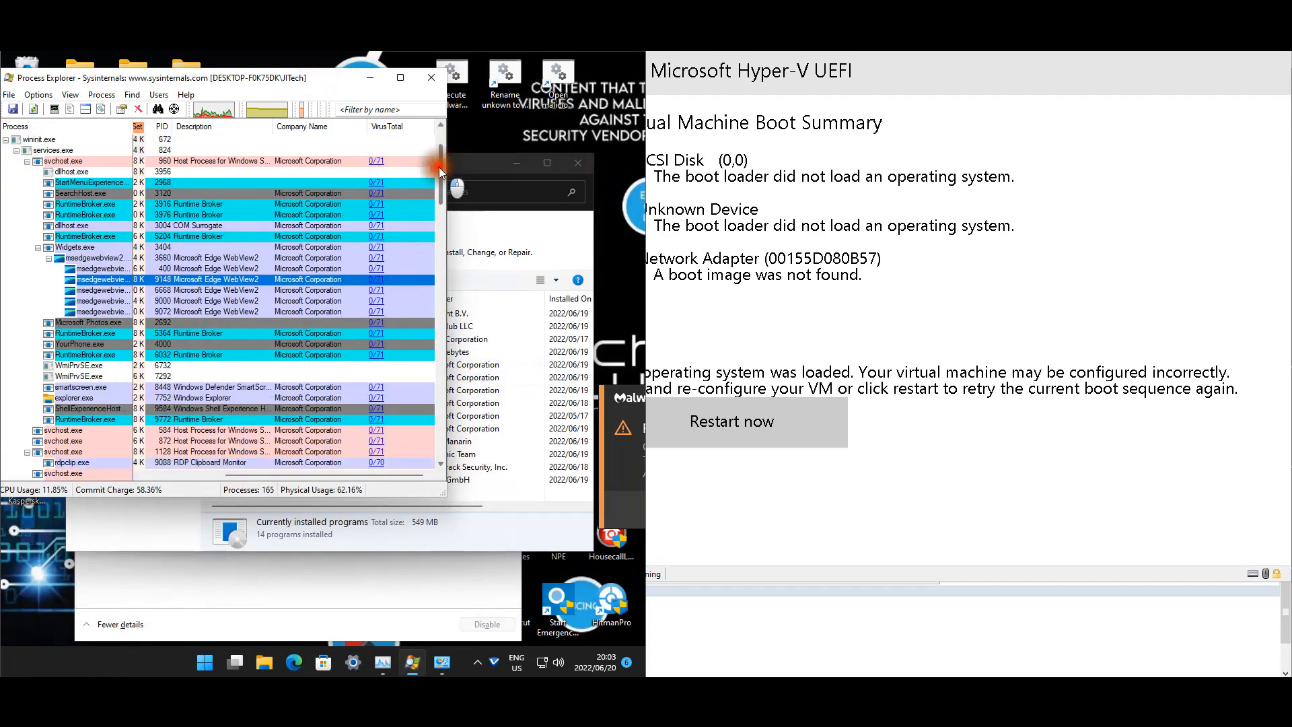
scroll("down", 3)
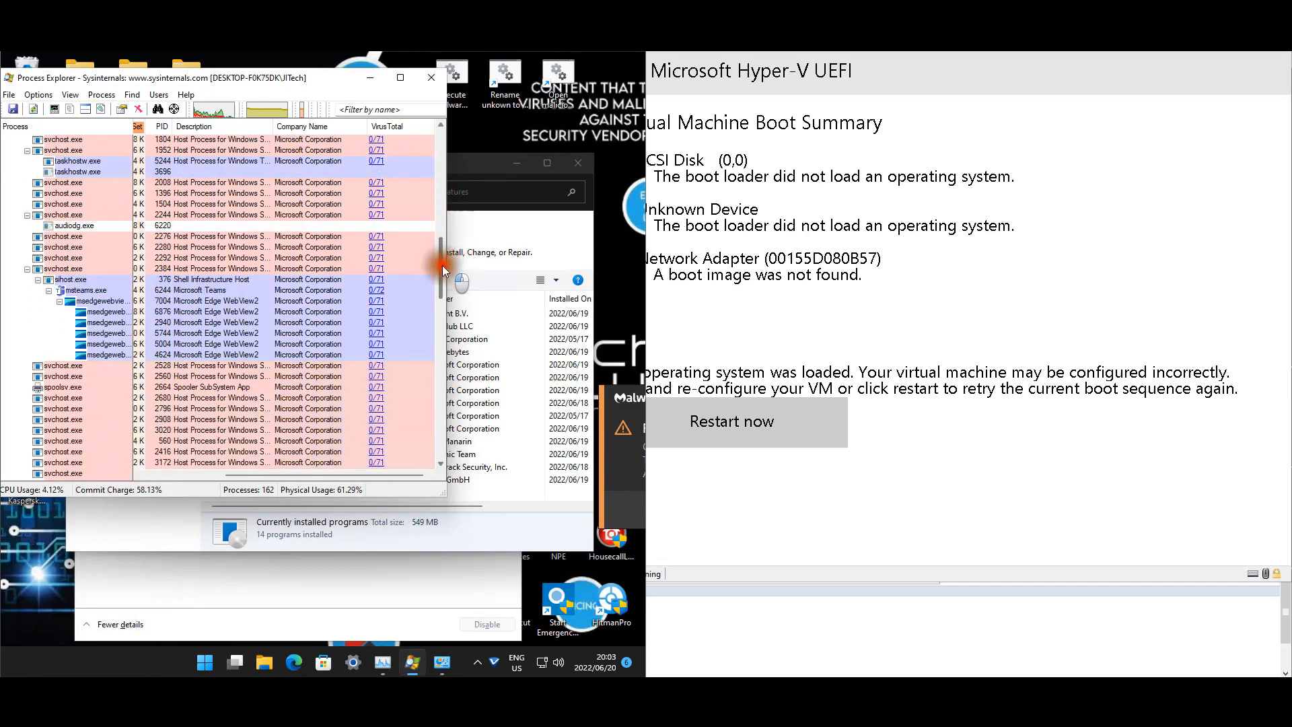
scroll("down", 3)
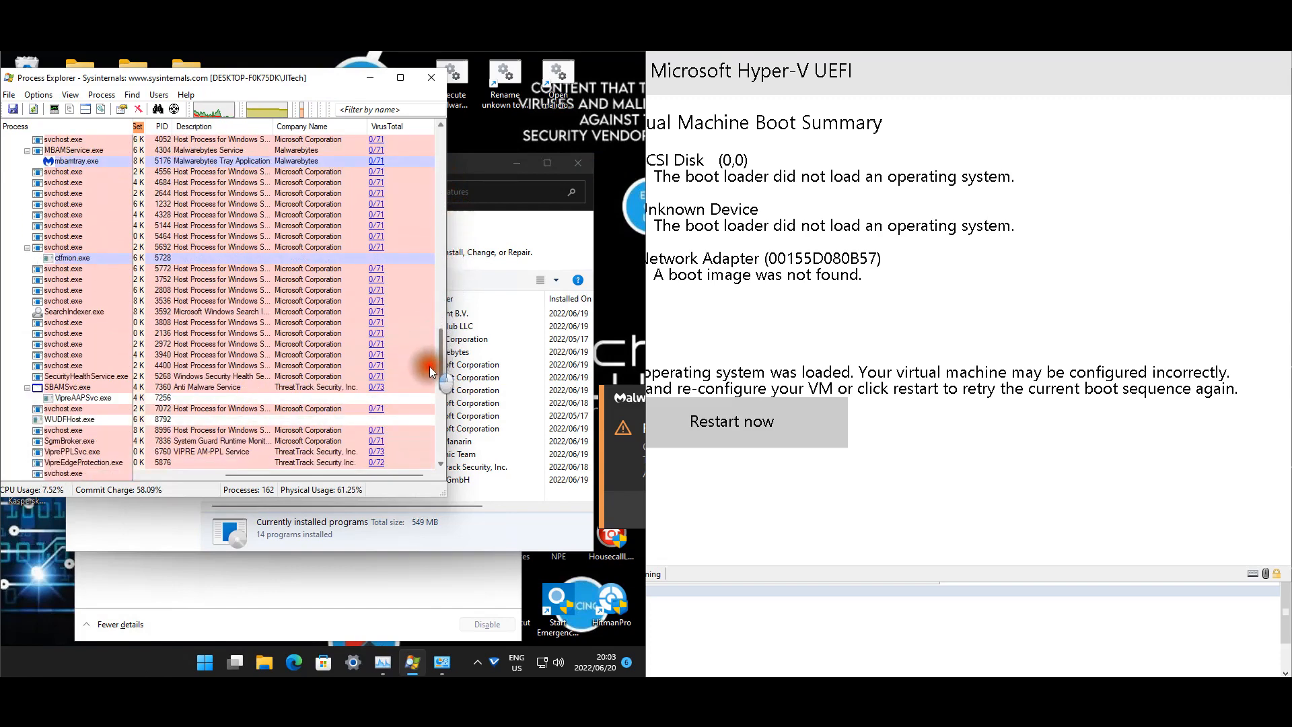
scroll("down", 3)
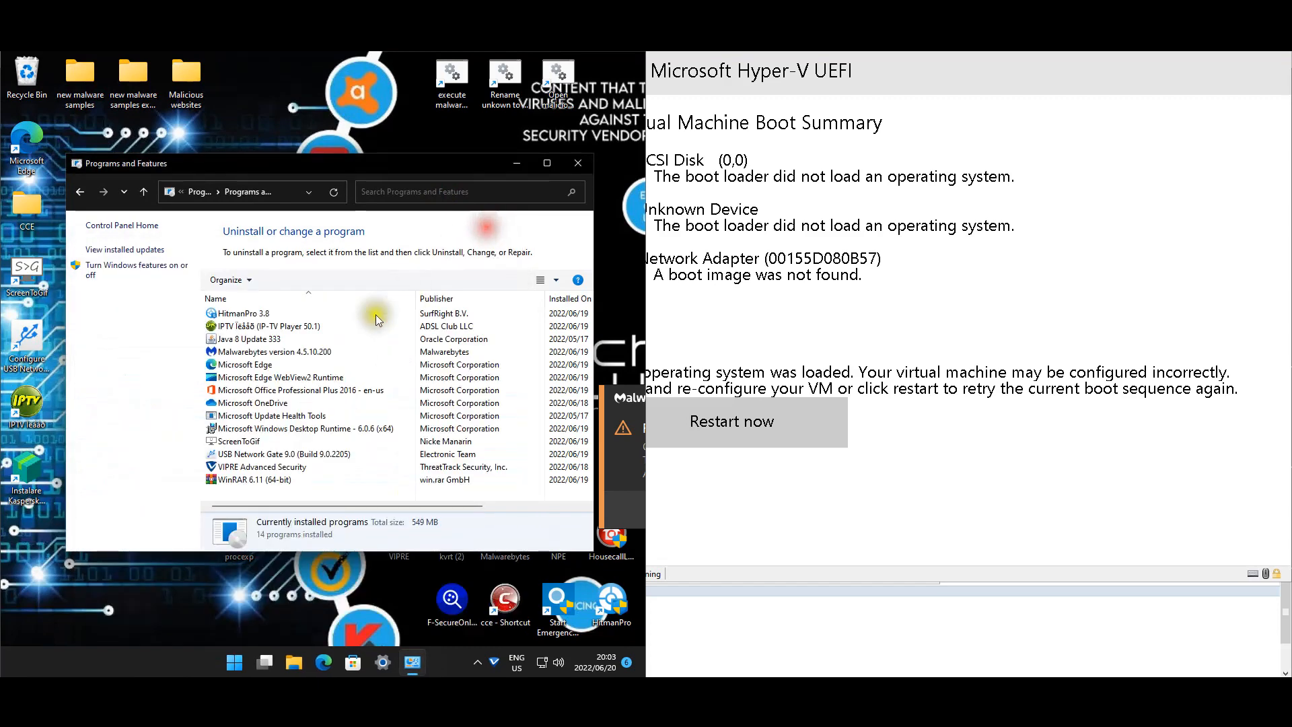
left_click(272, 326)
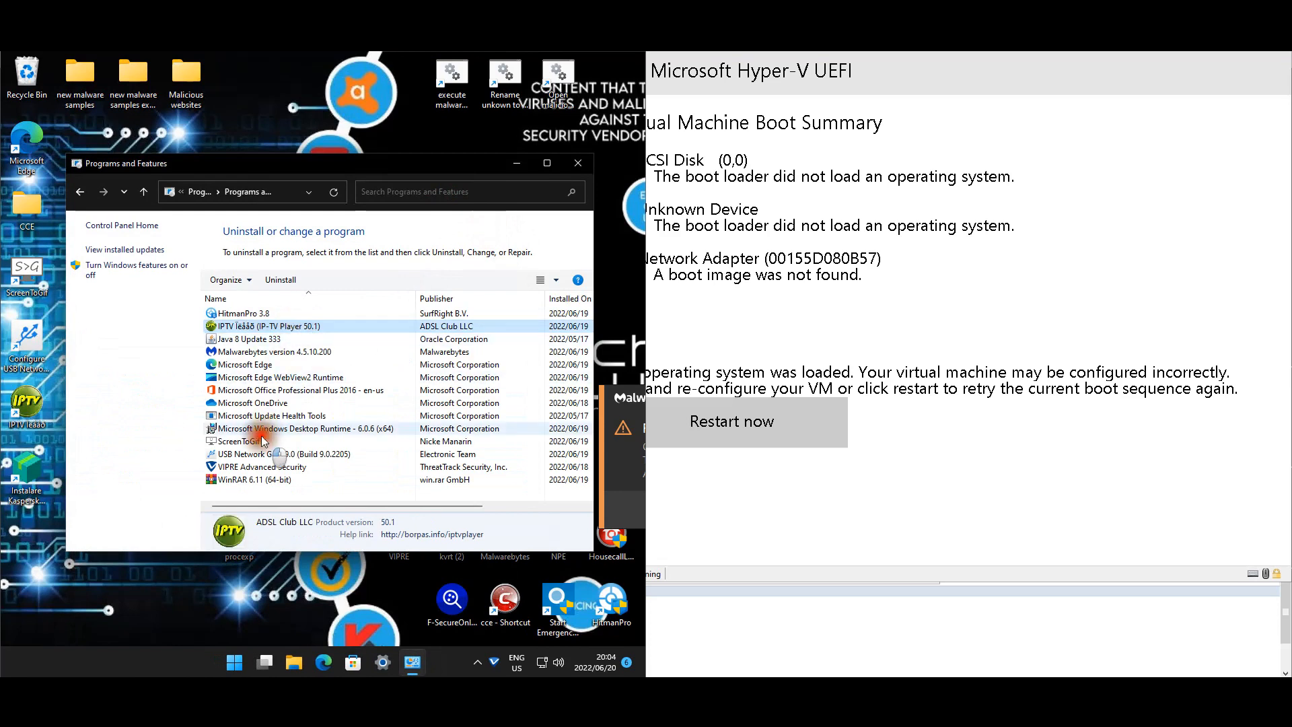
left_click(238, 441)
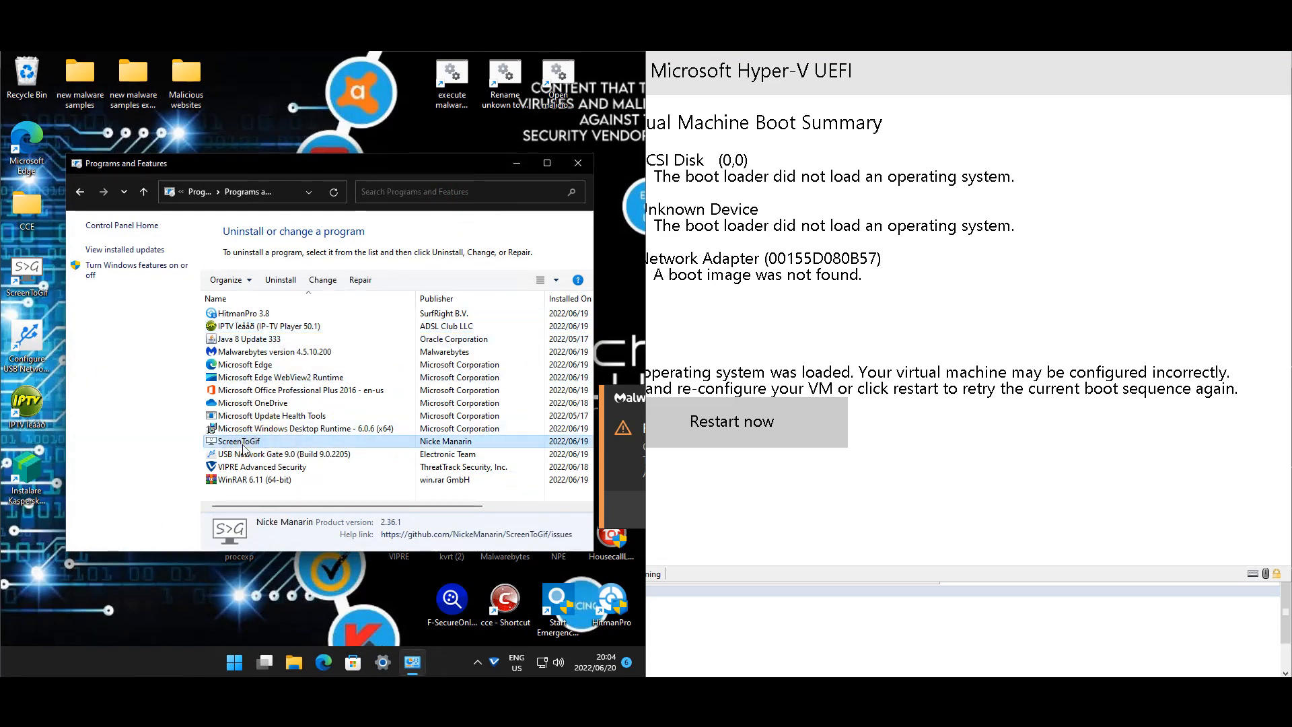
left_click(280, 455)
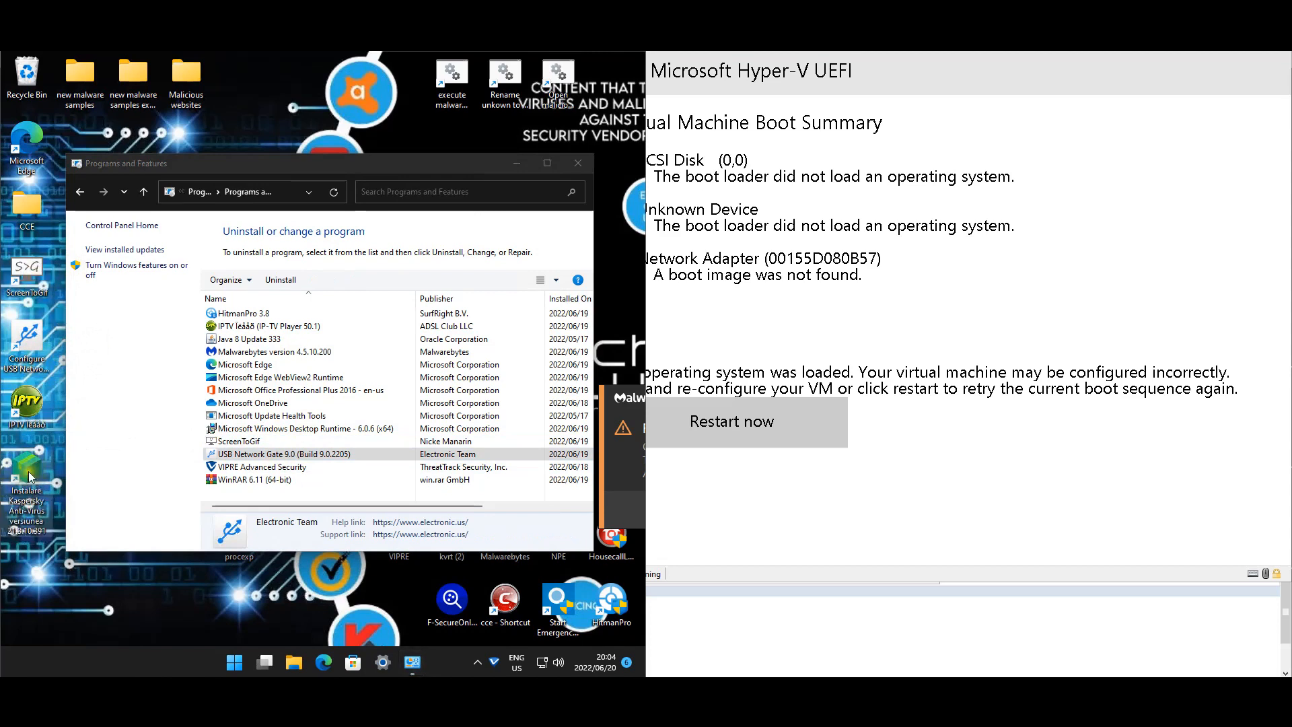
mouse_move(29, 476)
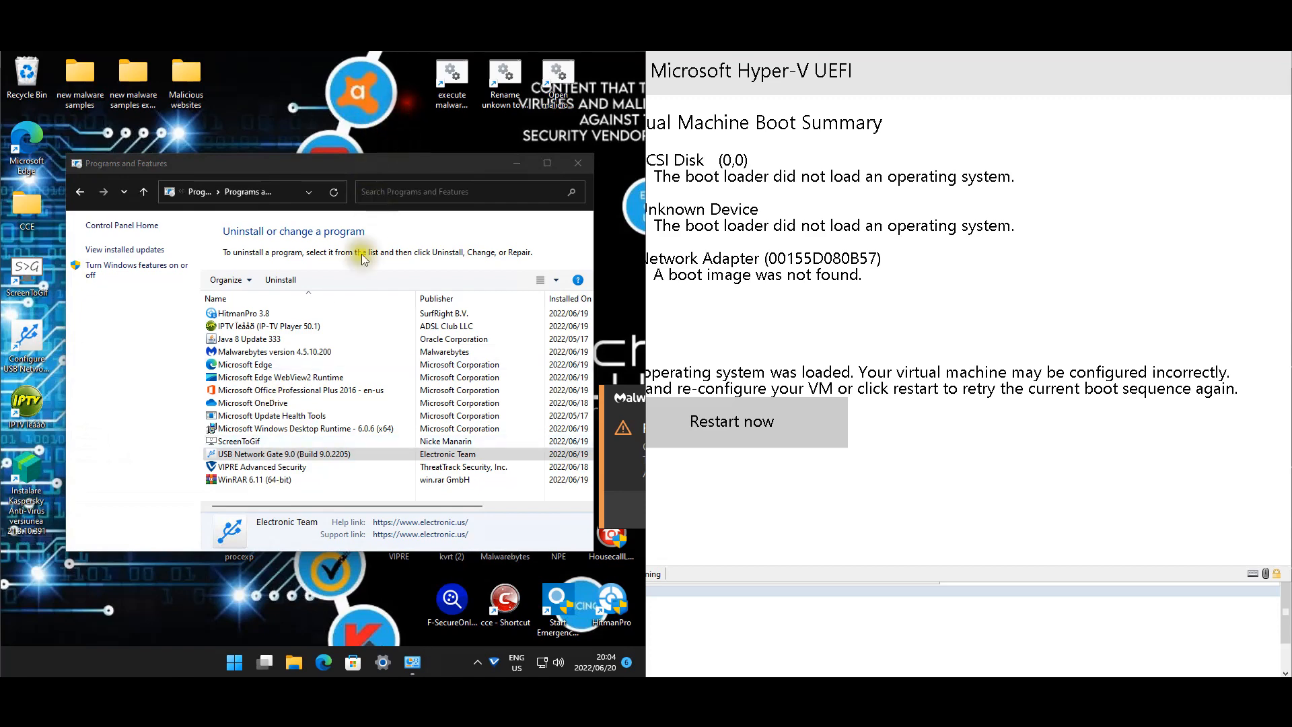
left_click(577, 163)
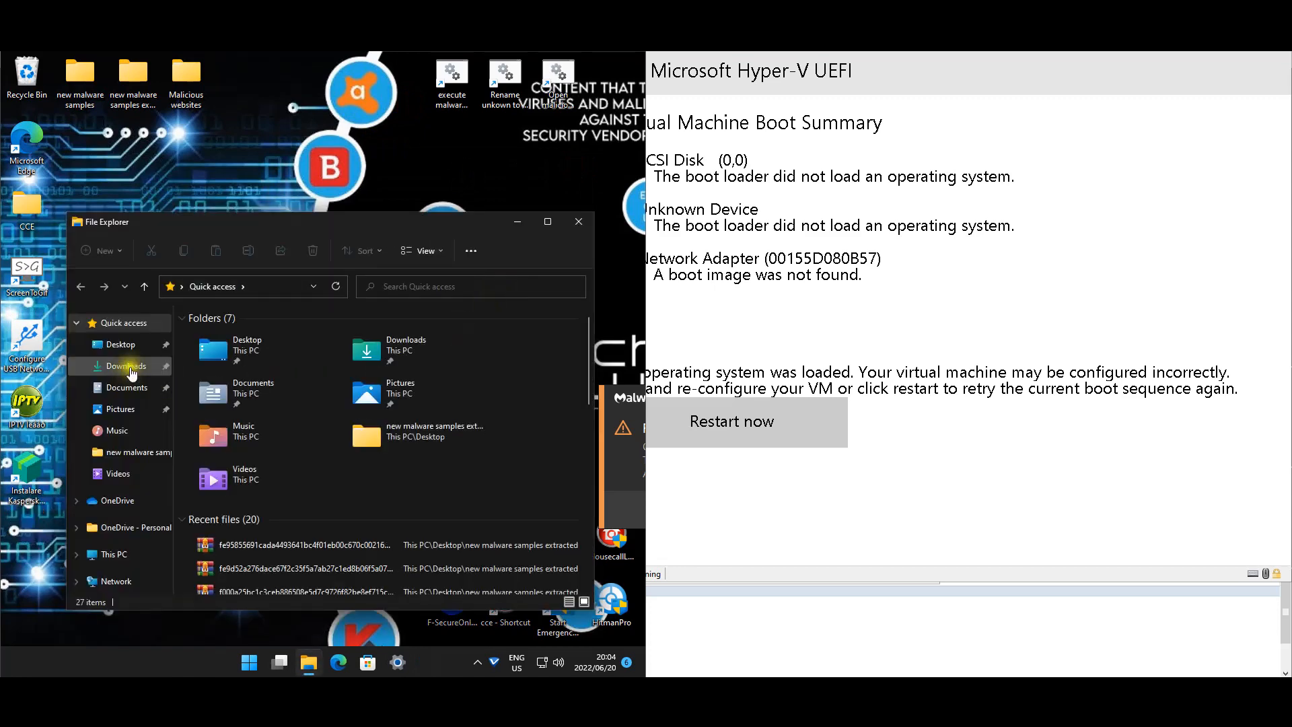
Step: Browse Quick access Downloads, Documents and Pictures, scroll the thumbnails, then close File Explorer
left_click(125, 366)
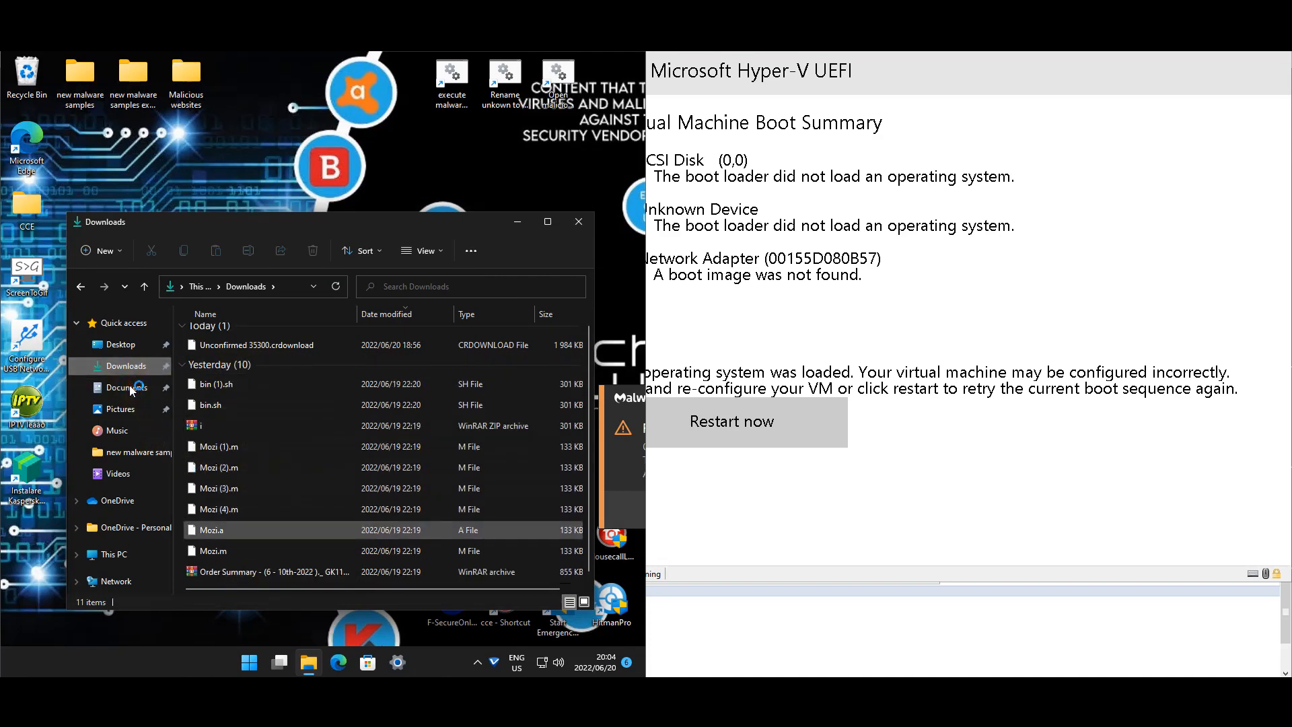
left_click(126, 388)
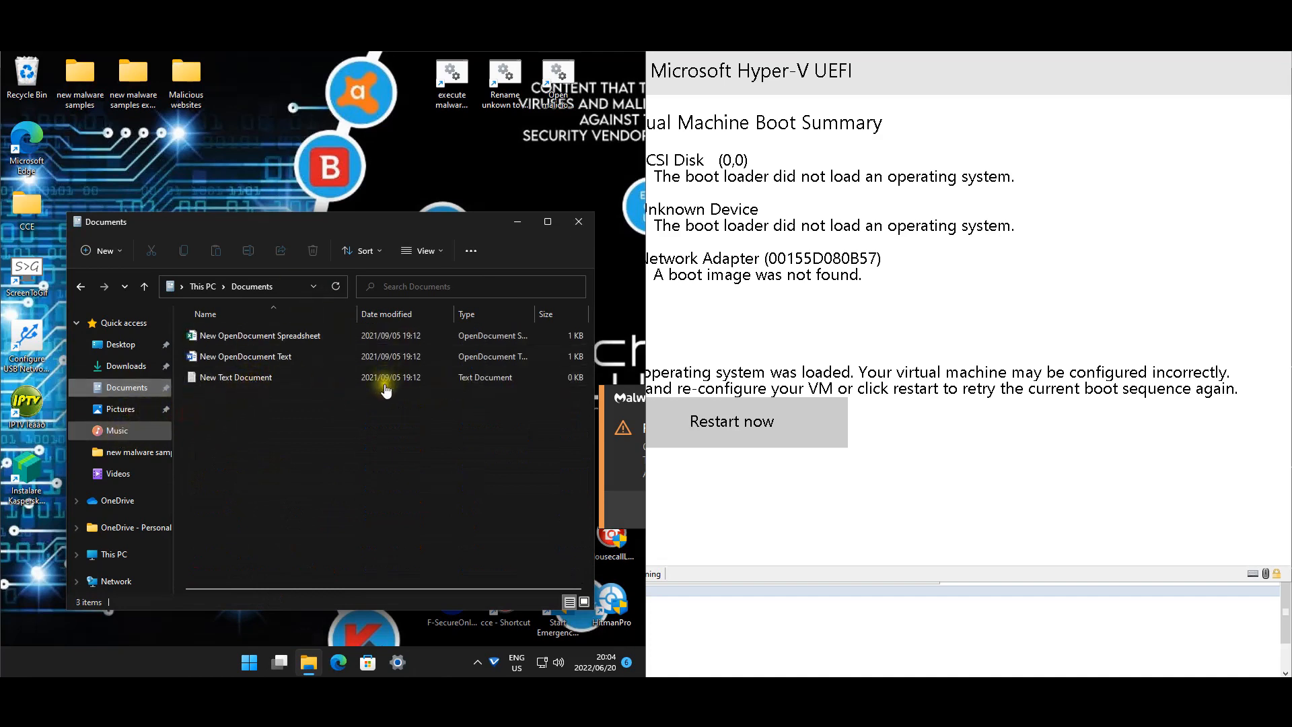
left_click(119, 409)
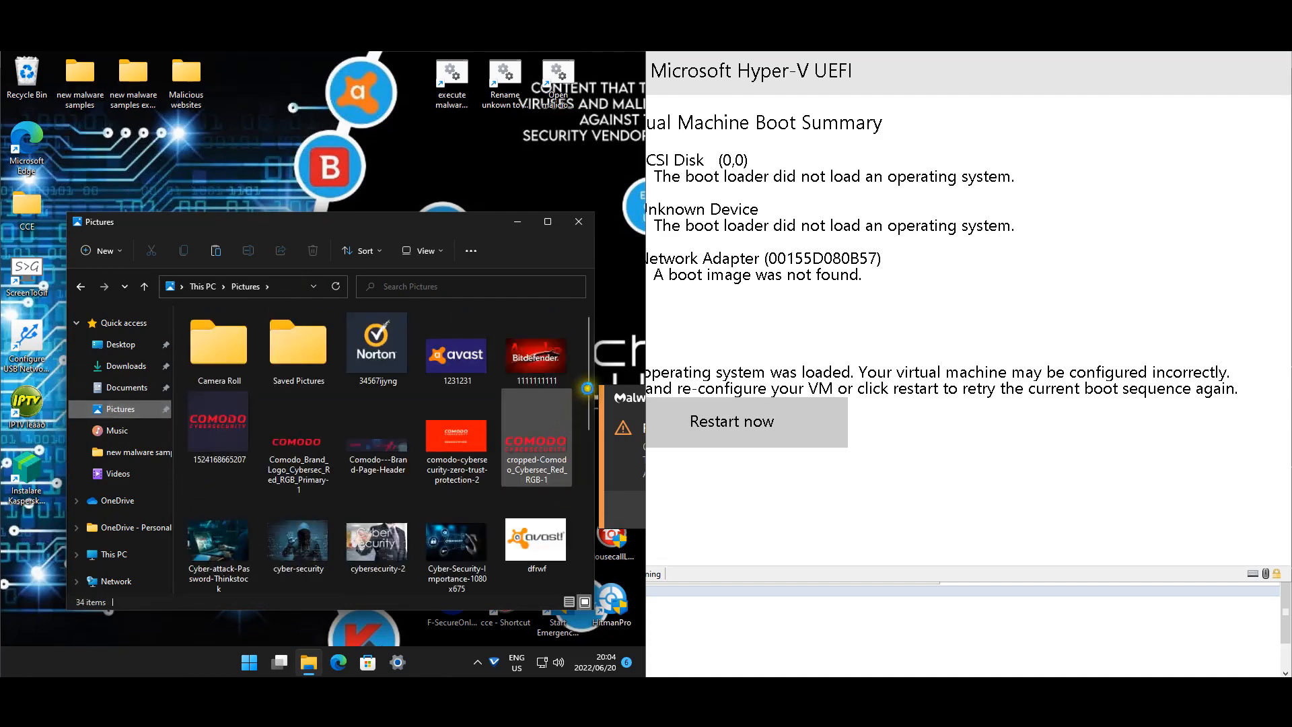
scroll("down", 3)
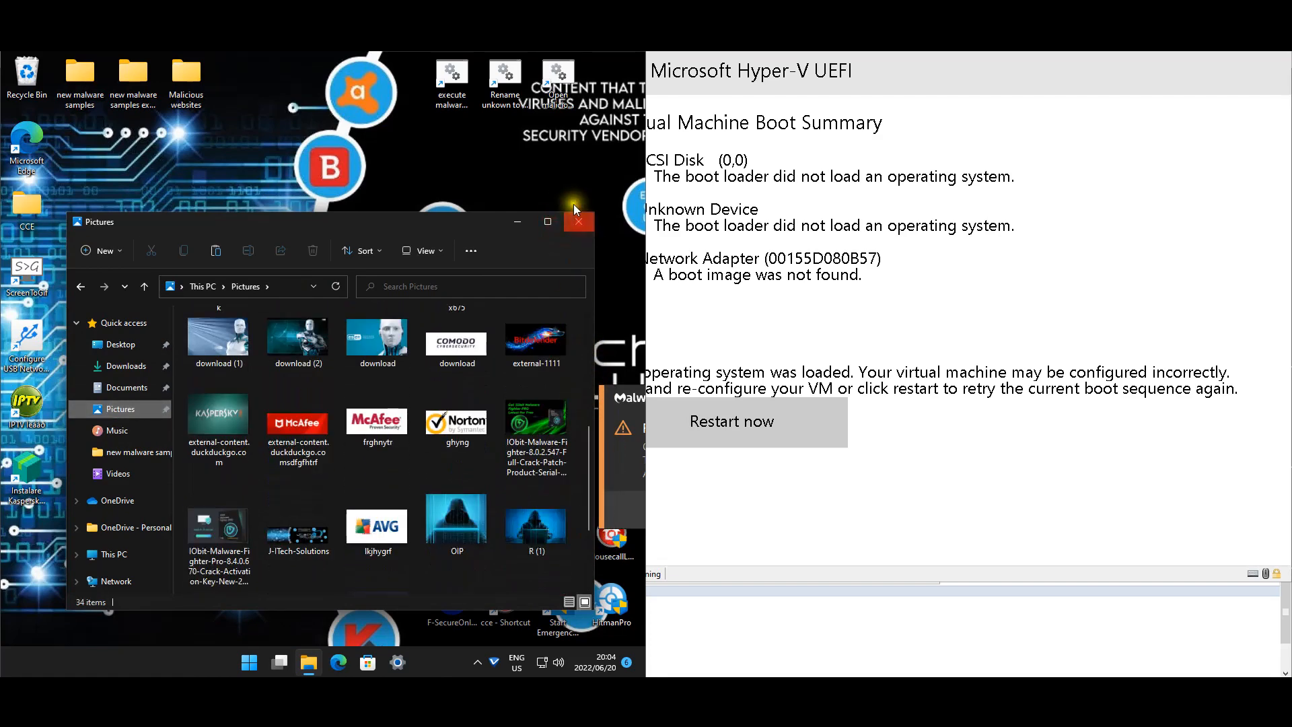
left_click(577, 222)
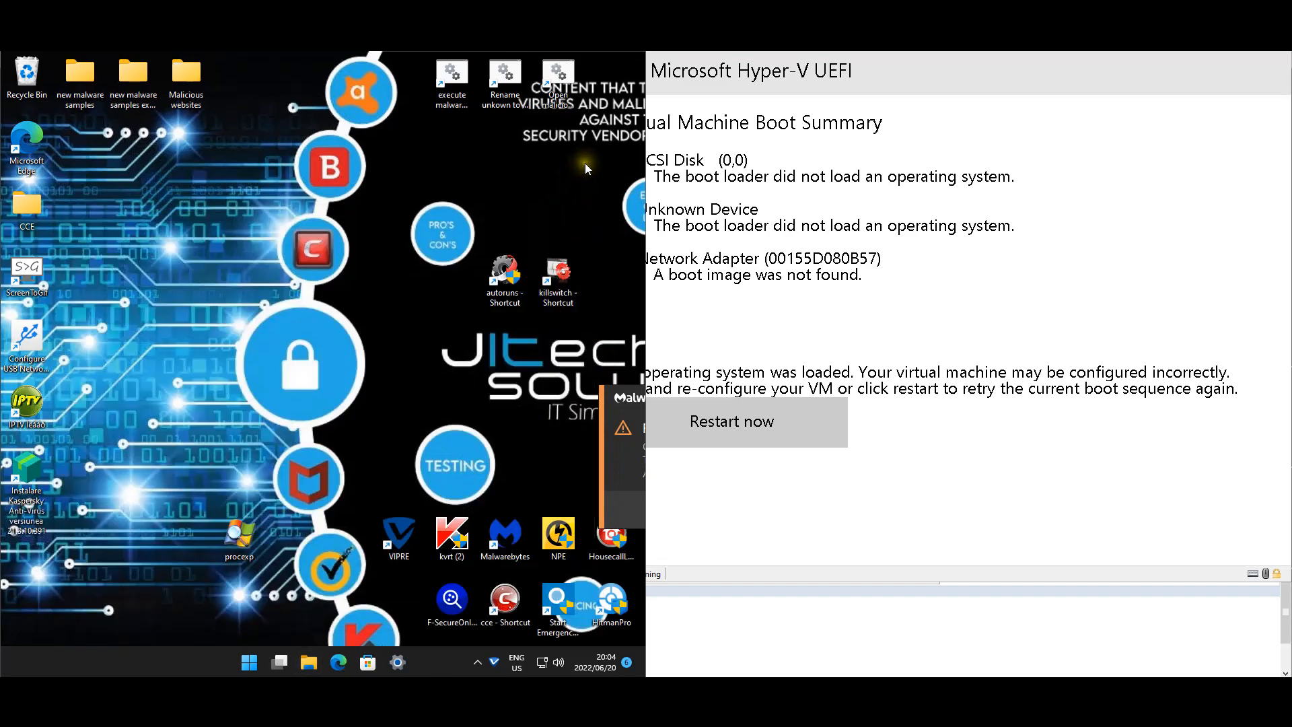
mouse_move(591, 195)
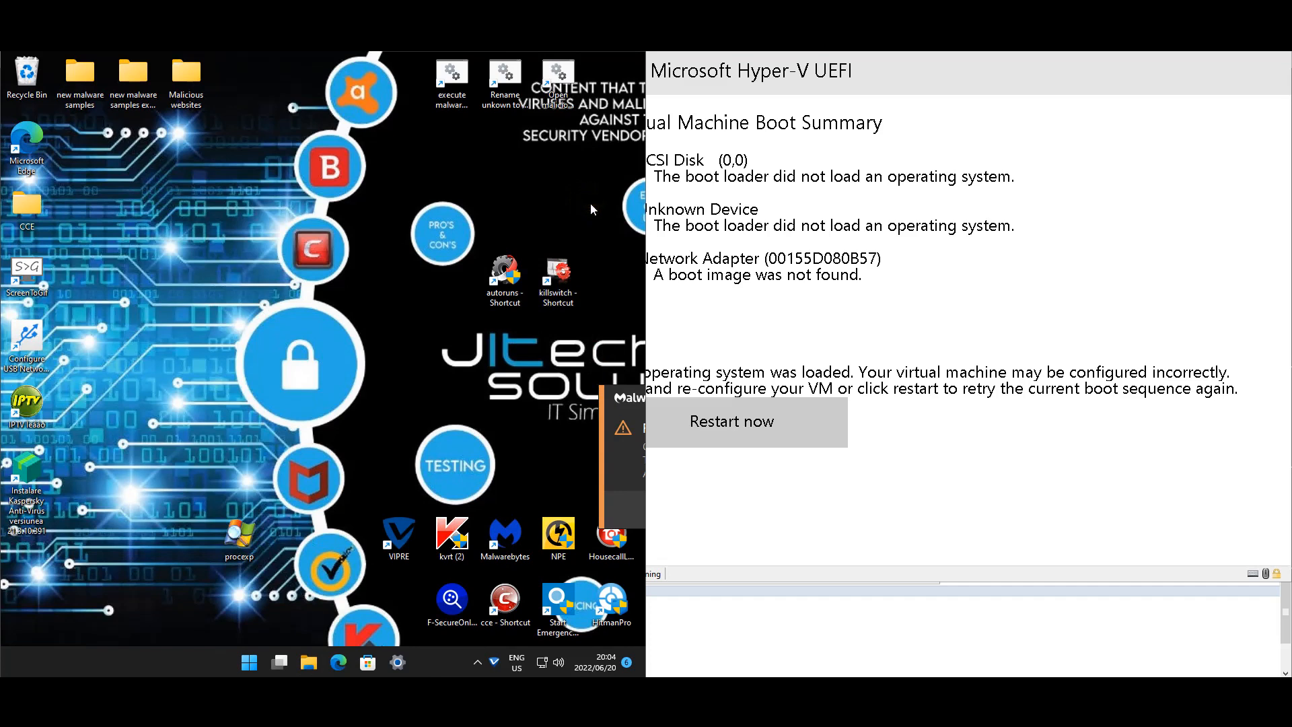
mouse_move(589, 208)
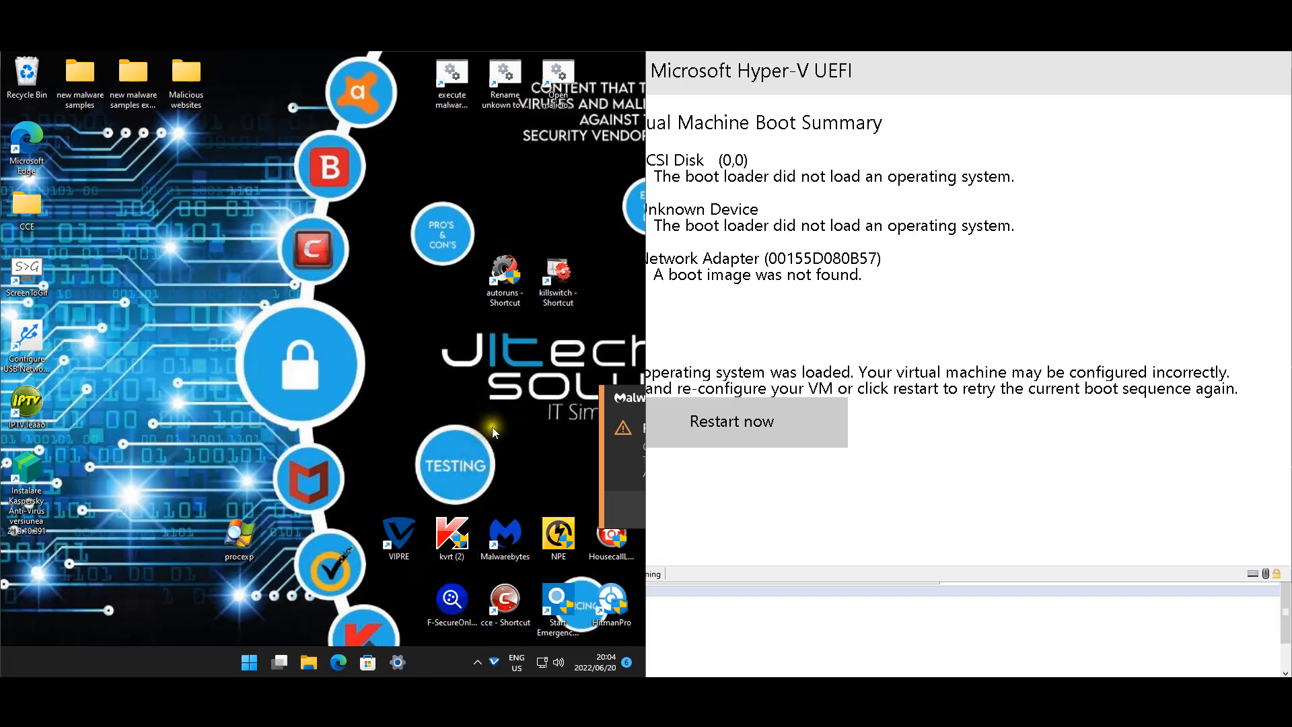
mouse_move(591, 426)
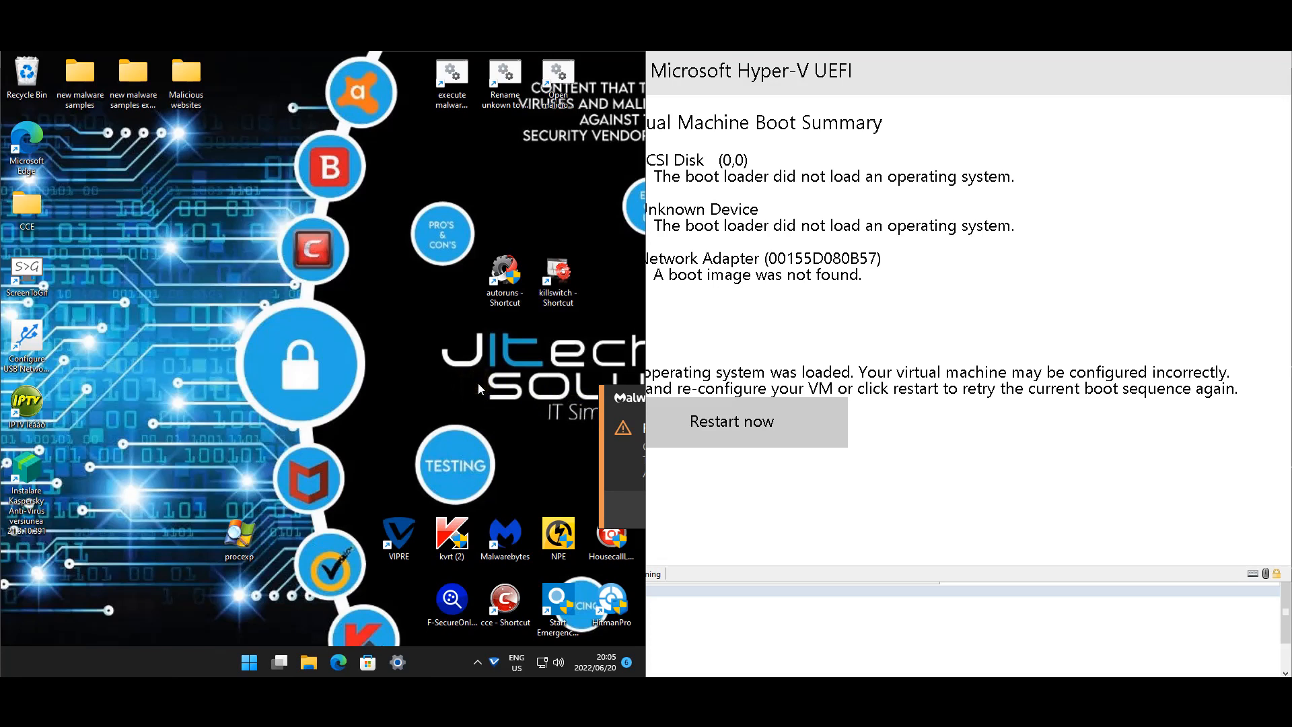
mouse_move(121, 388)
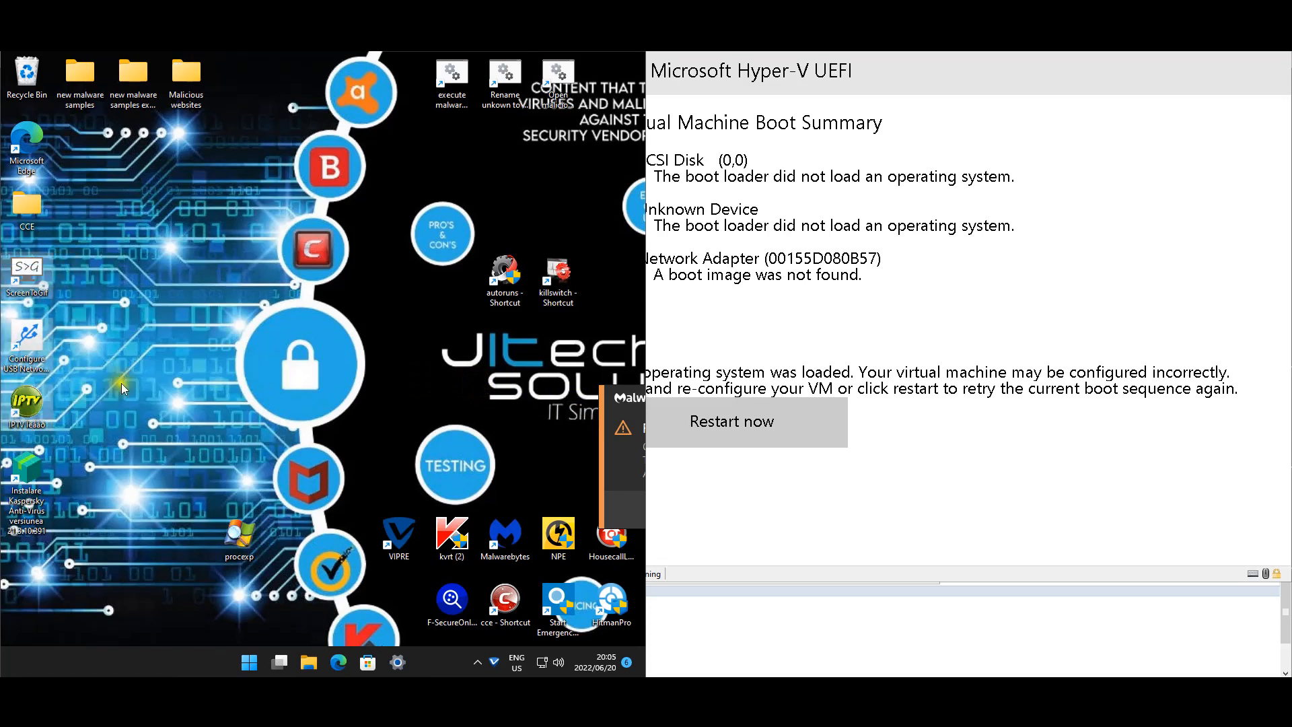
mouse_move(153, 243)
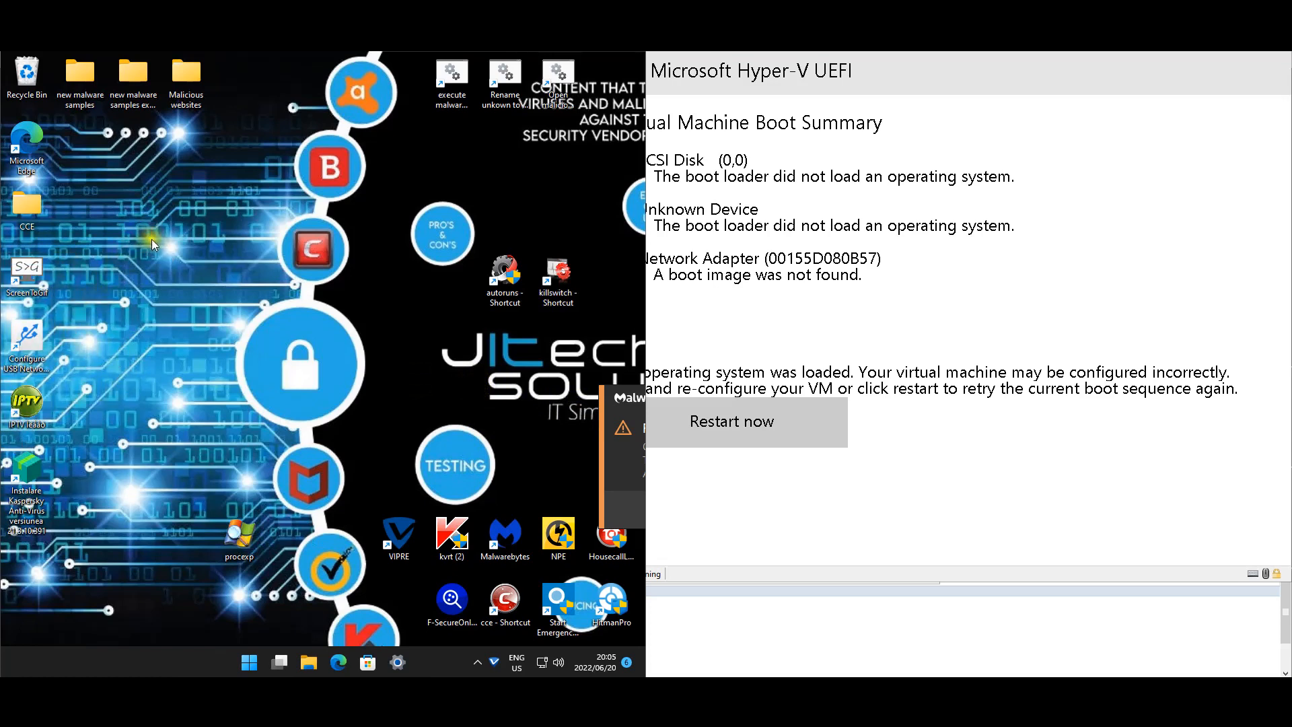
mouse_move(323, 235)
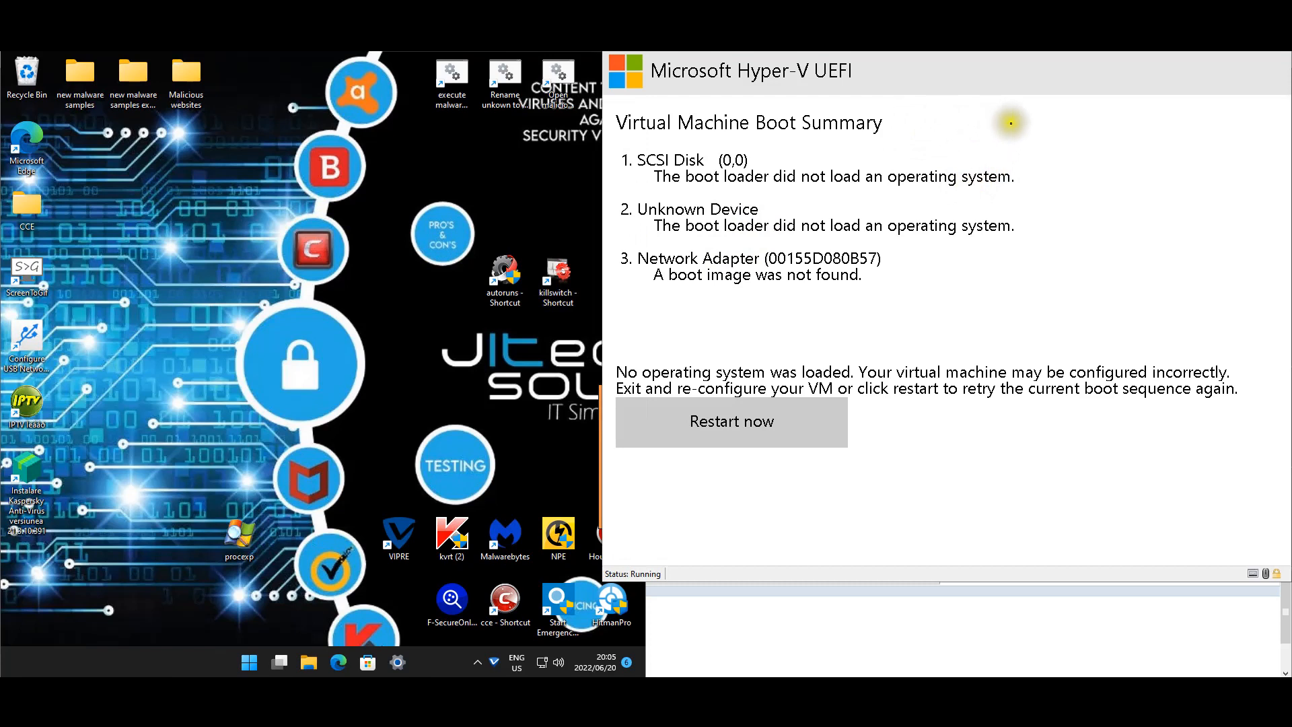
mouse_move(1011, 123)
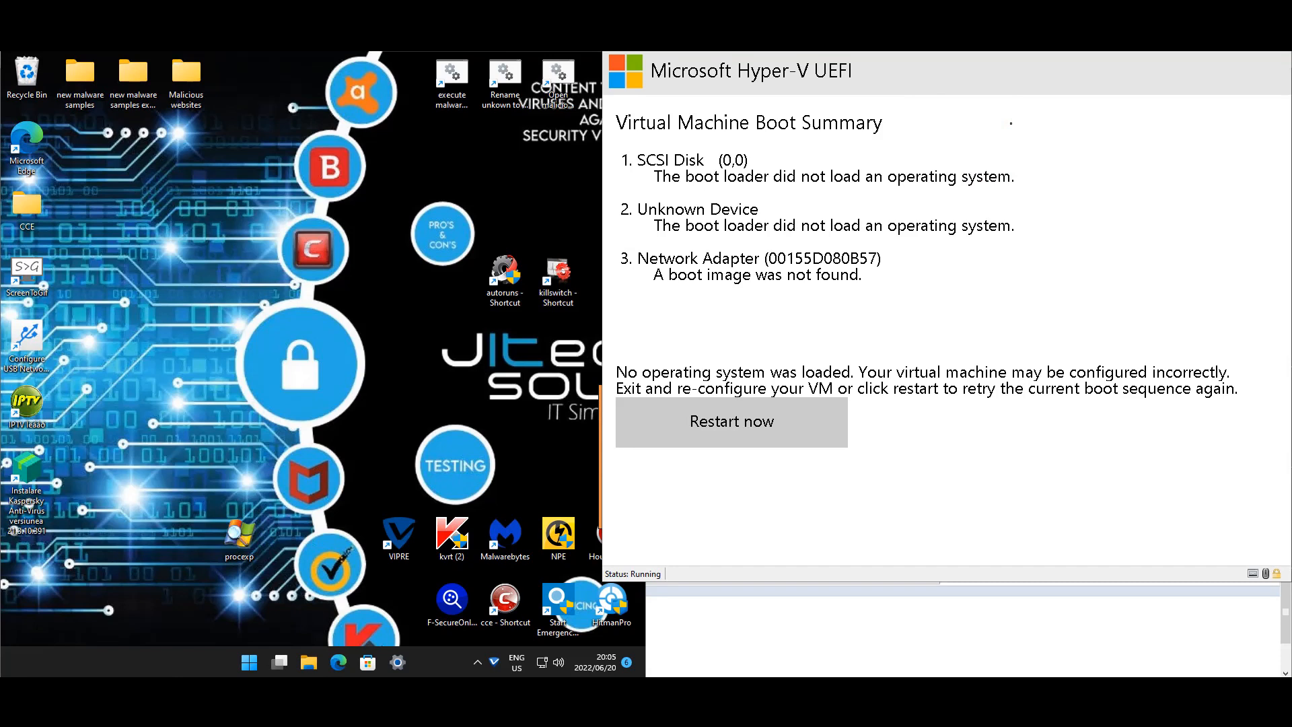
mouse_move(990, 88)
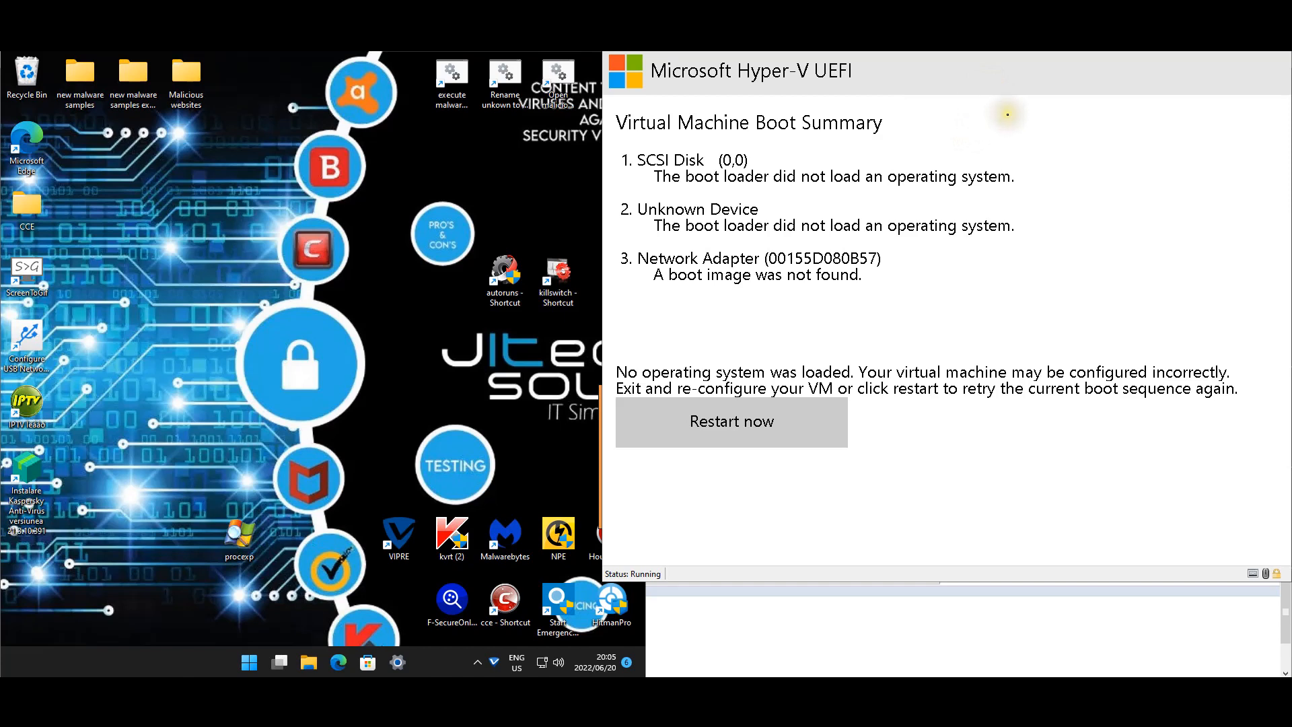
mouse_move(1002, 153)
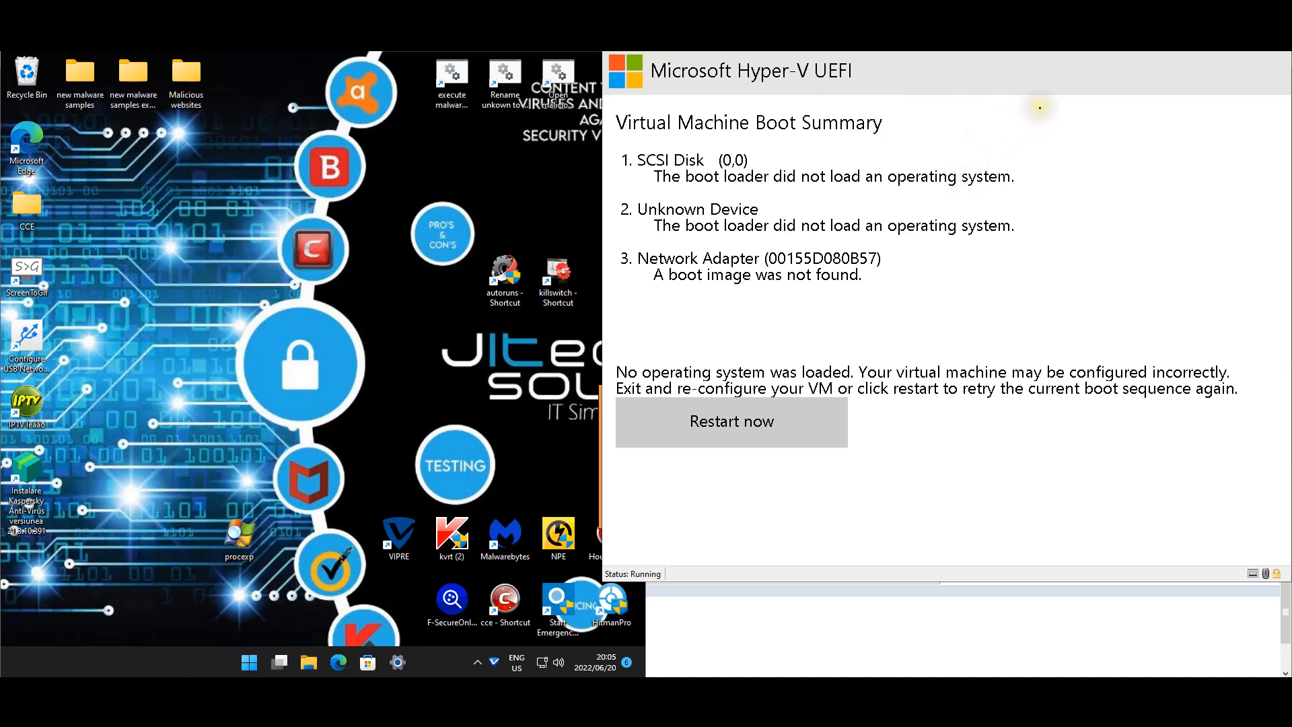
mouse_move(672, 293)
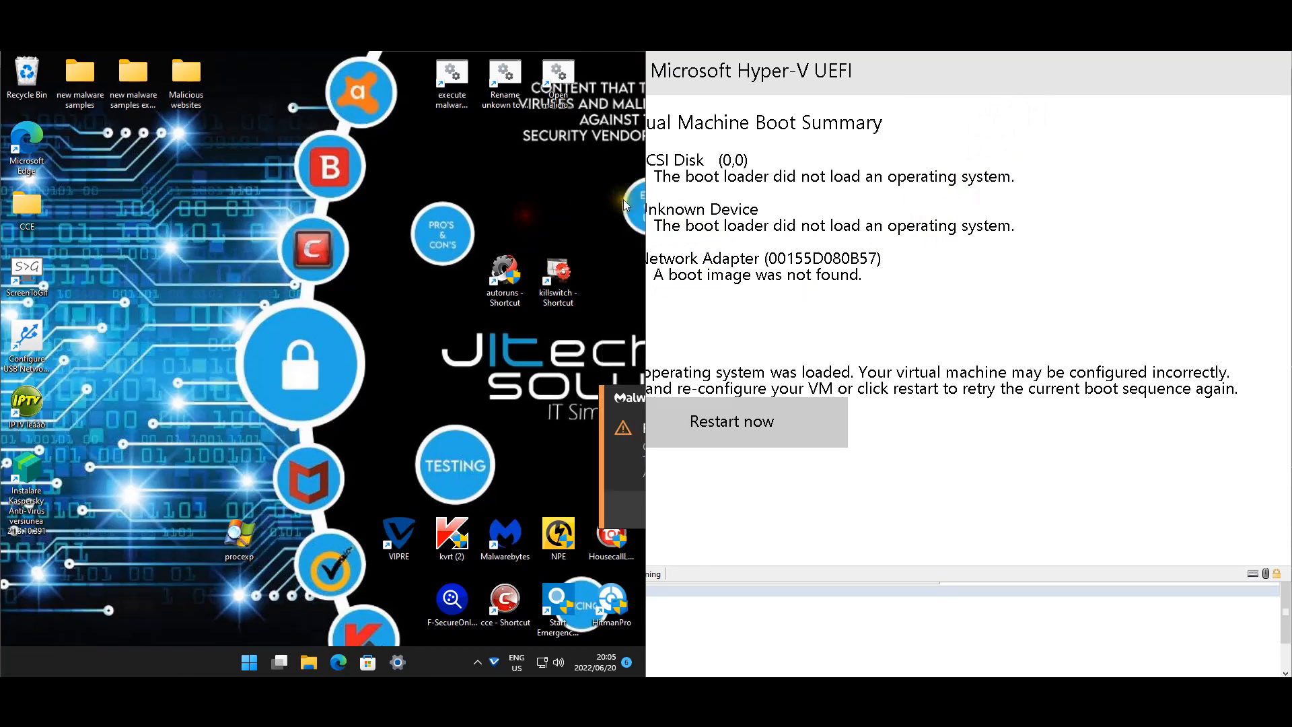
mouse_move(536, 214)
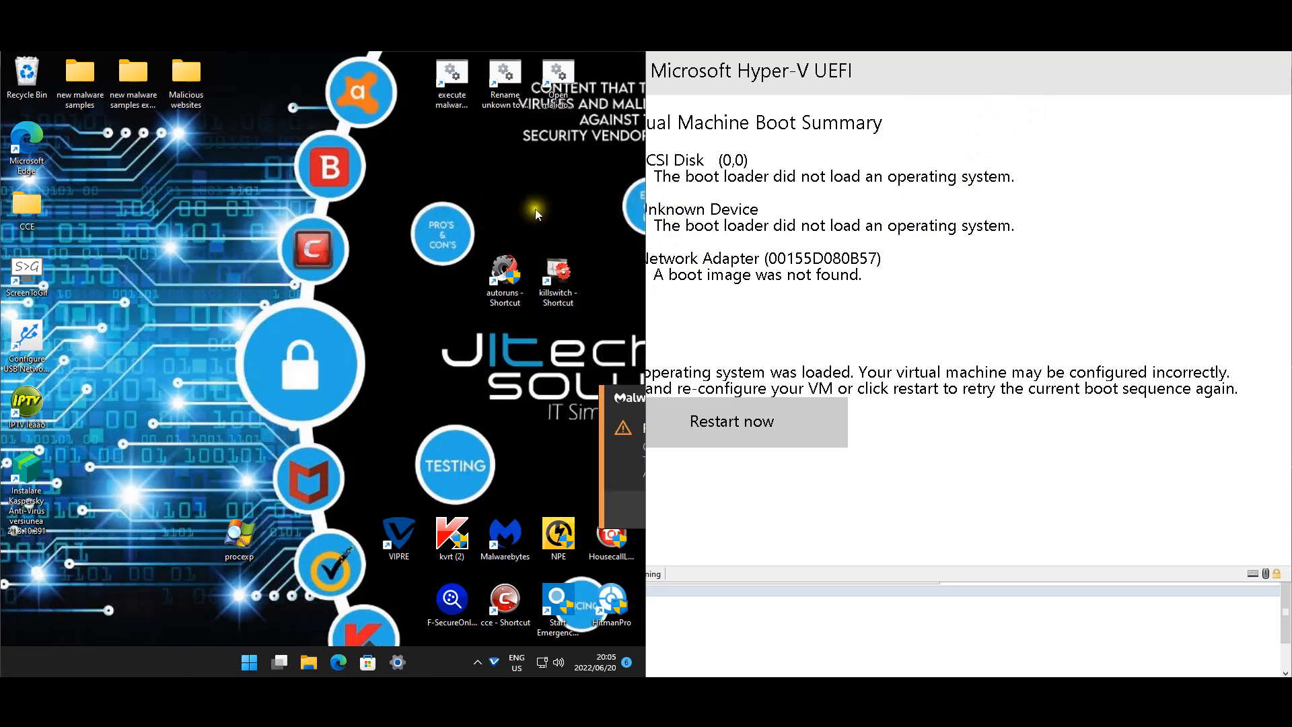